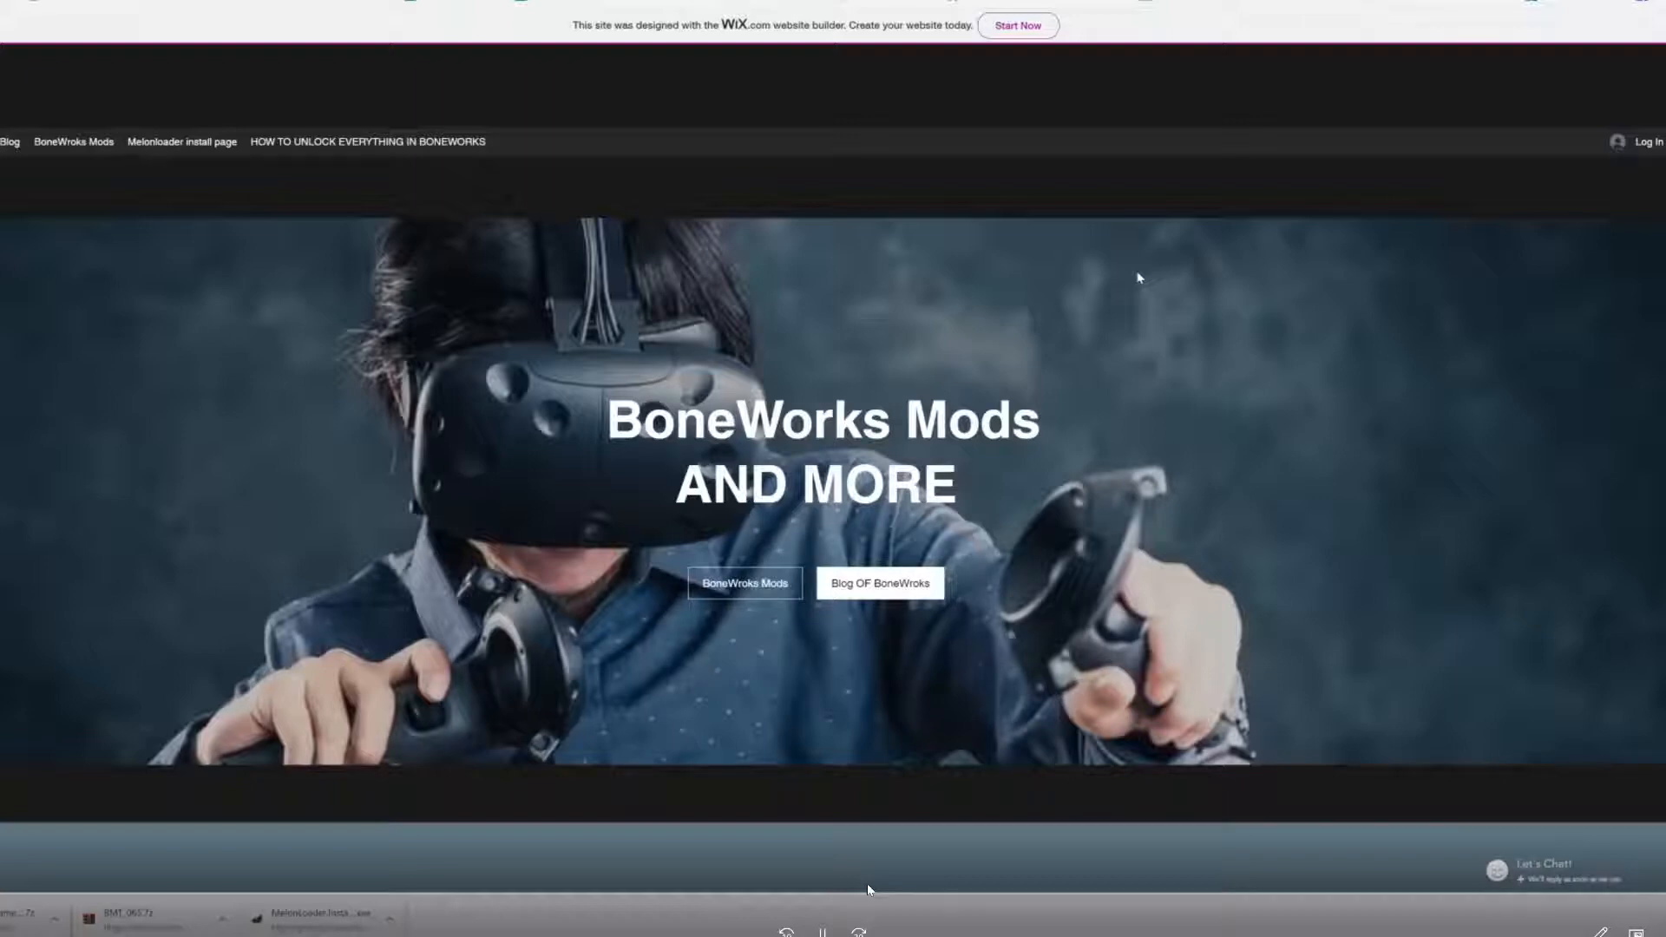
# - Download the MelonLoader installer from the Boneworks mods page's downloads section
pyautogui.scroll(-3)
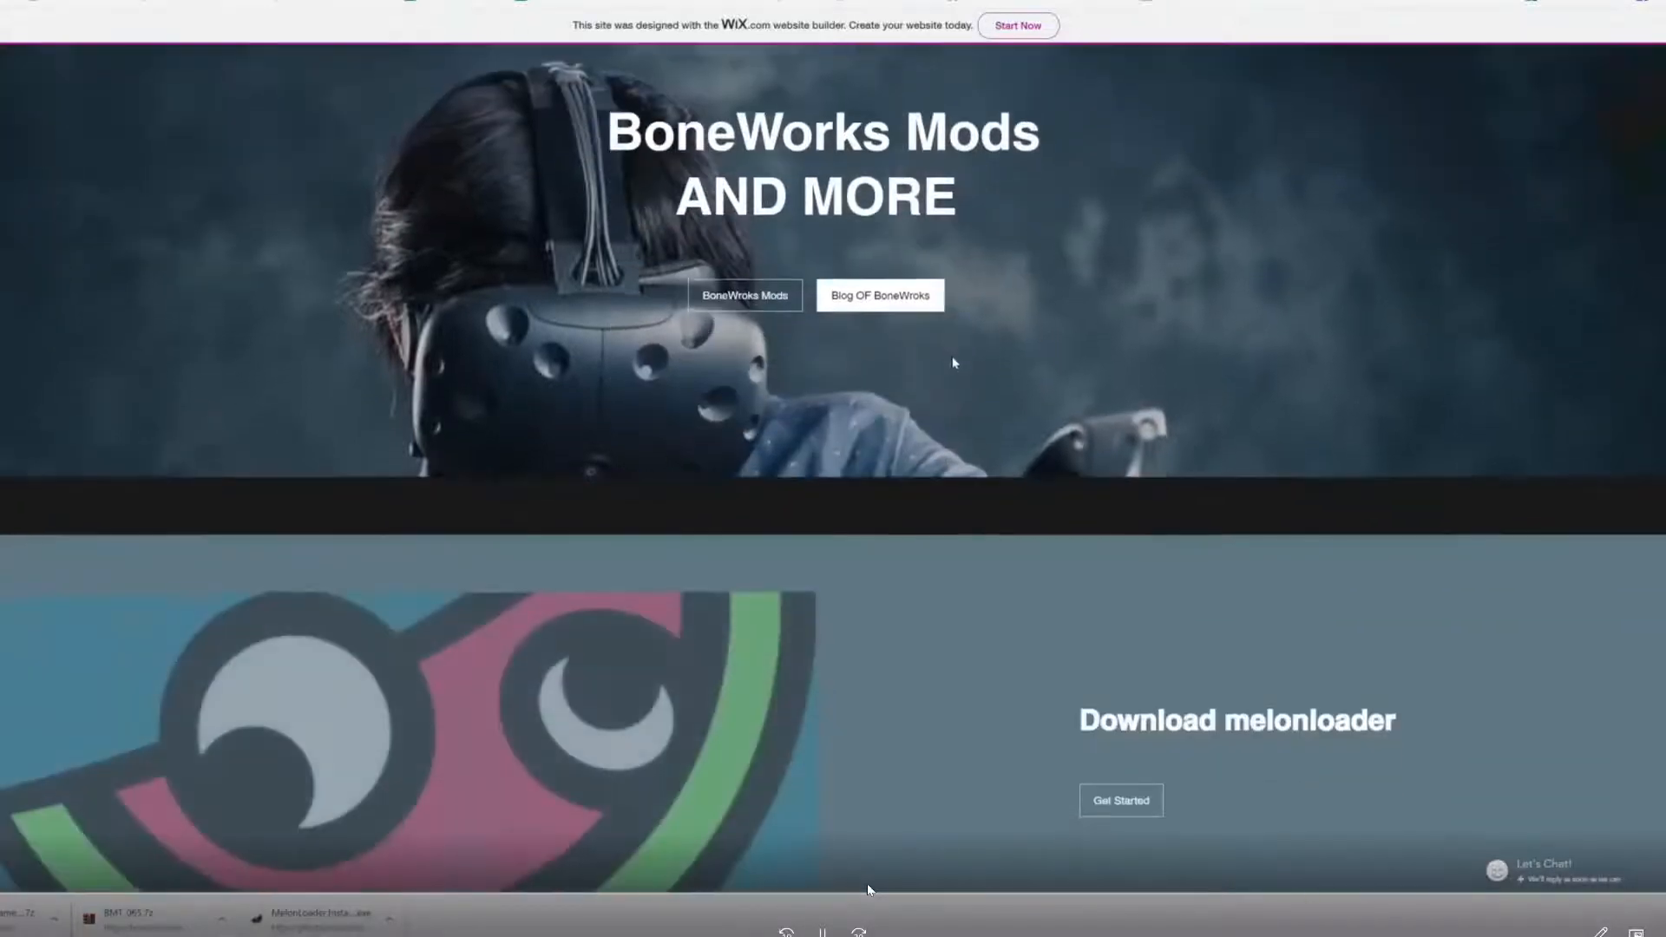
pyautogui.scroll(-3)
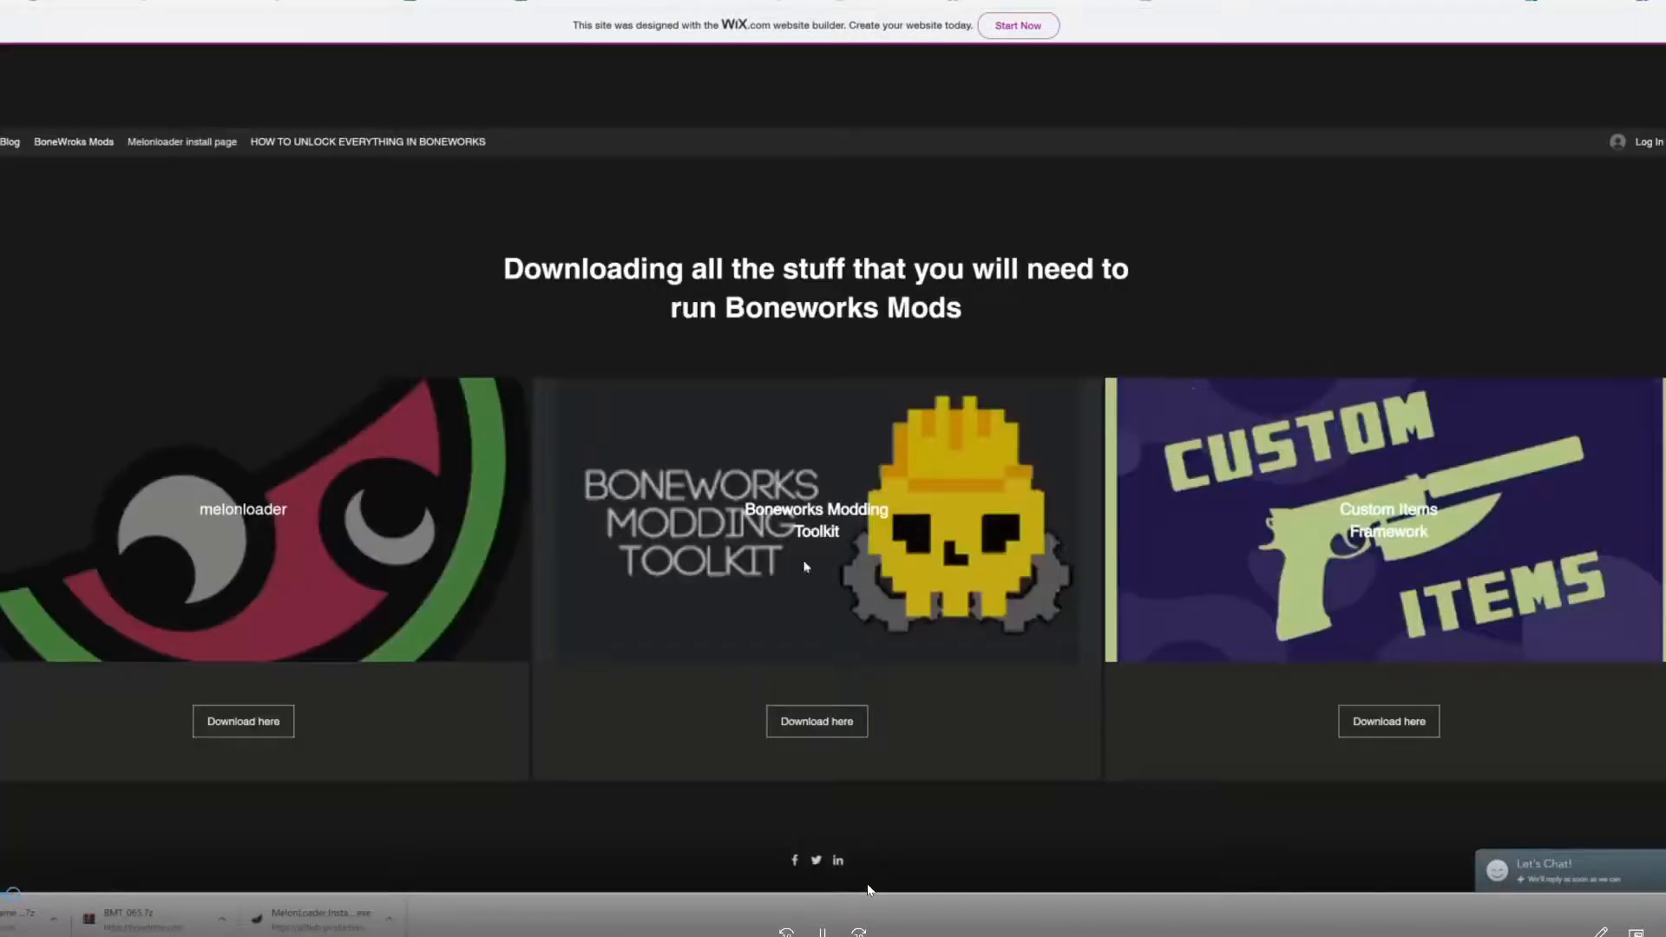
pyautogui.moveTo(345, 602)
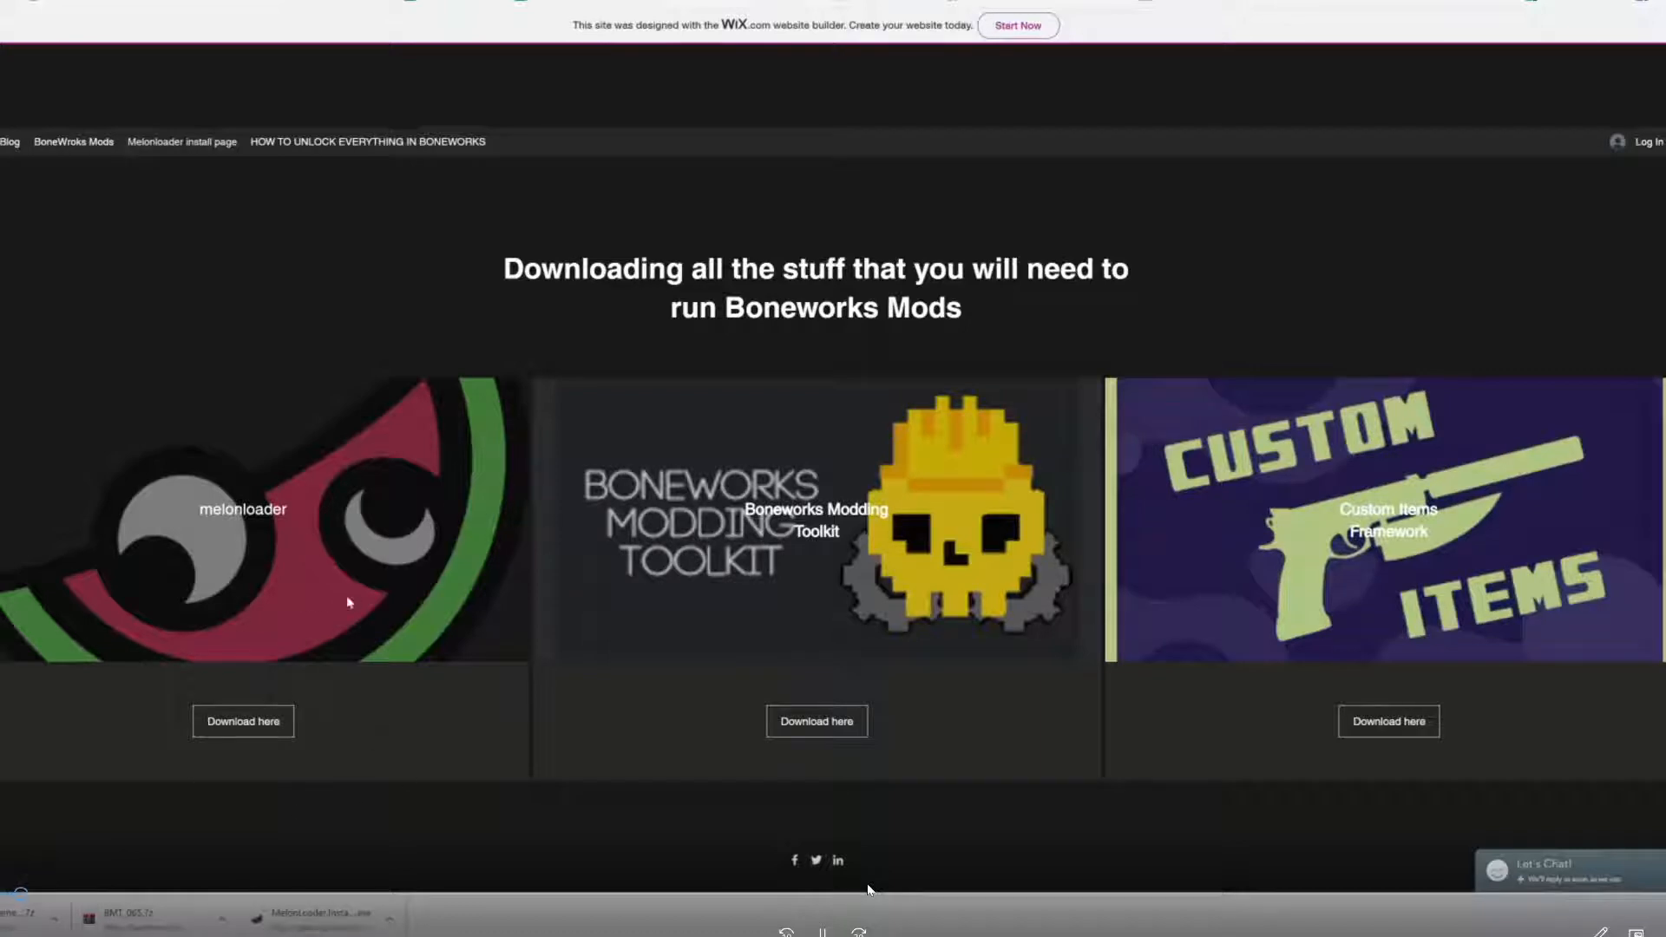
pyautogui.moveTo(781, 546)
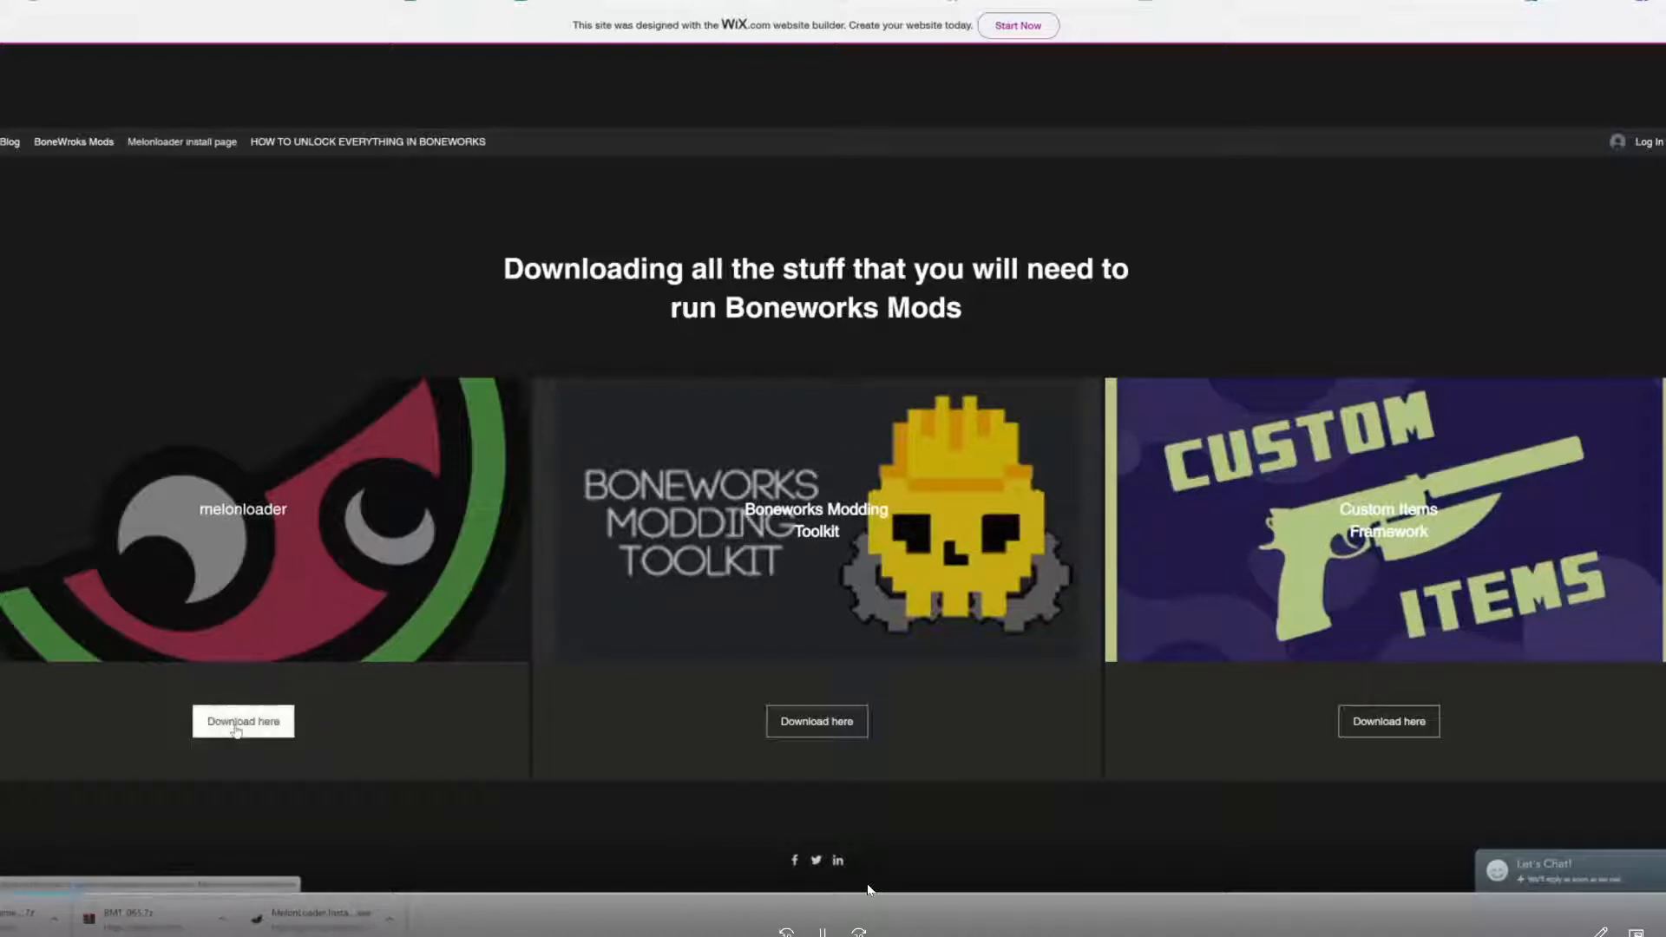
pyautogui.moveTo(399, 646)
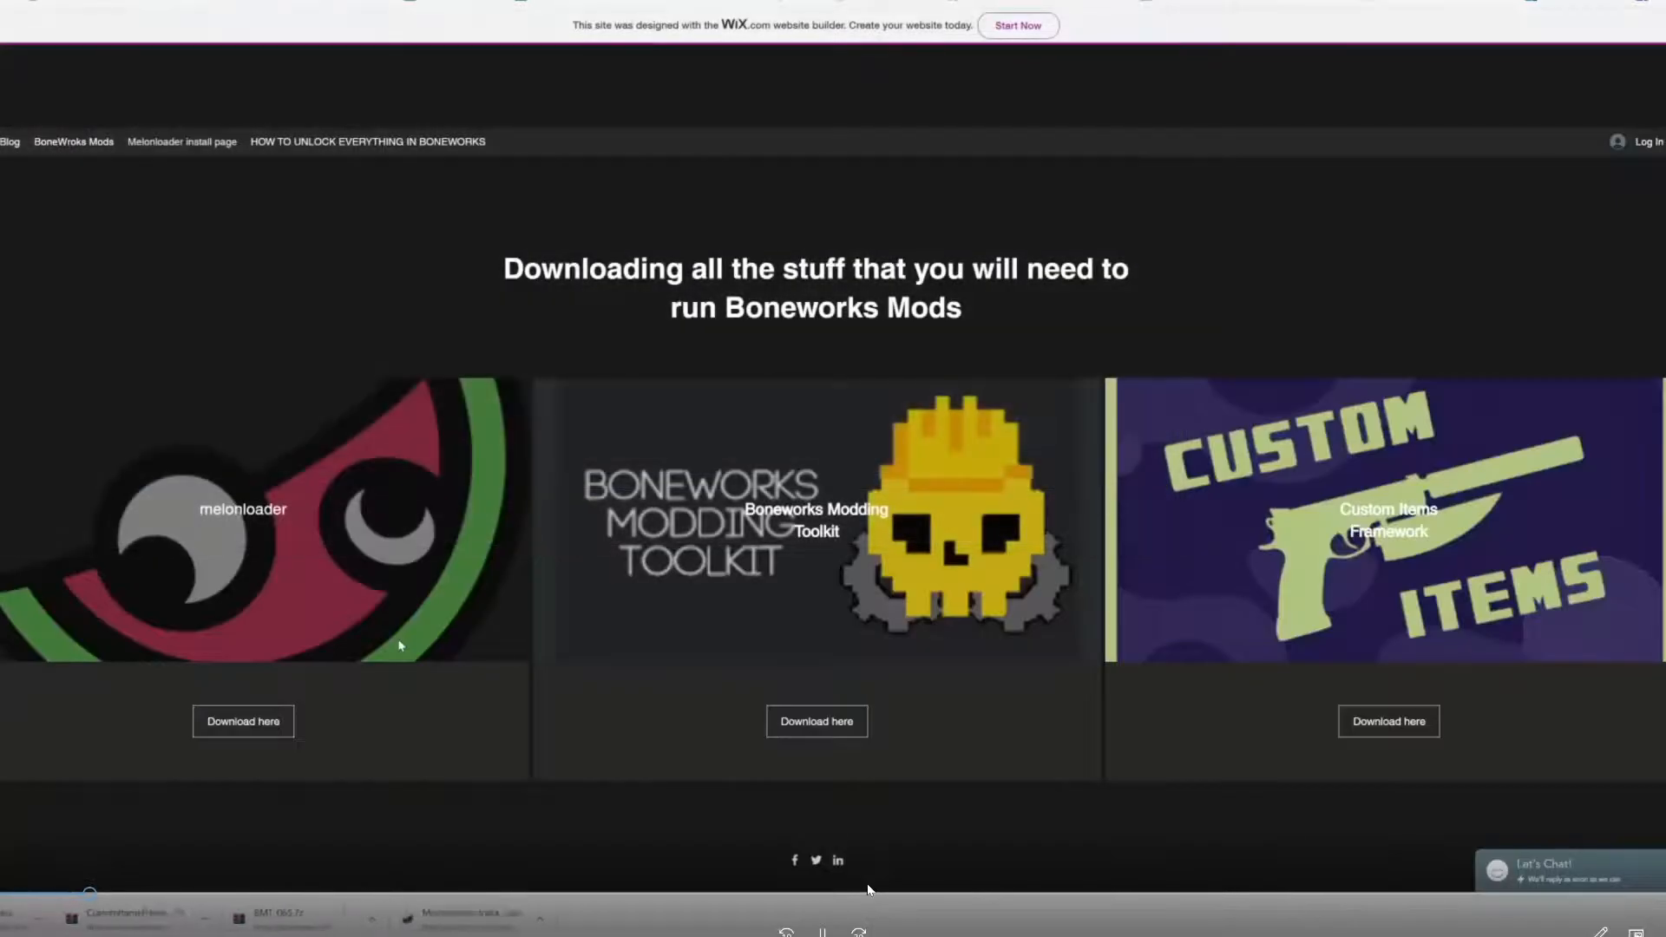
pyautogui.click(816, 721)
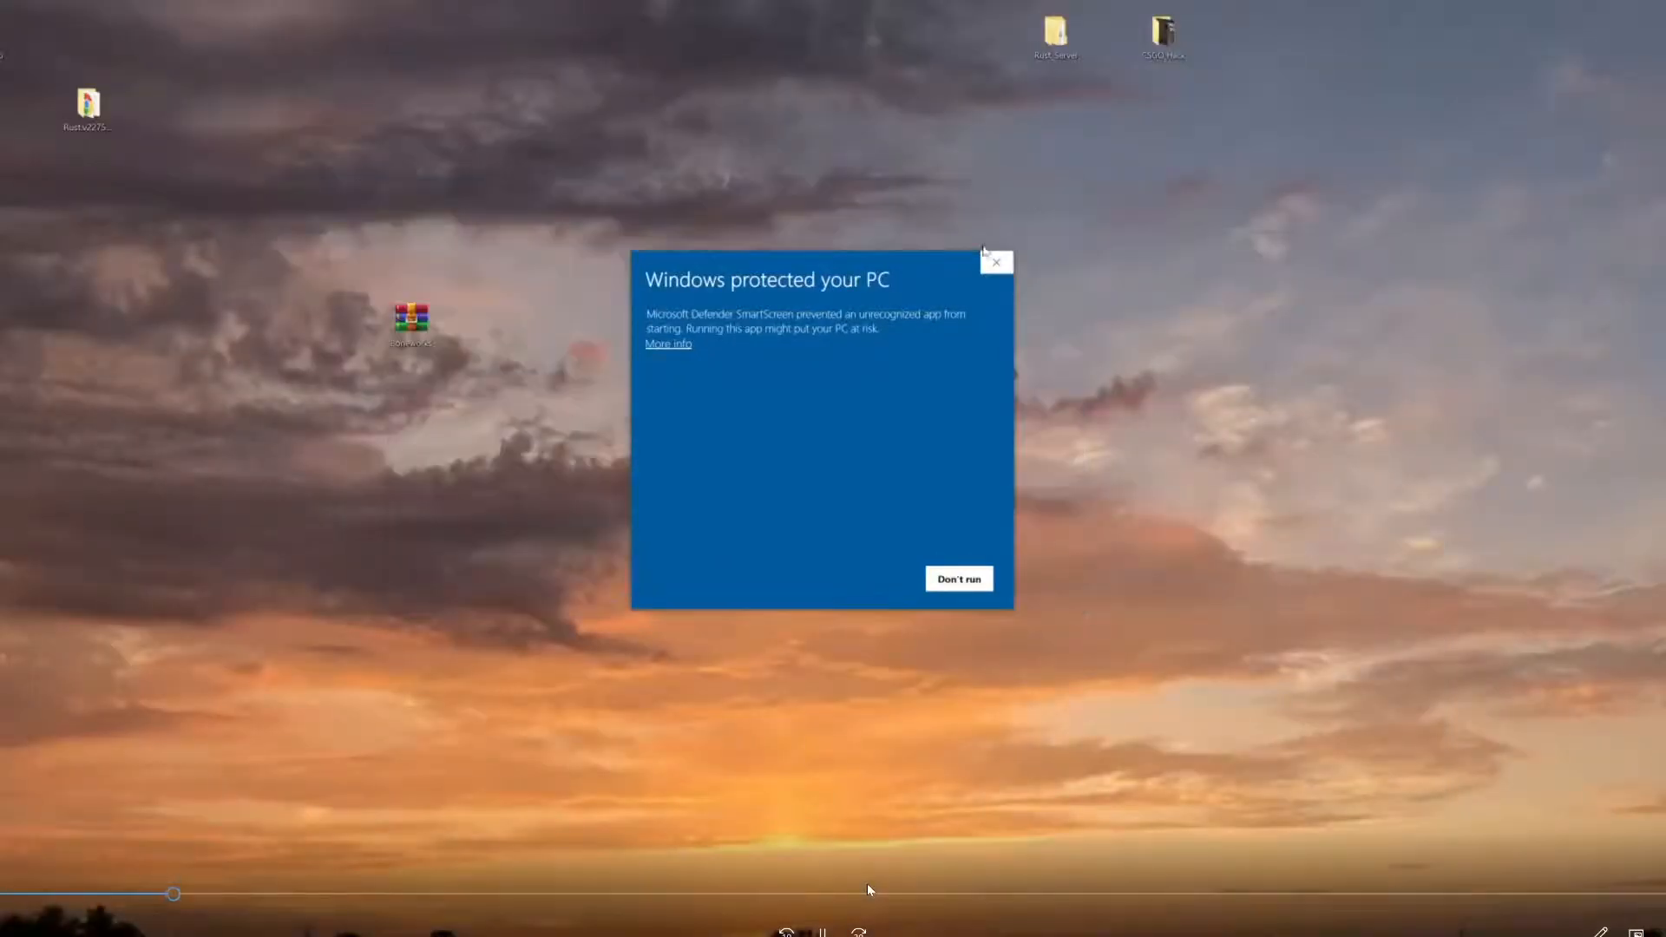
# - Bypass the 'Windows protected your PC' warning via More info and Run anyway
pyautogui.click(668, 344)
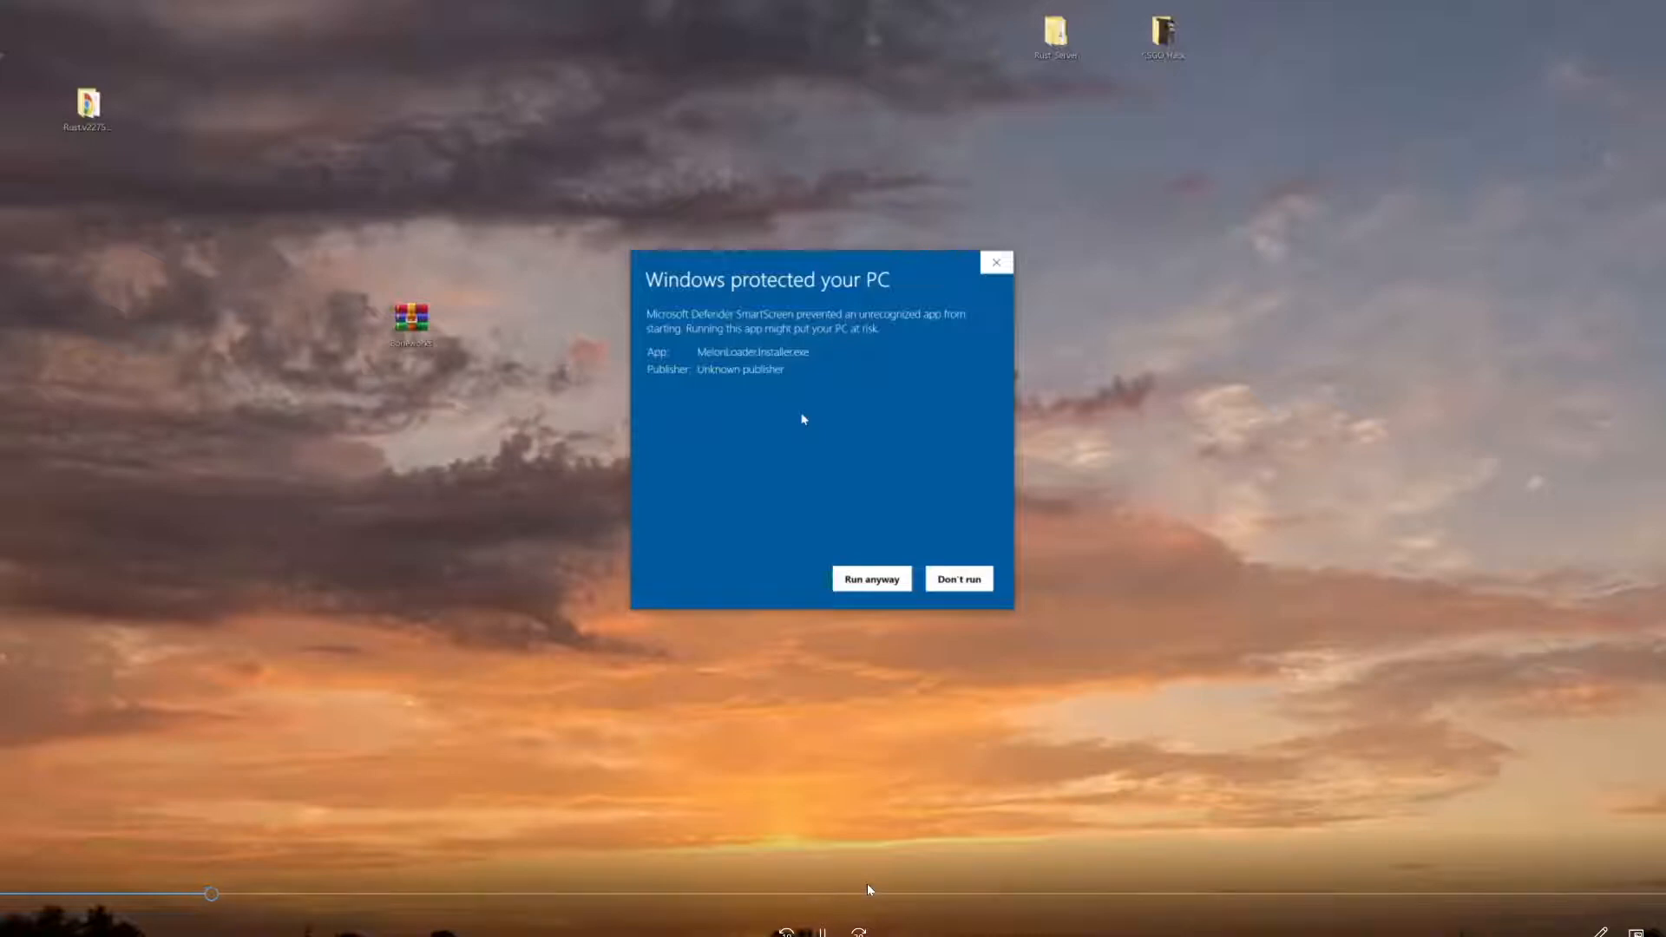
pyautogui.moveTo(887, 335)
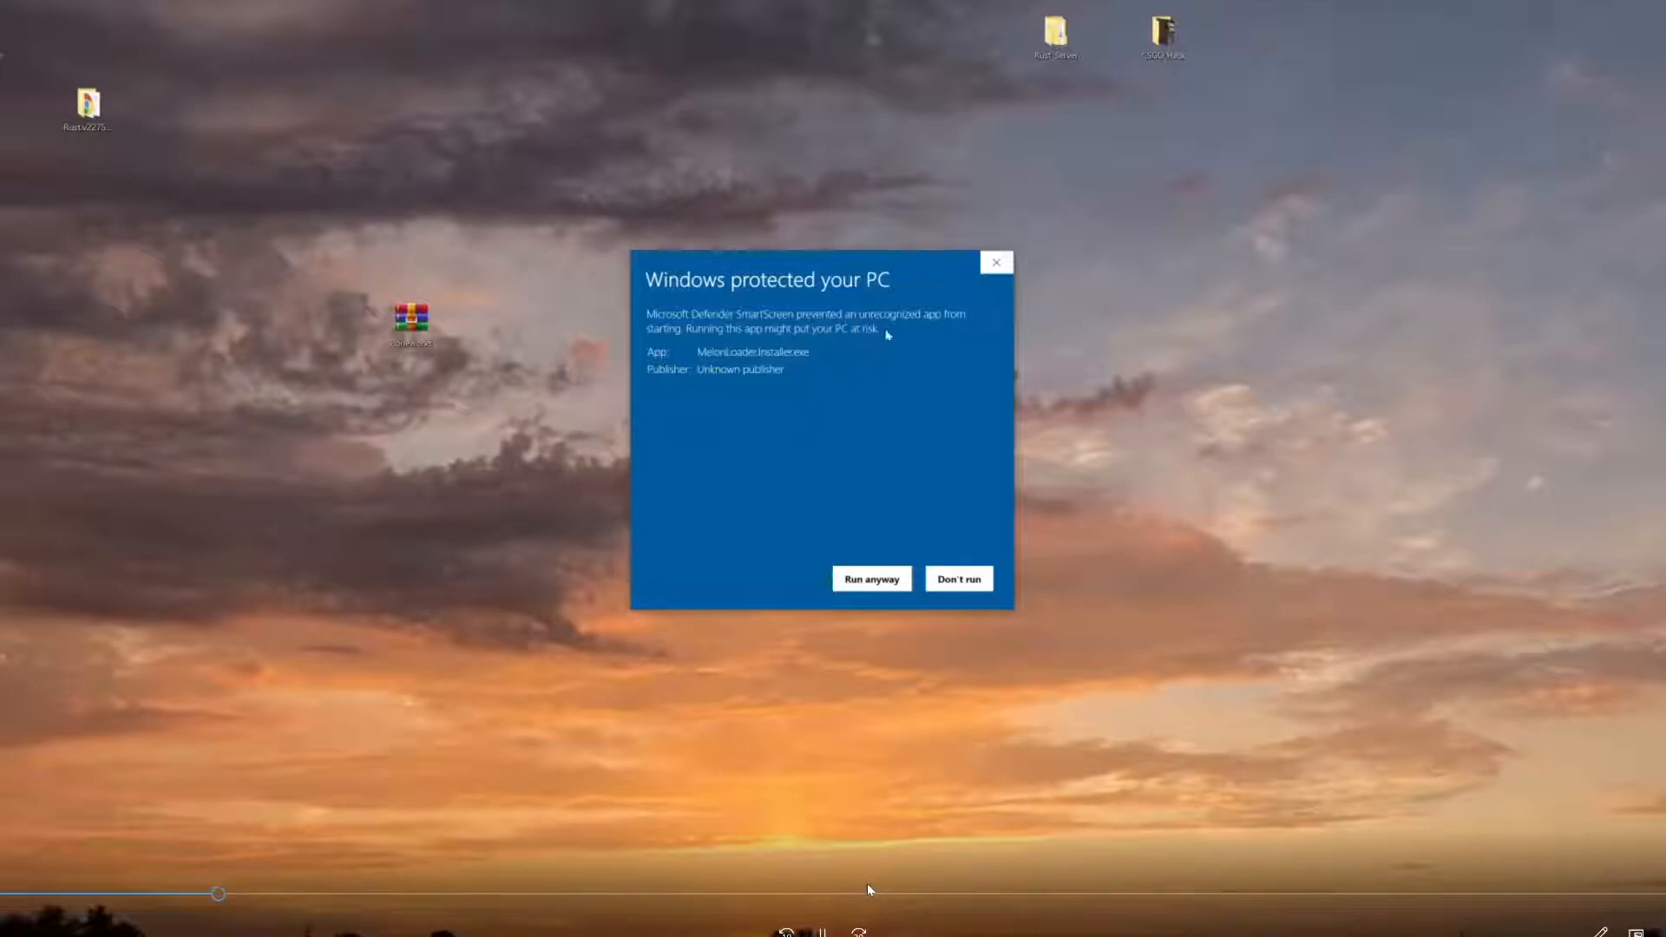
pyautogui.moveTo(896, 545)
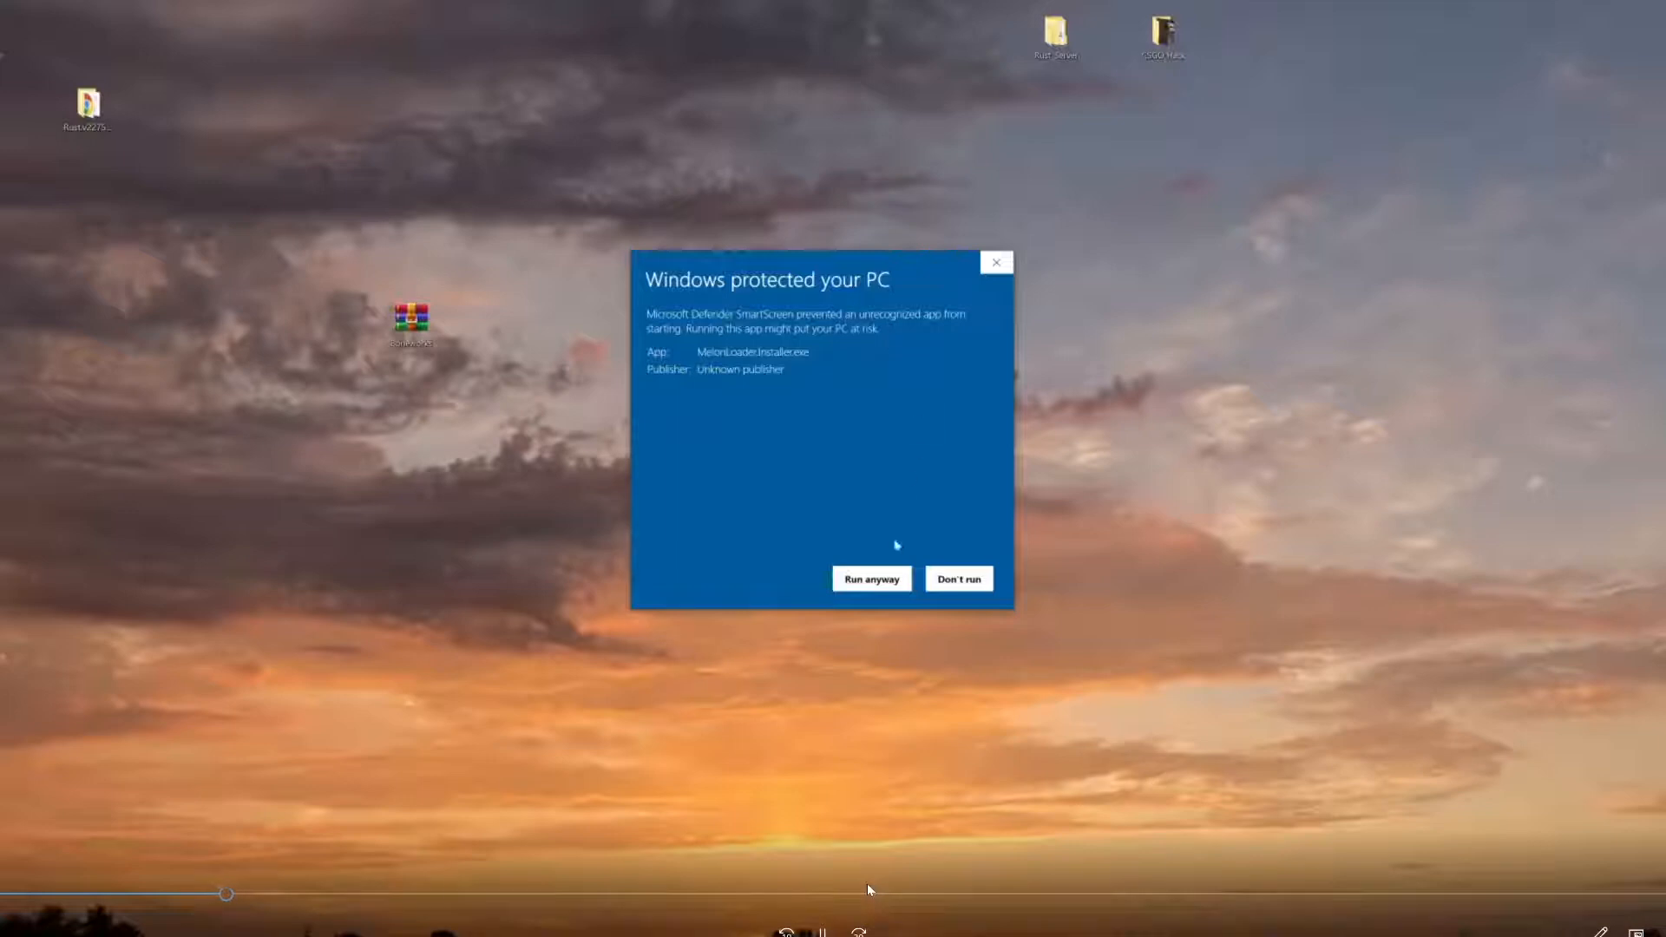
pyautogui.click(869, 577)
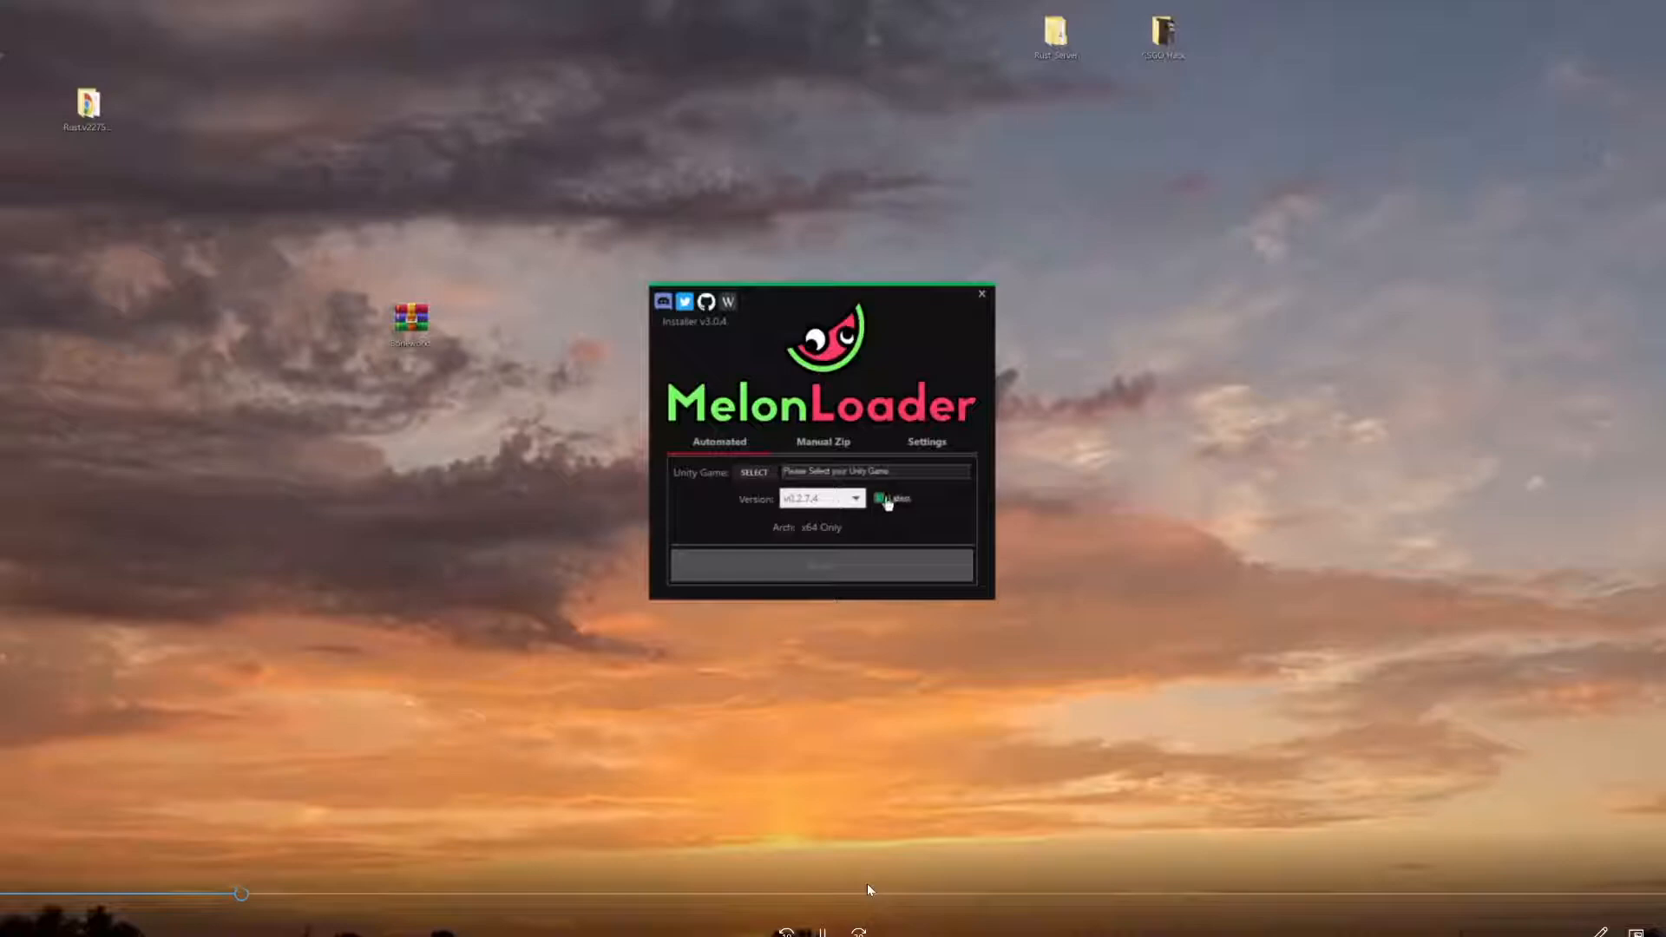
# - Select the BONEWORKS executable as the Unity game to install MelonLoader into
pyautogui.click(878, 498)
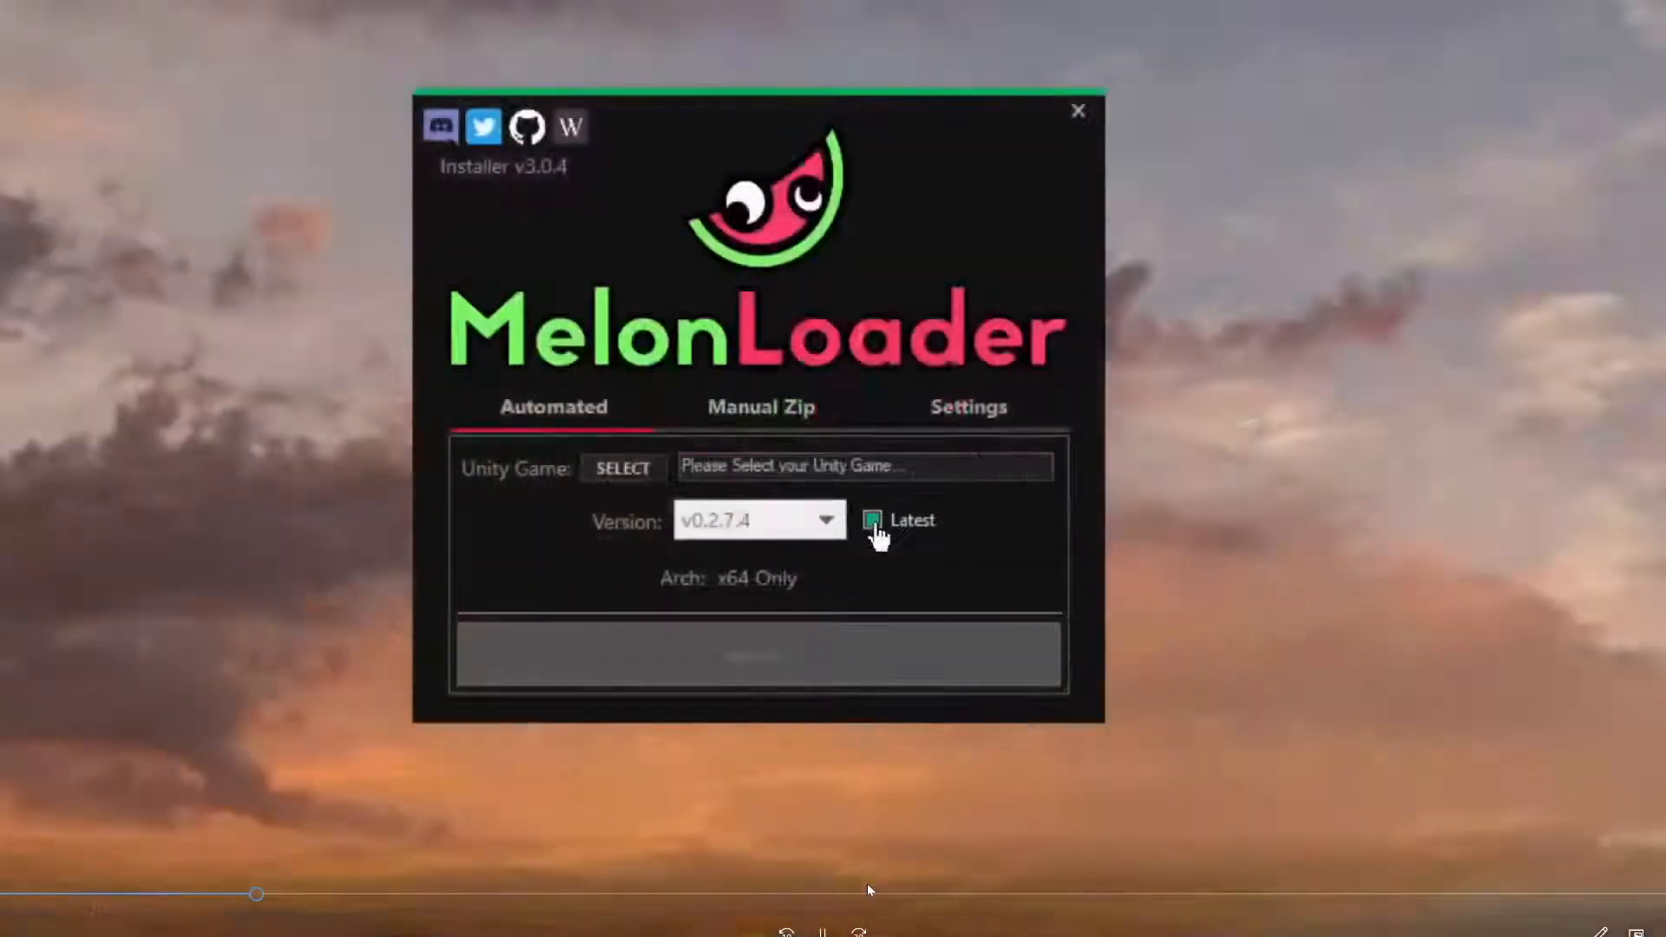
pyautogui.moveTo(898, 540)
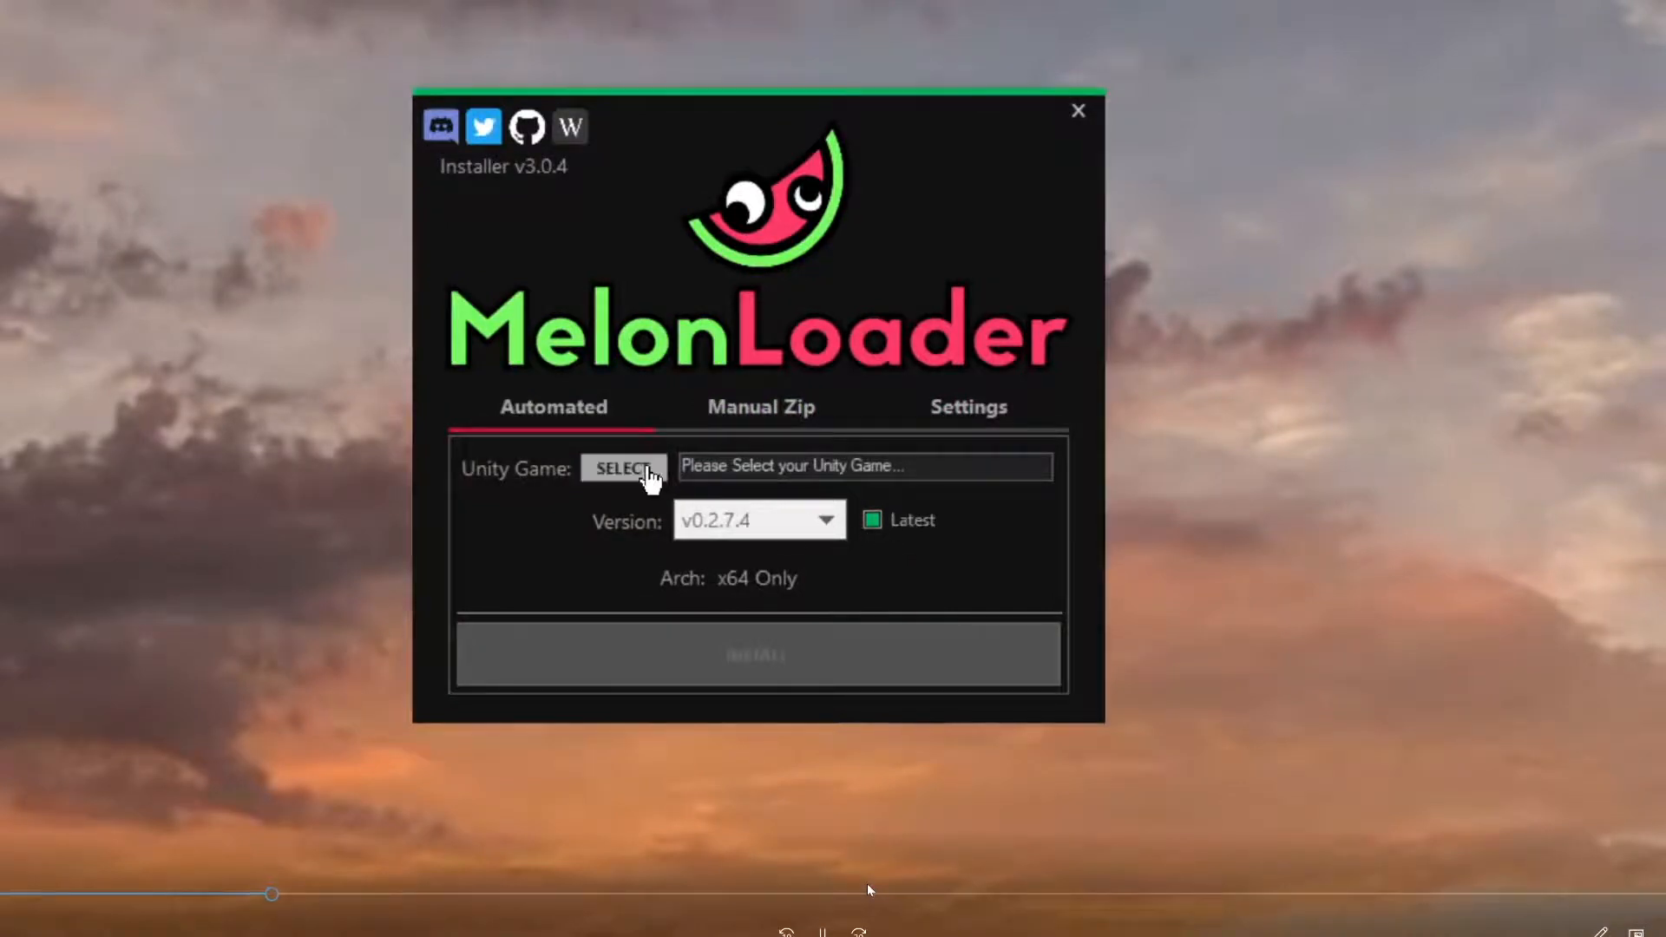
pyautogui.click(623, 467)
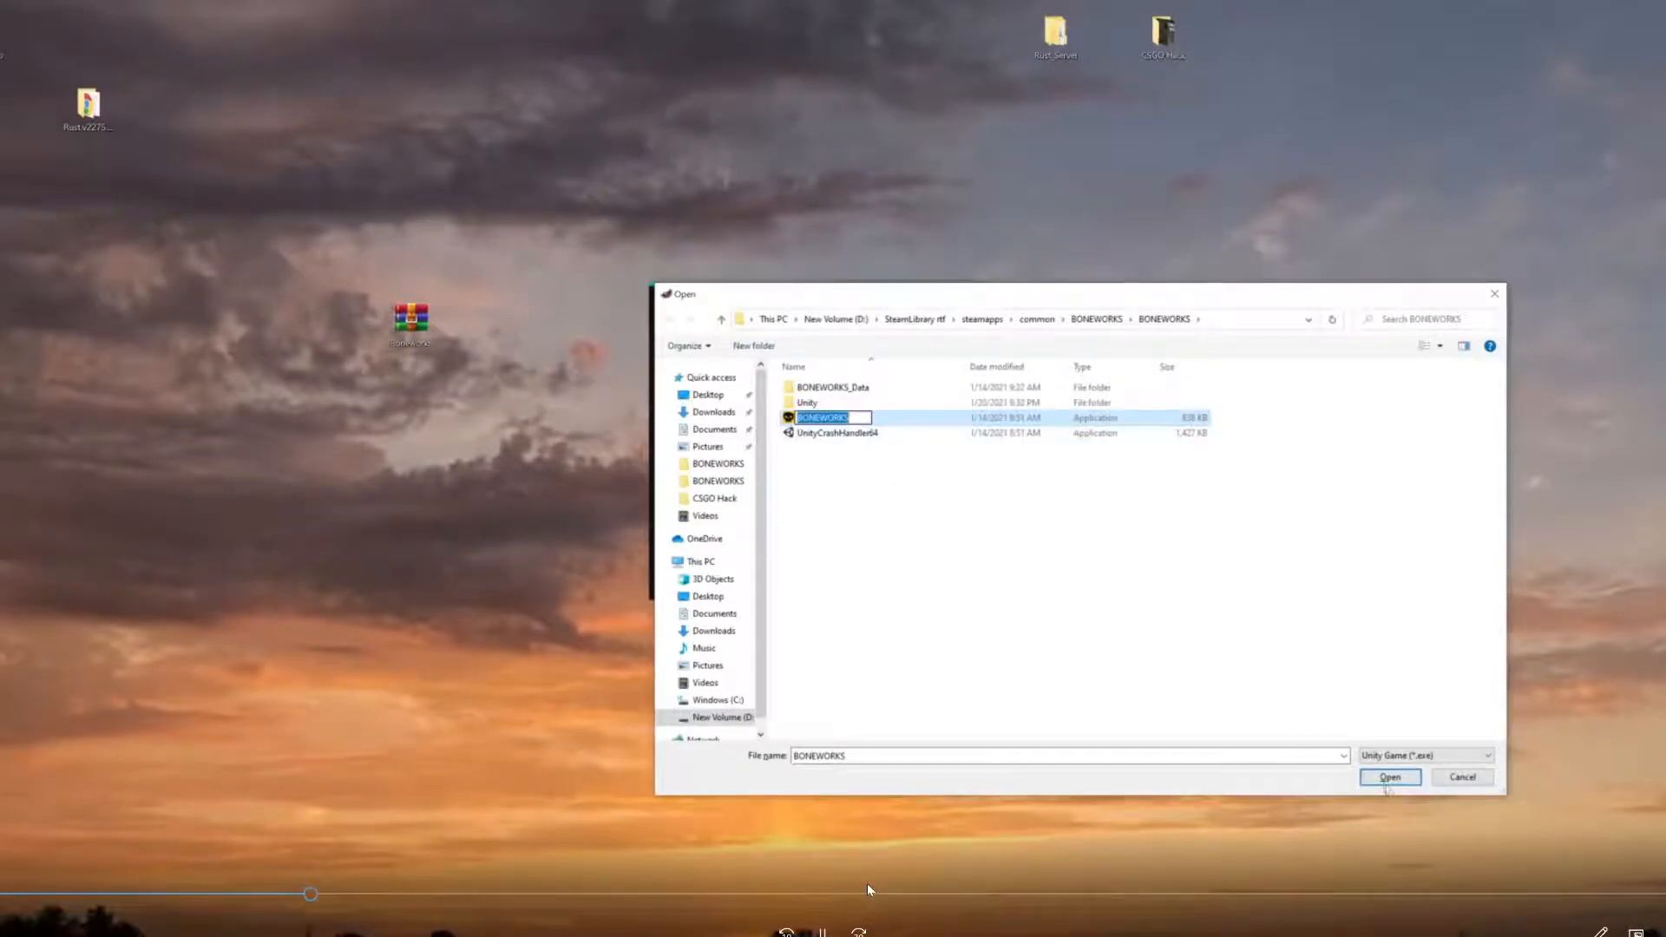
pyautogui.click(1389, 778)
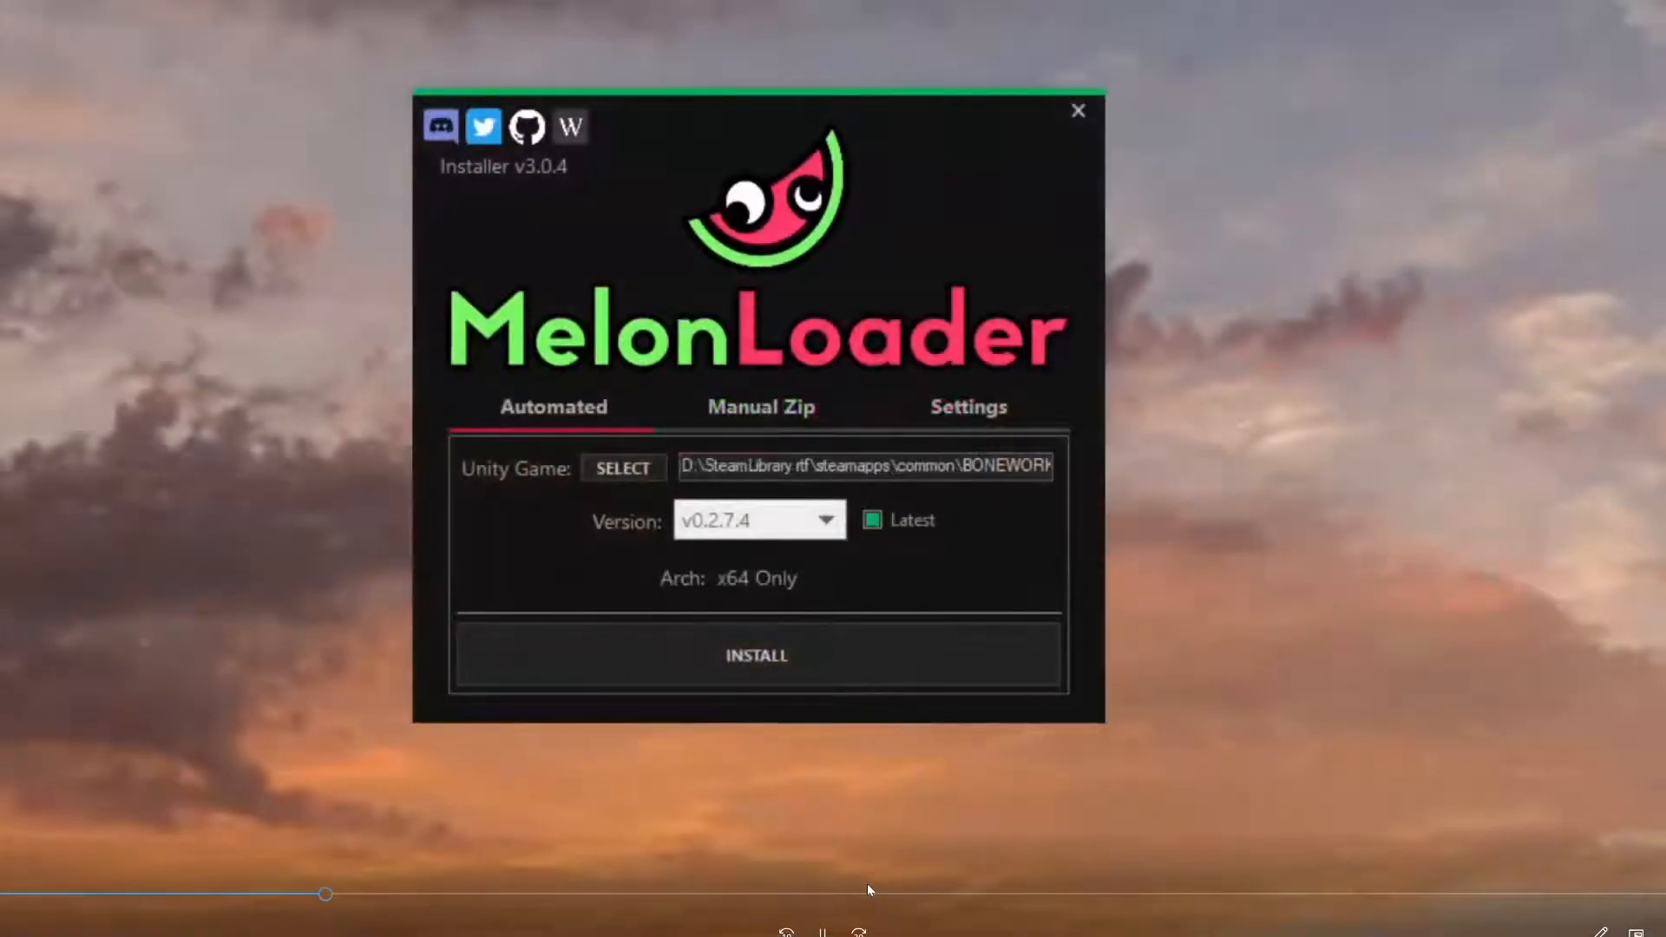
pyautogui.moveTo(845, 670)
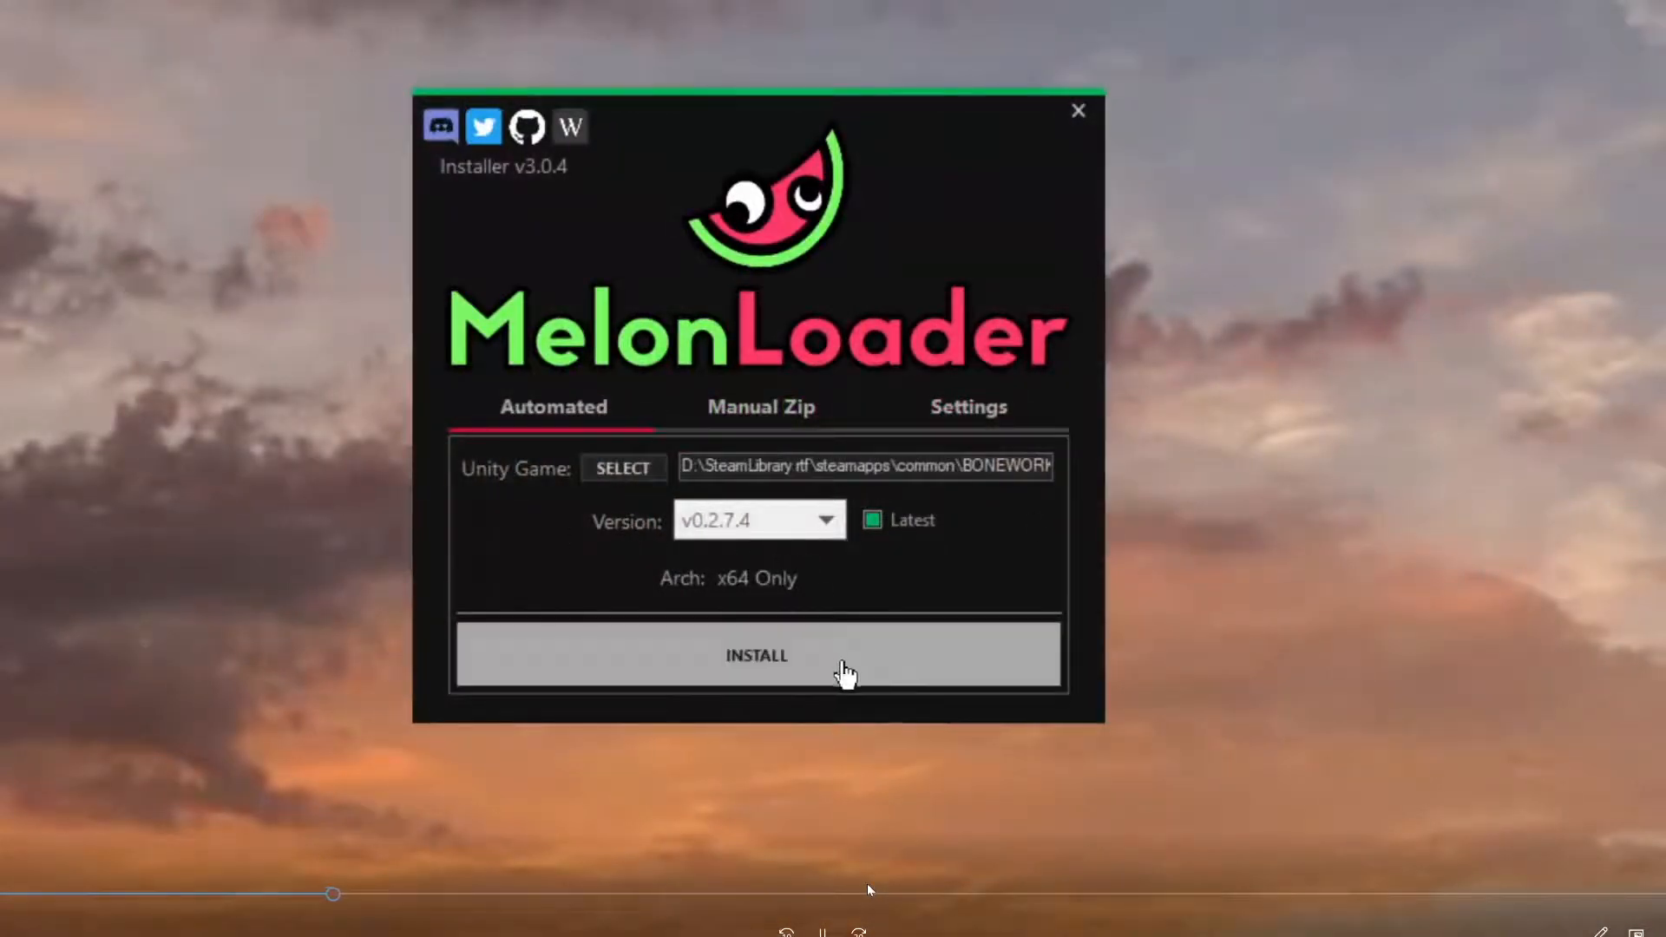
pyautogui.moveTo(871, 700)
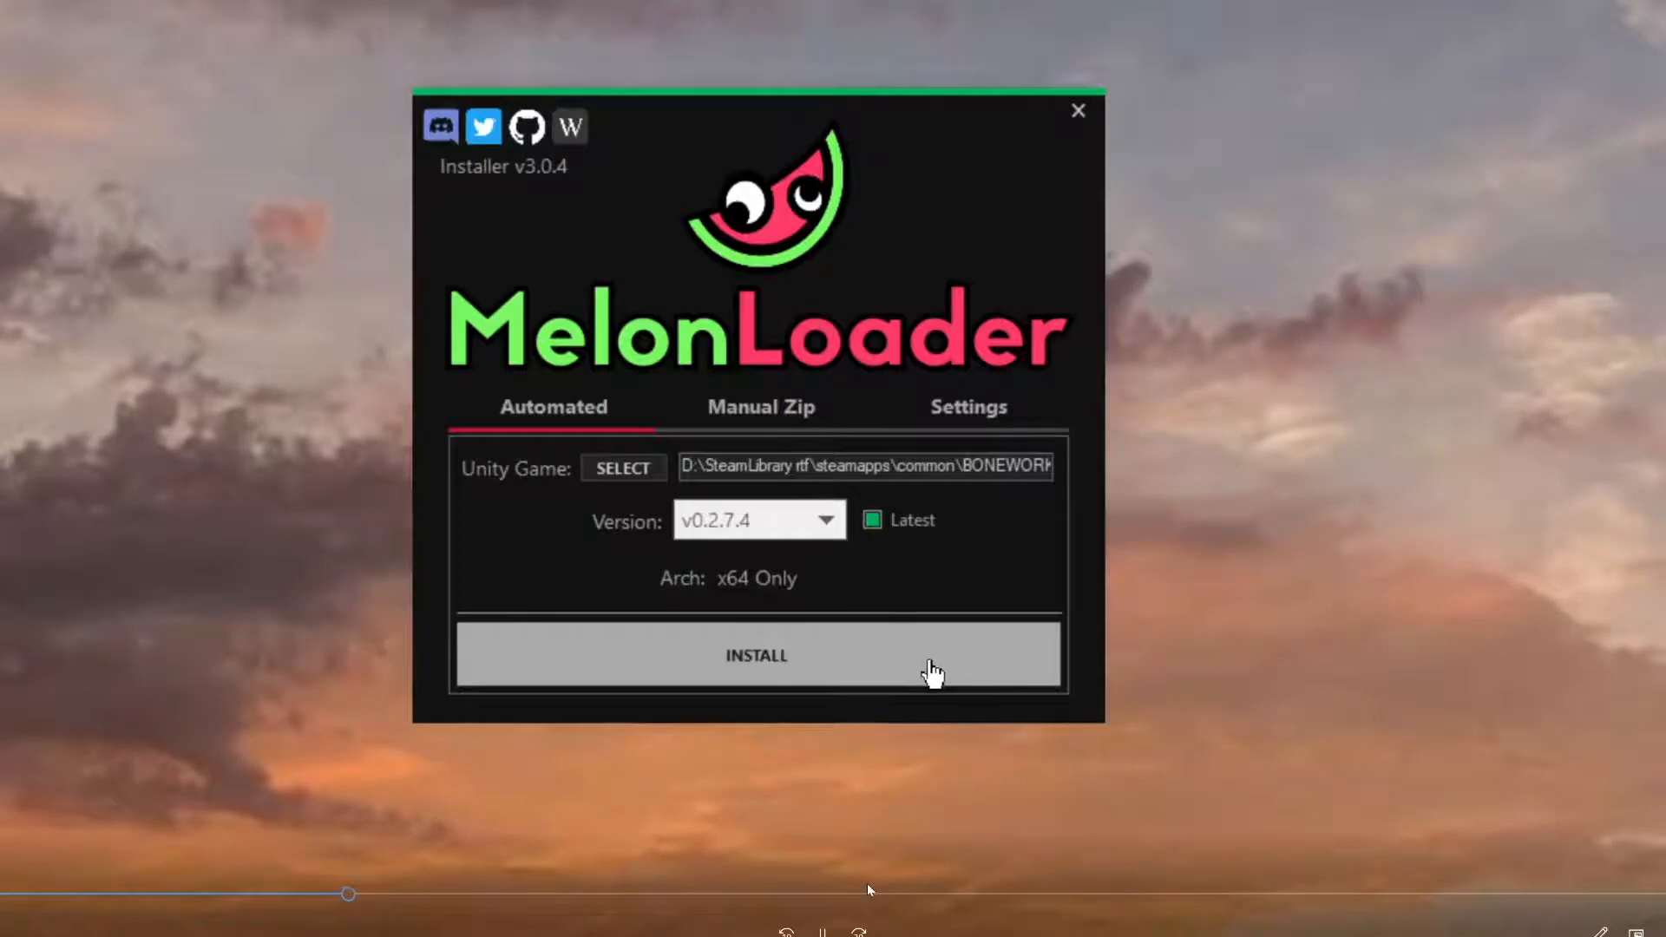
# - Install MelonLoader into BONEWORKS and acknowledge the success message
pyautogui.click(755, 656)
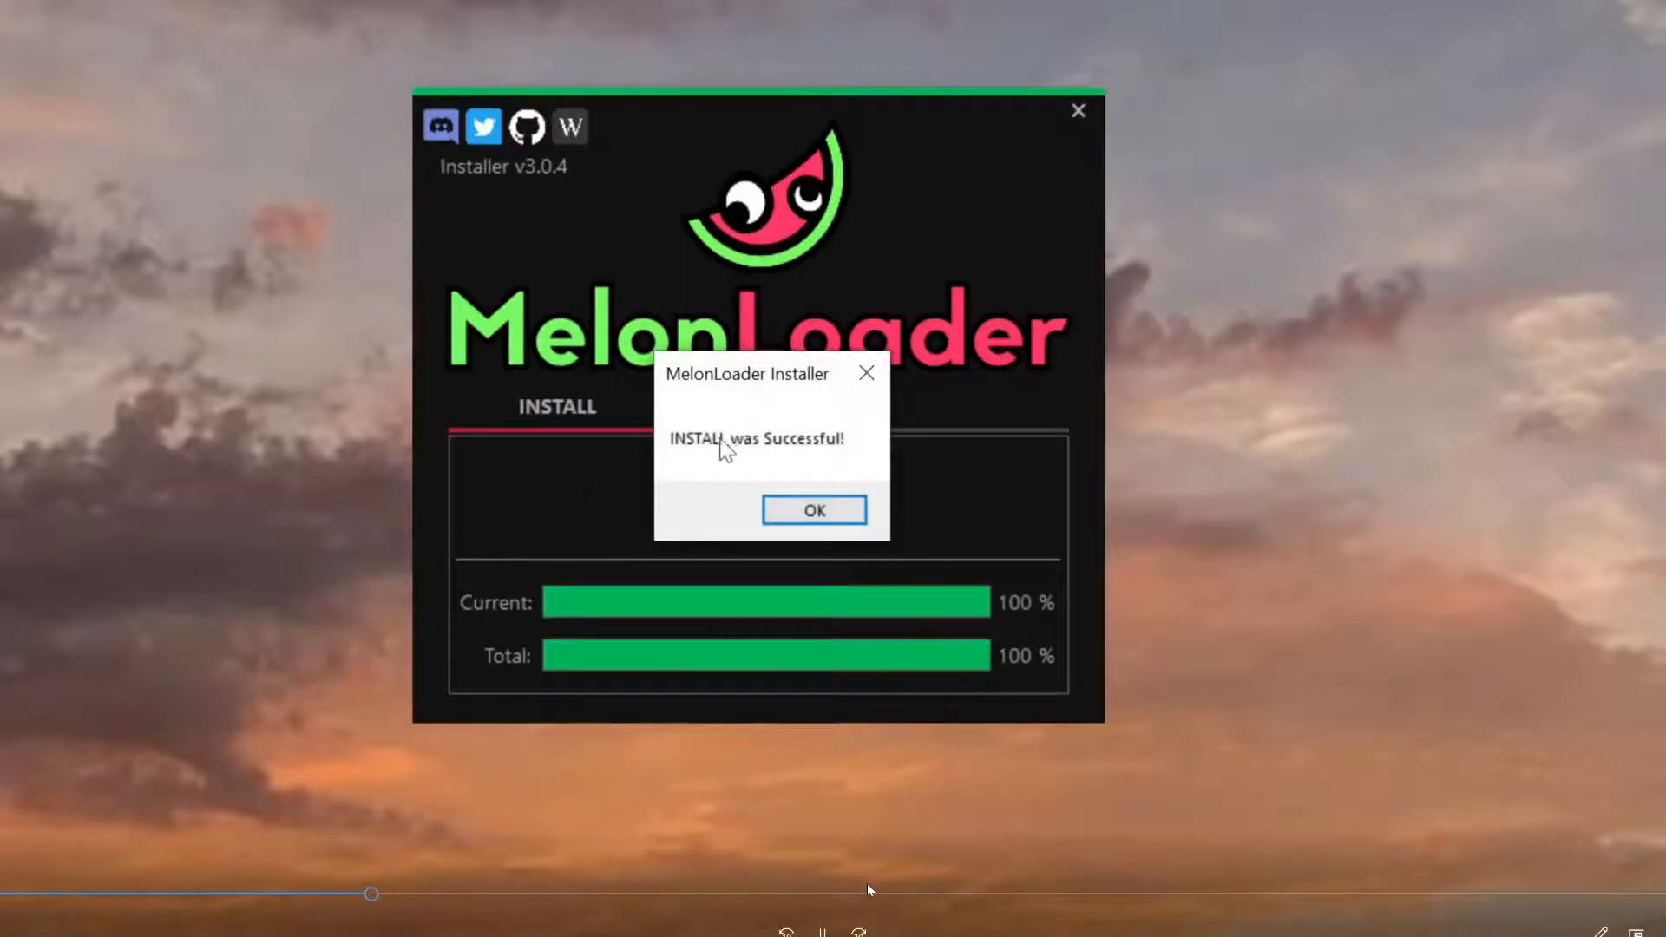
pyautogui.moveTo(837, 475)
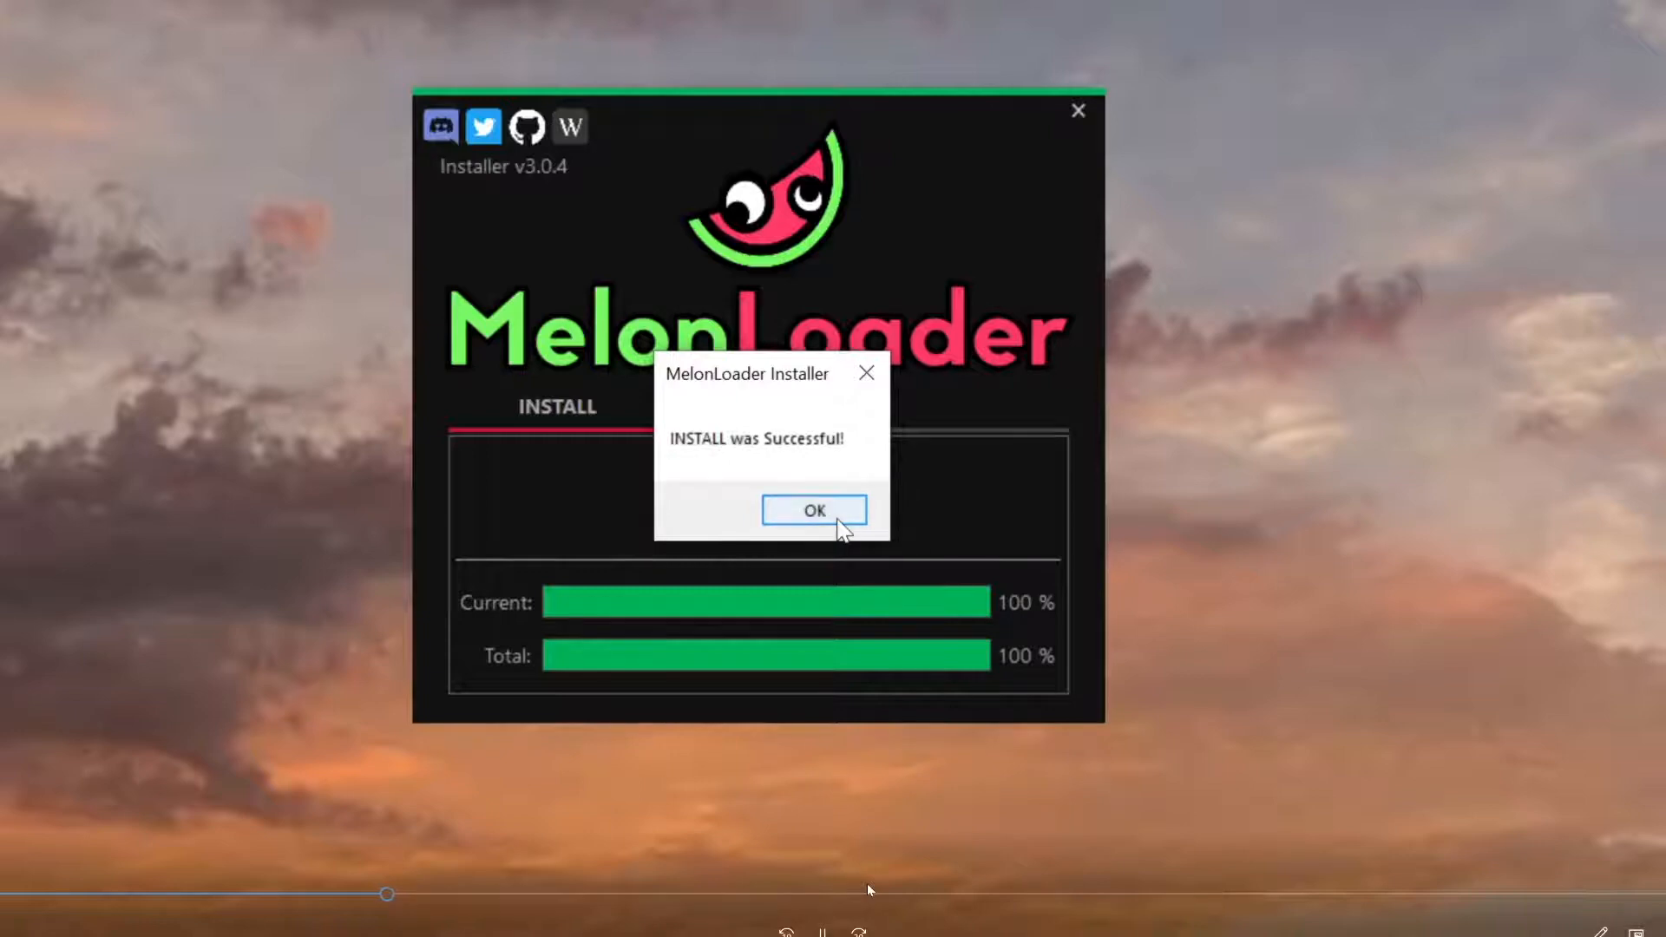
pyautogui.click(813, 510)
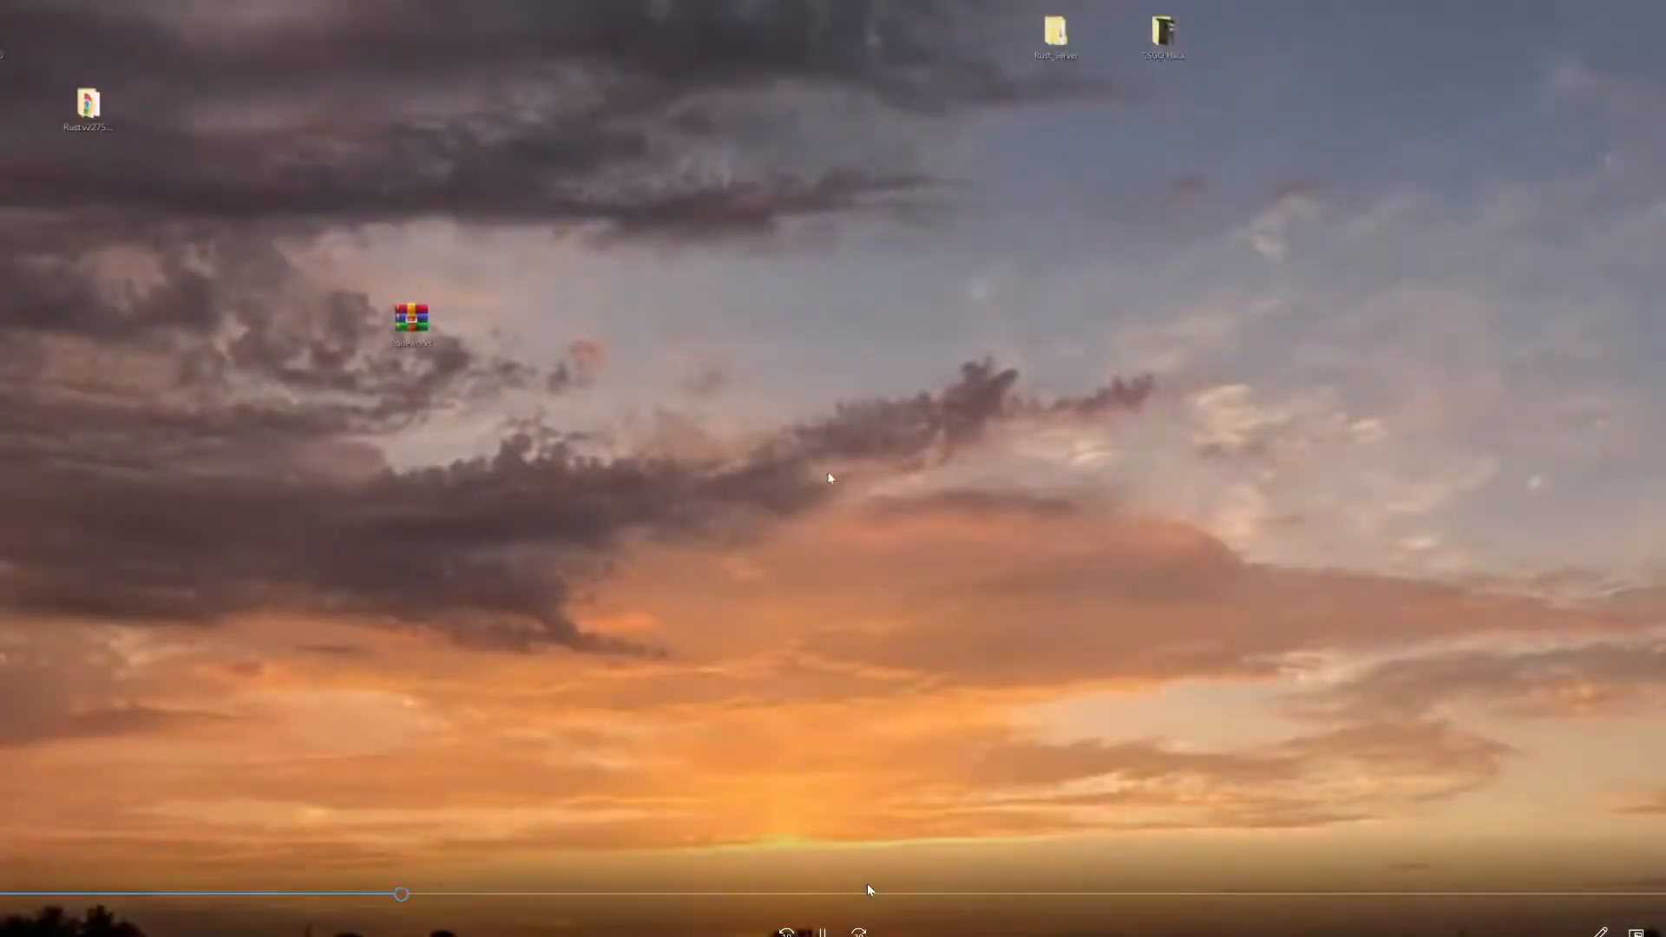
pyautogui.moveTo(792, 503)
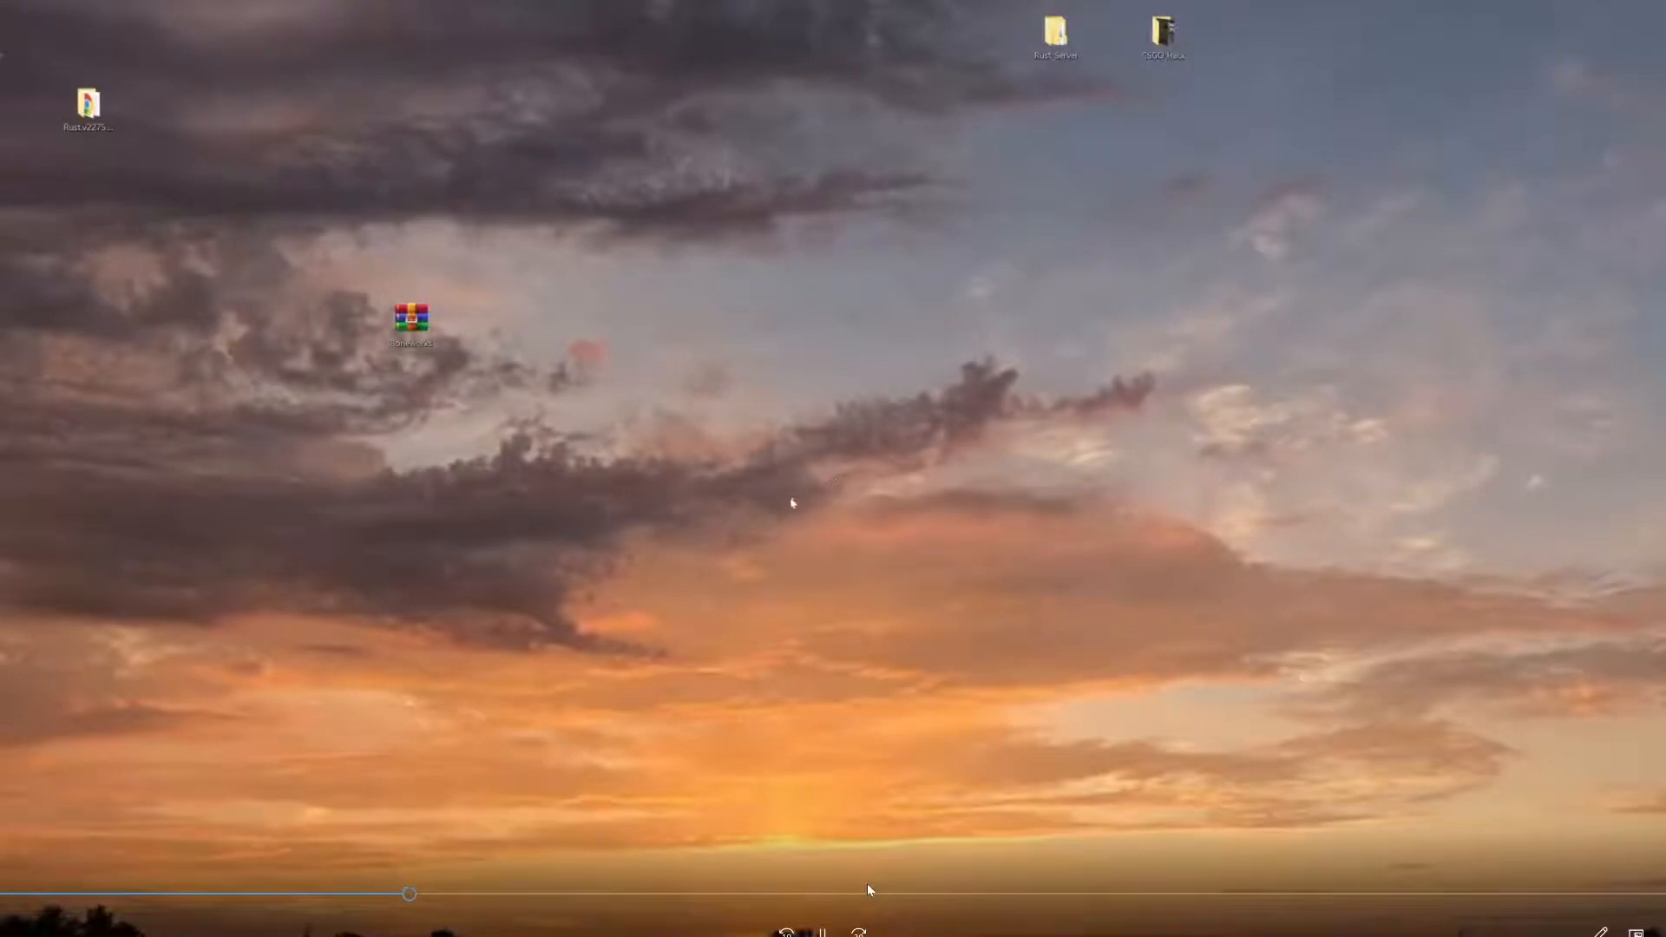
pyautogui.moveTo(791, 510)
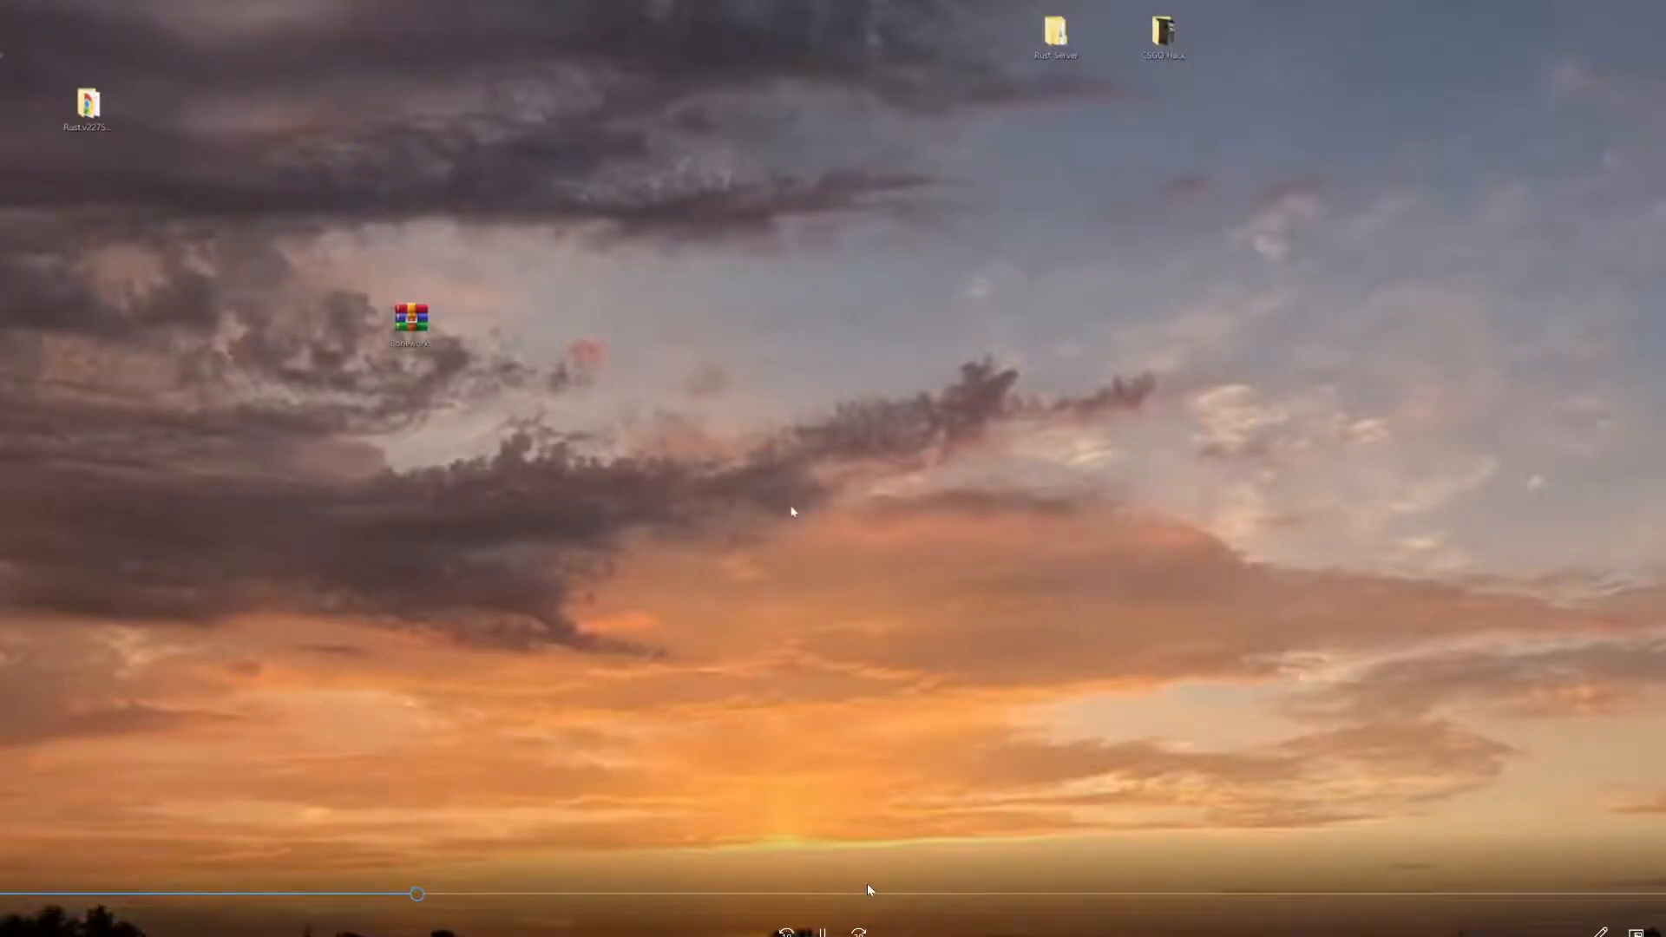
pyautogui.moveTo(750, 682)
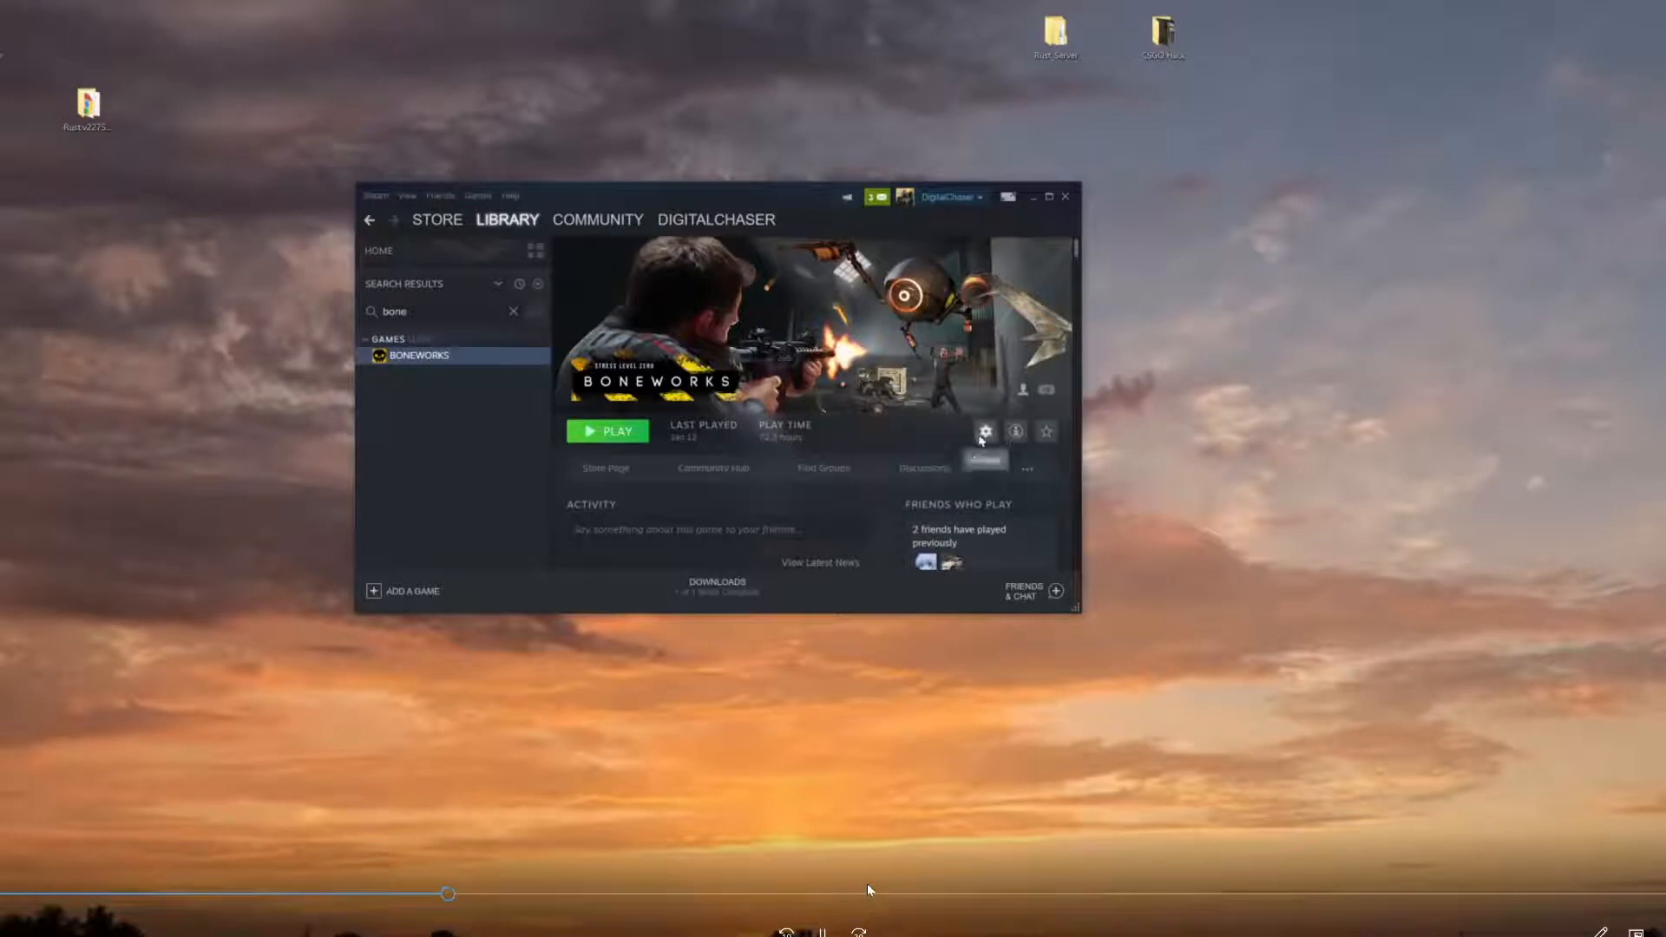
# - Browse the BONEWORKS local files from its Steam properties, then close the properties window
pyautogui.click(986, 432)
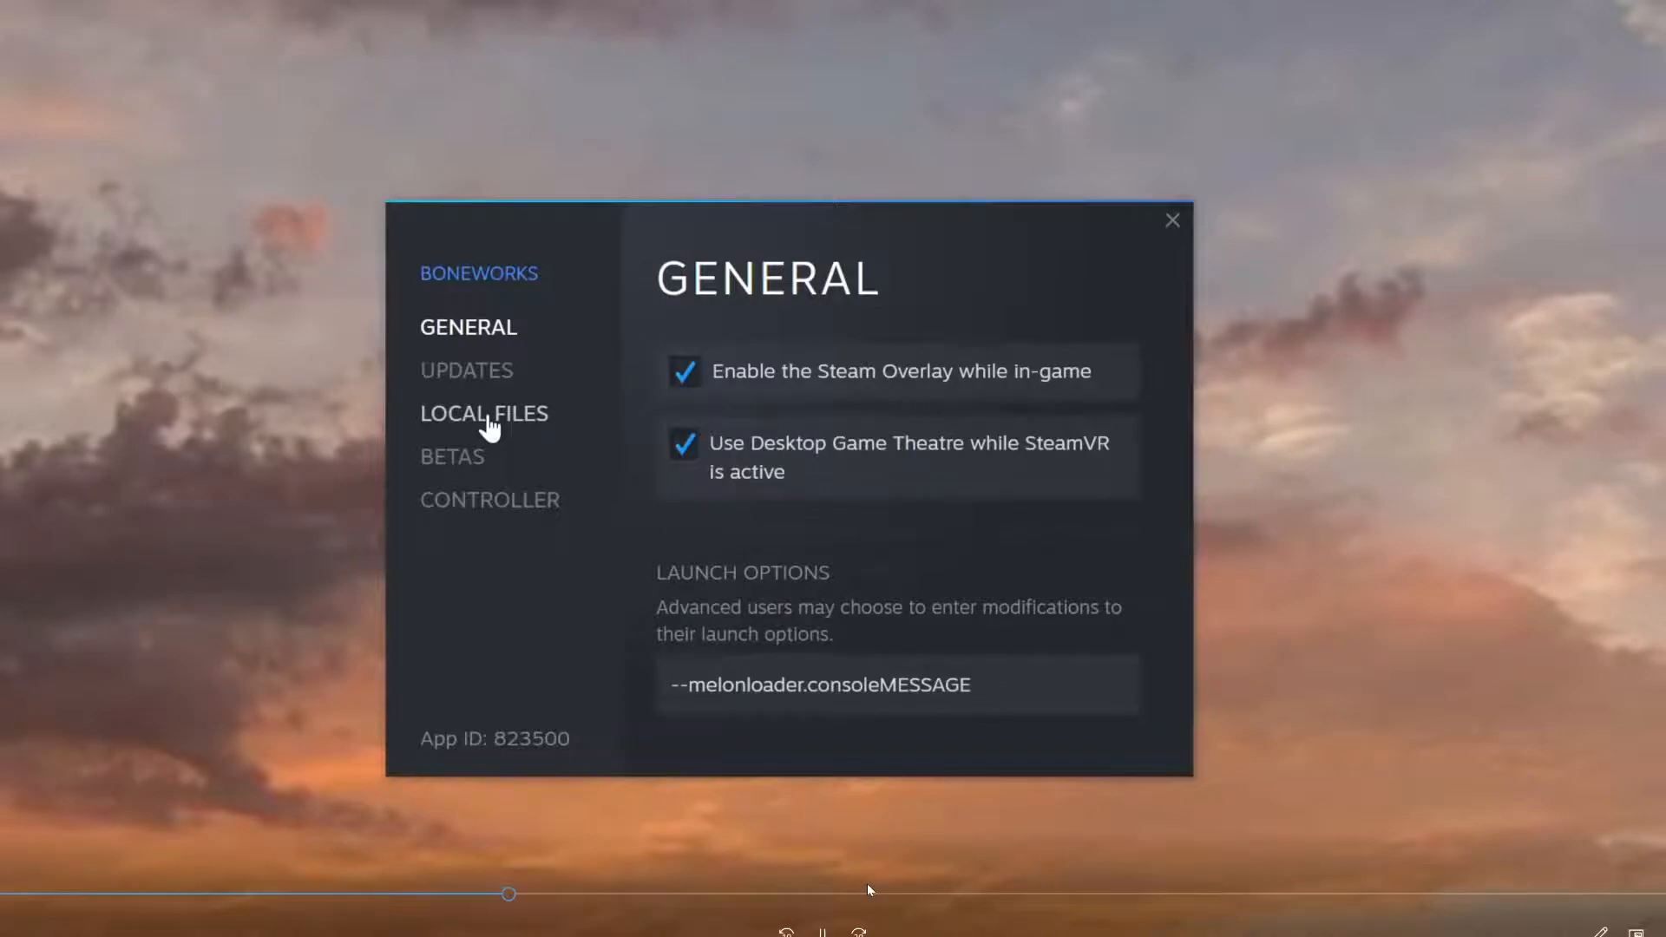
pyautogui.click(484, 413)
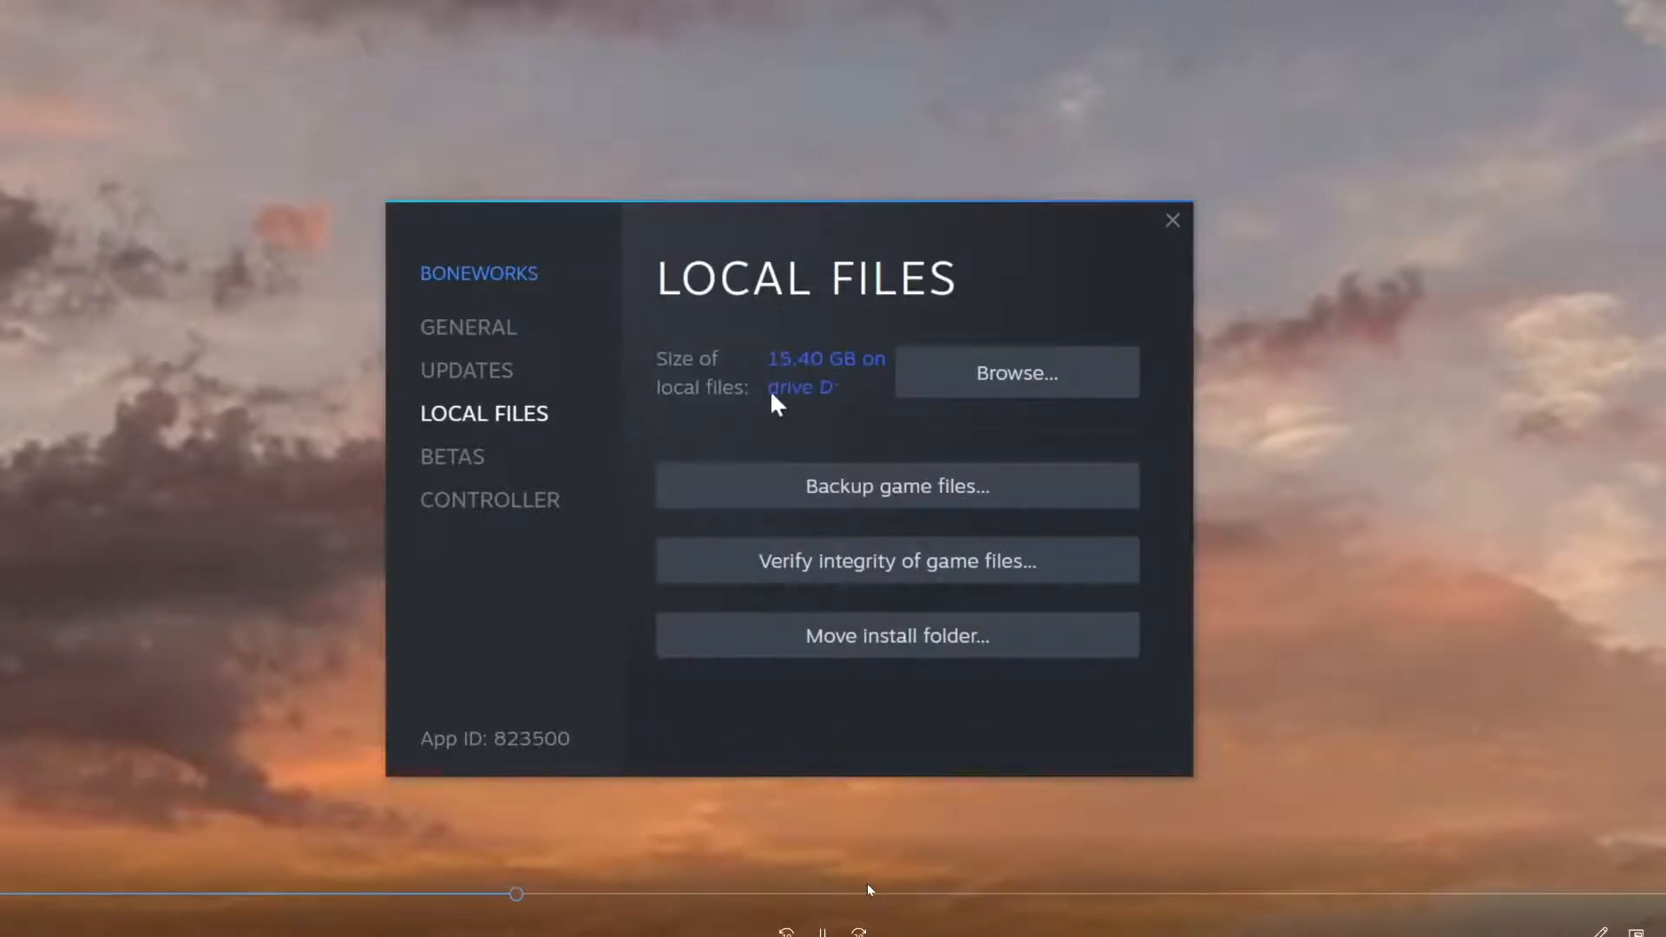
pyautogui.click(1015, 373)
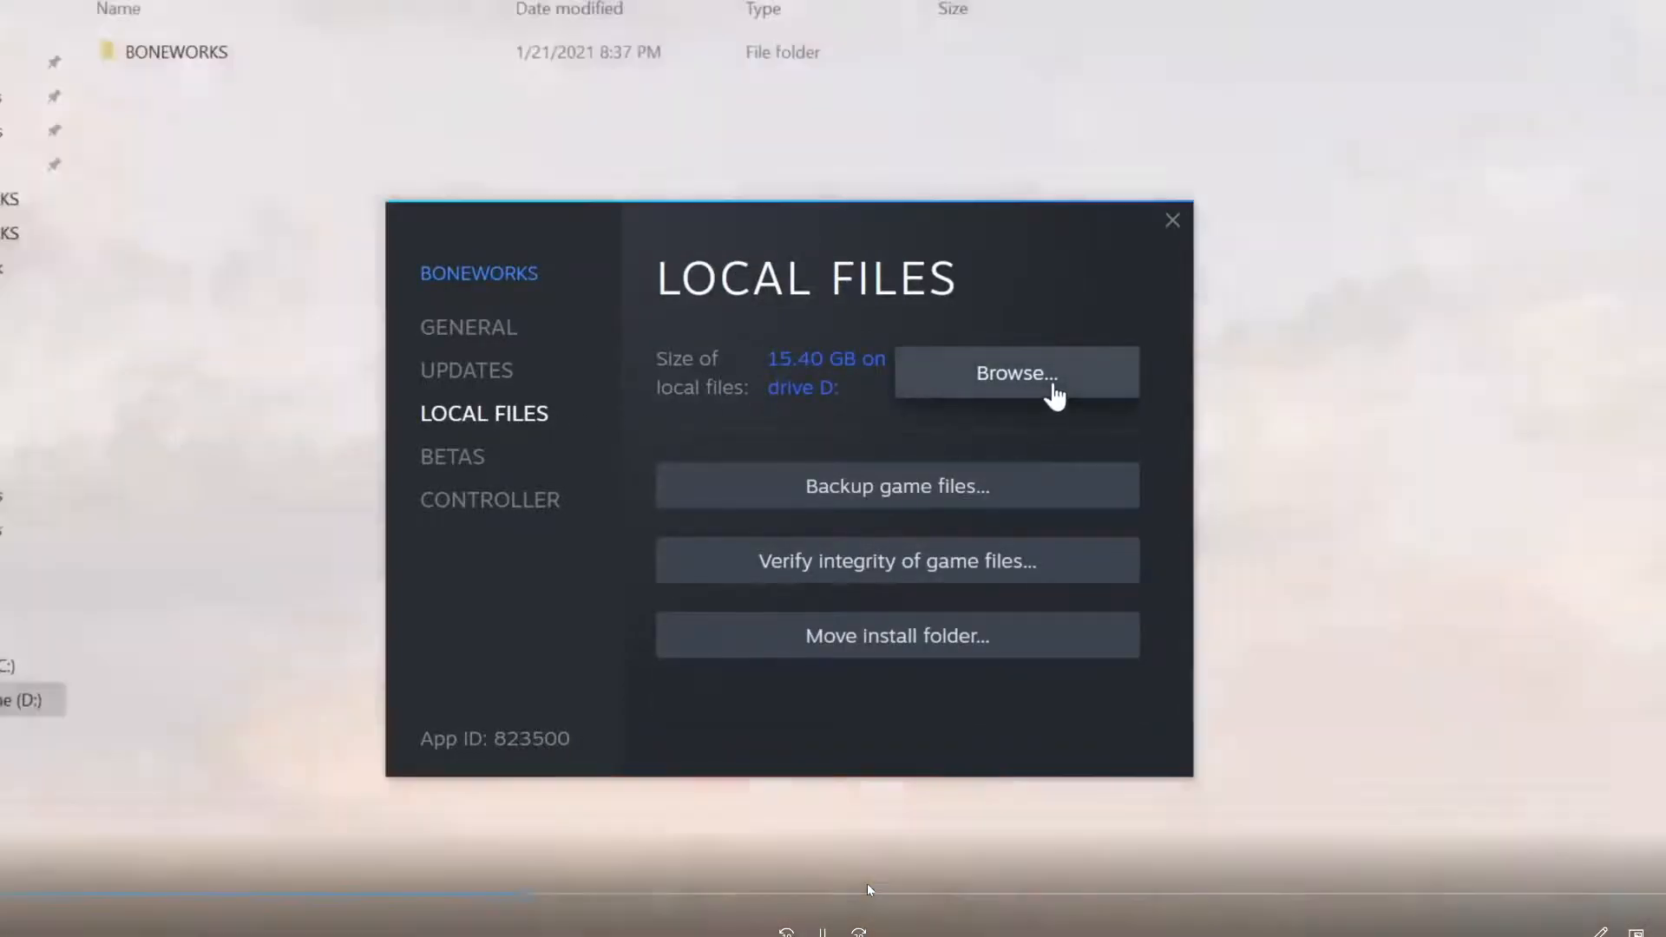
pyautogui.click(1016, 374)
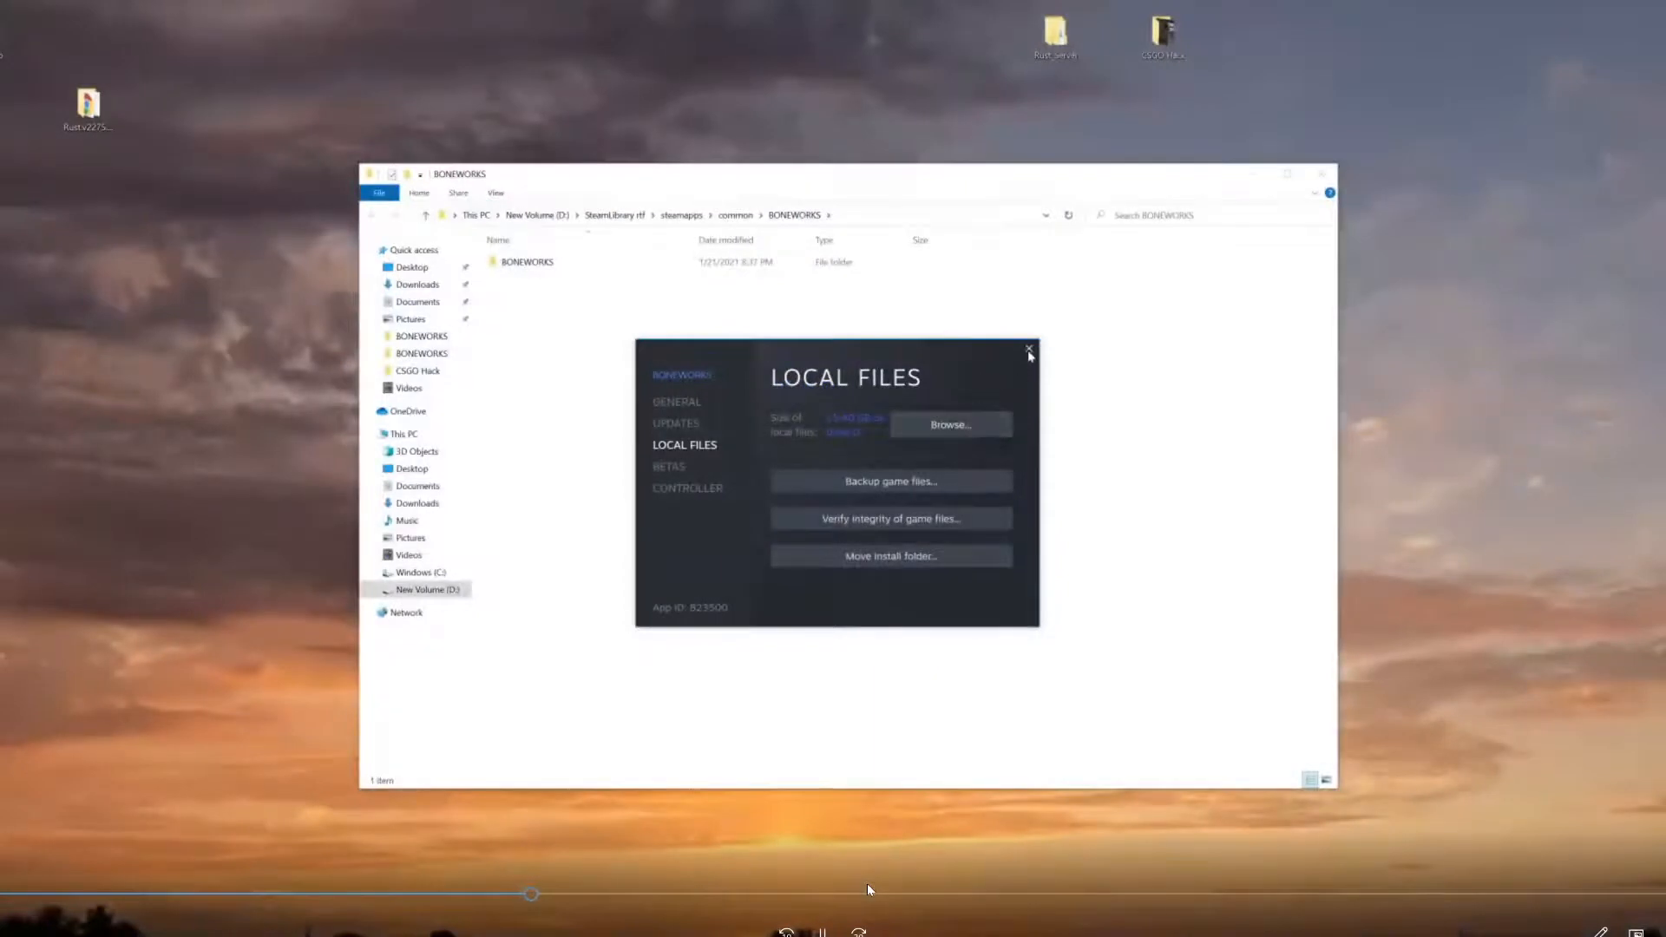
pyautogui.click(1027, 350)
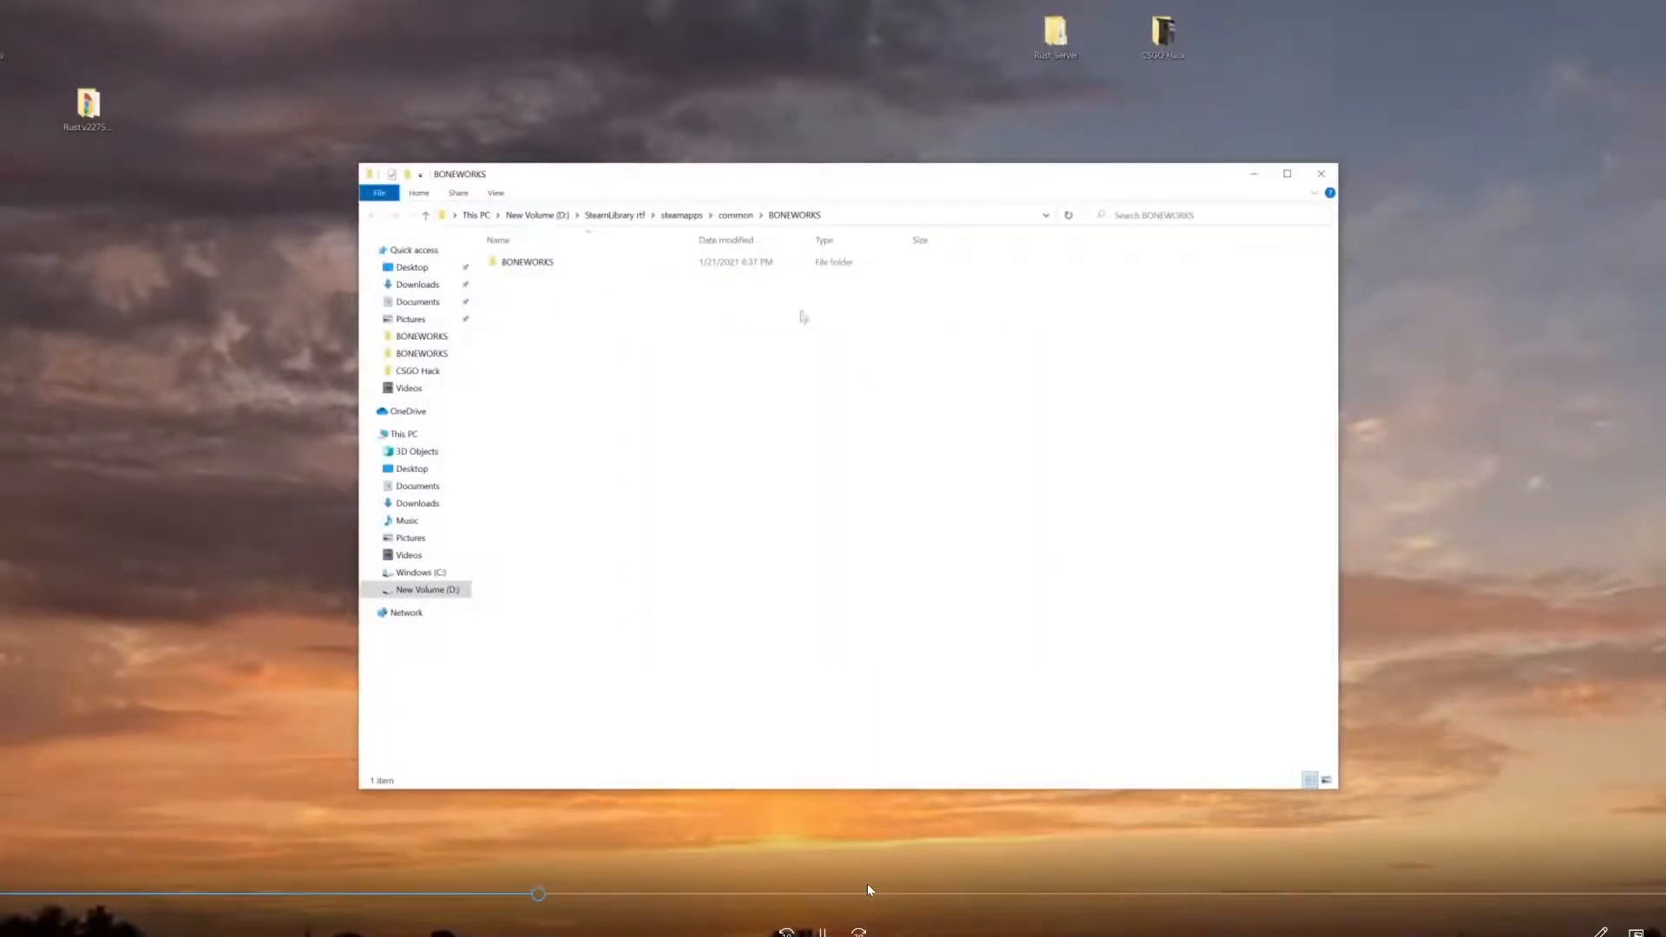
# - Open a second File Explorer window showing the Downloads folder with the mod archives
pyautogui.click(527, 262)
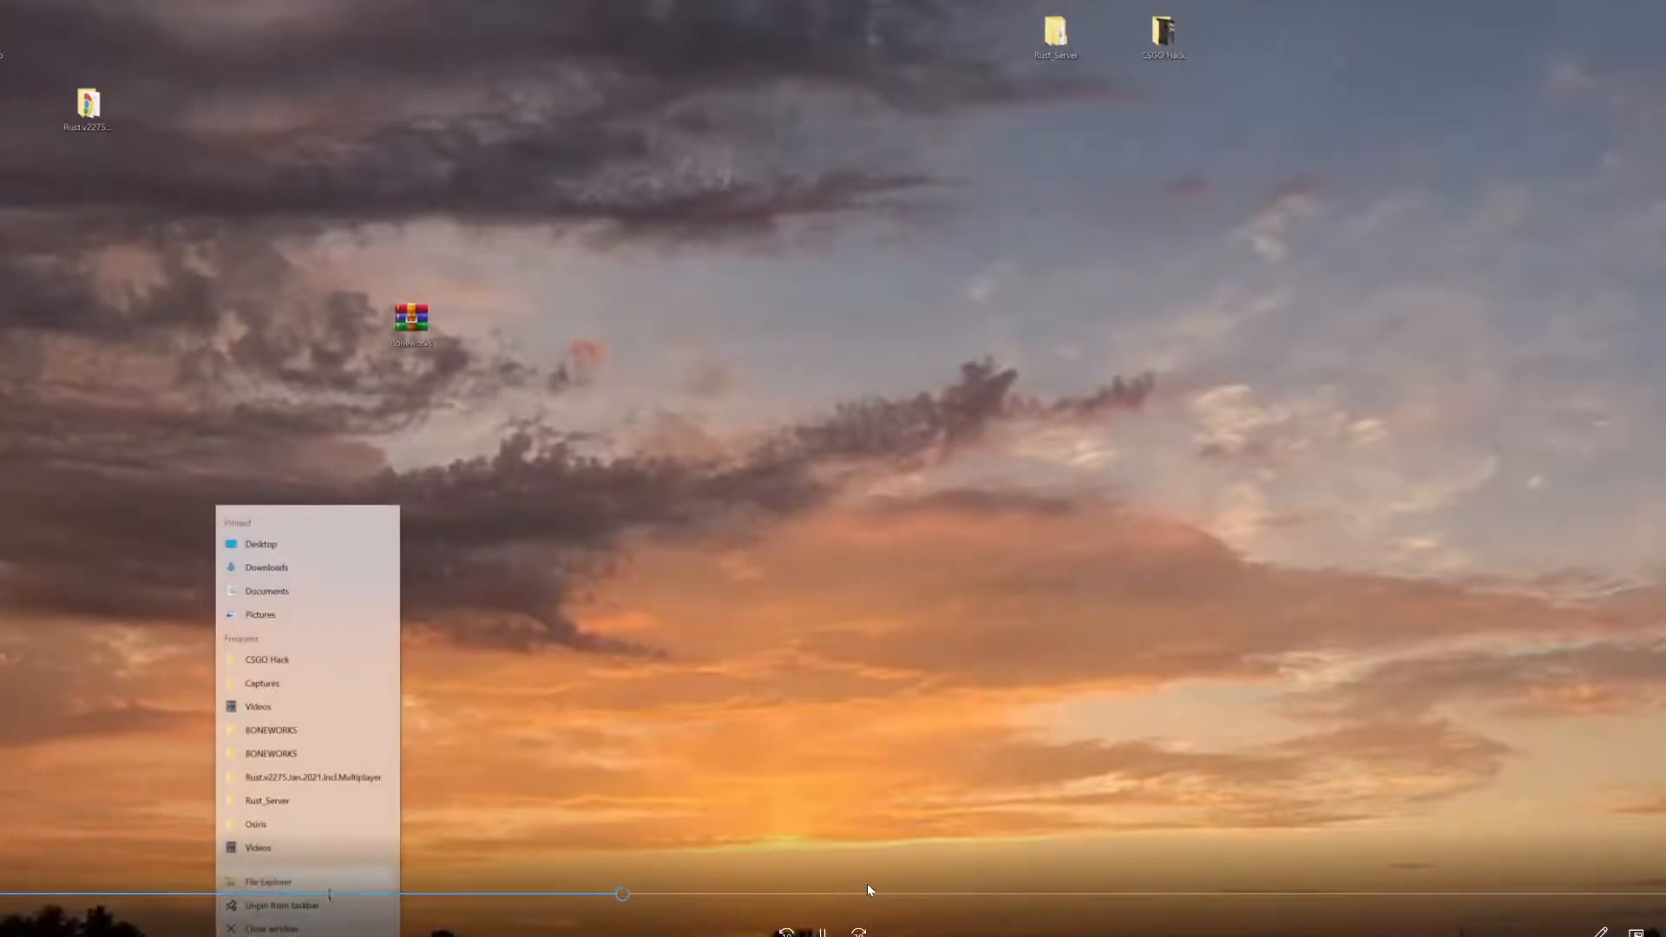
pyautogui.click(269, 882)
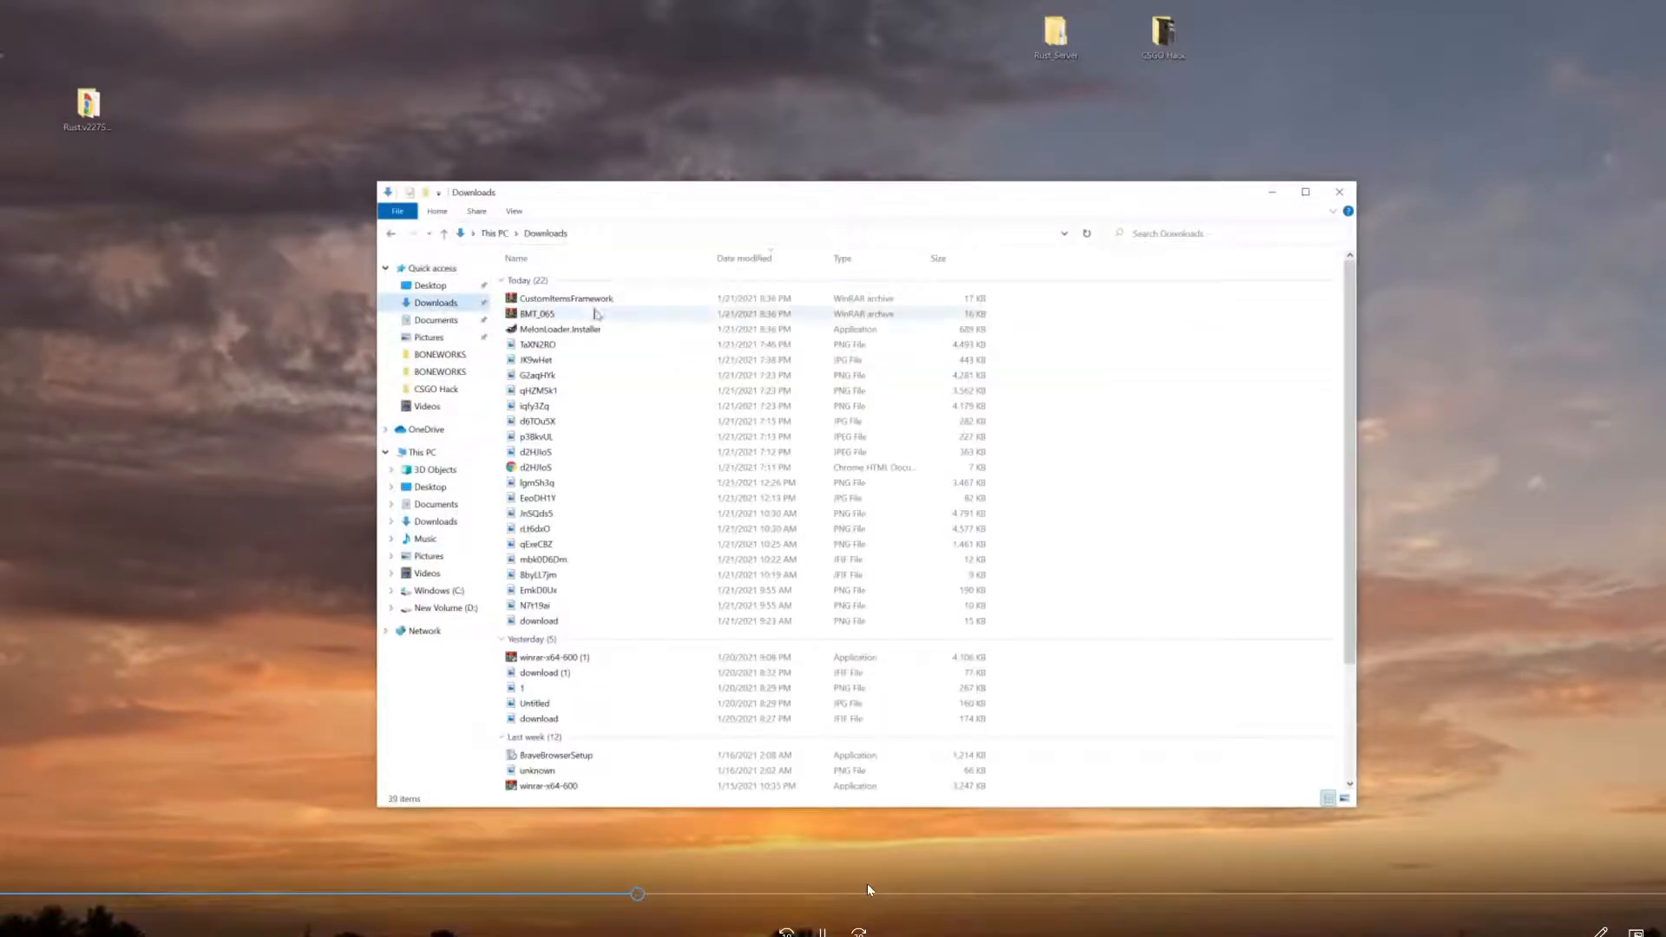
# - Move the CustomItemsFramework and BMT_065 archives from Downloads to the desktop and close the window
pyautogui.click(566, 298)
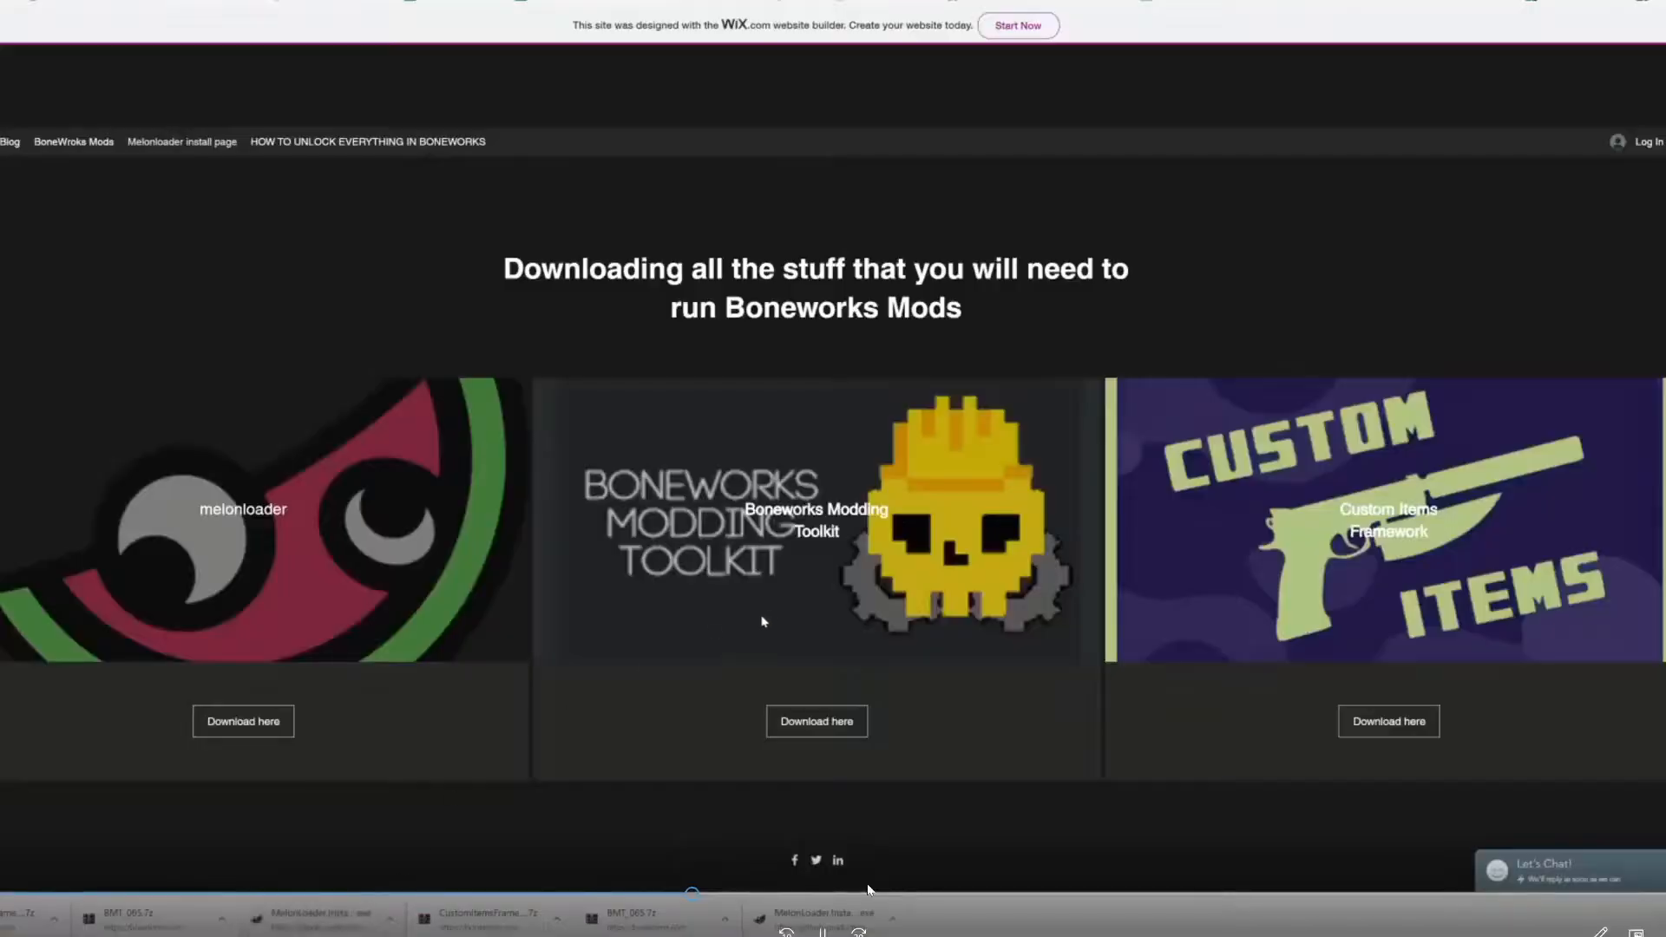
pyautogui.moveTo(1314, 169)
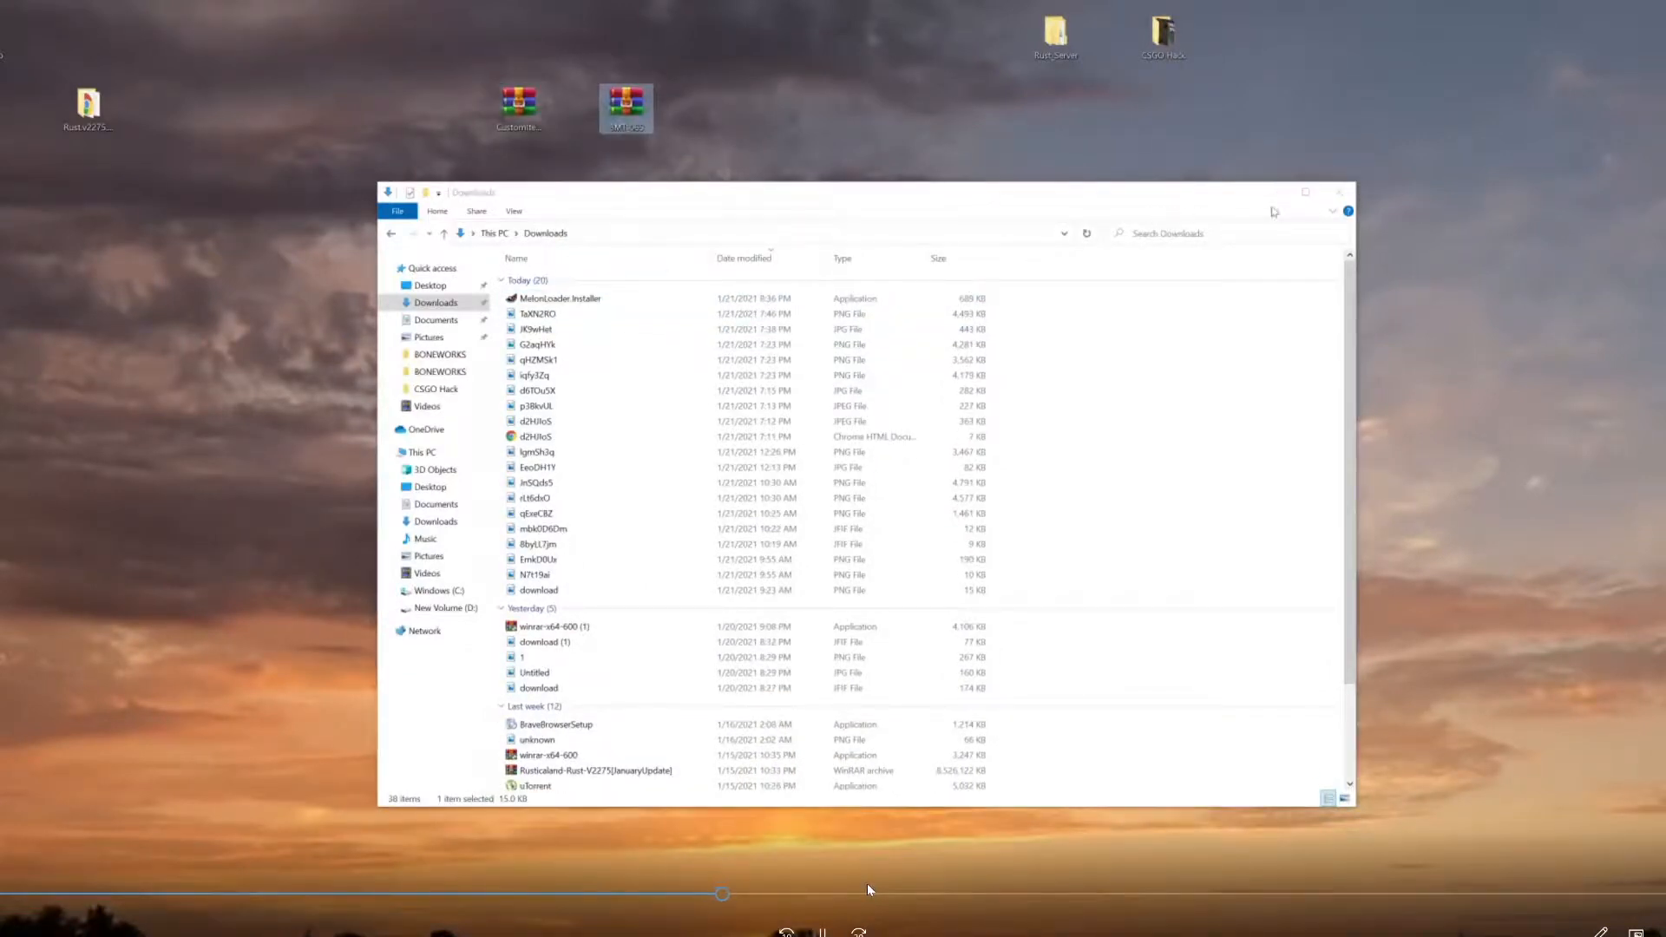
pyautogui.click(1336, 192)
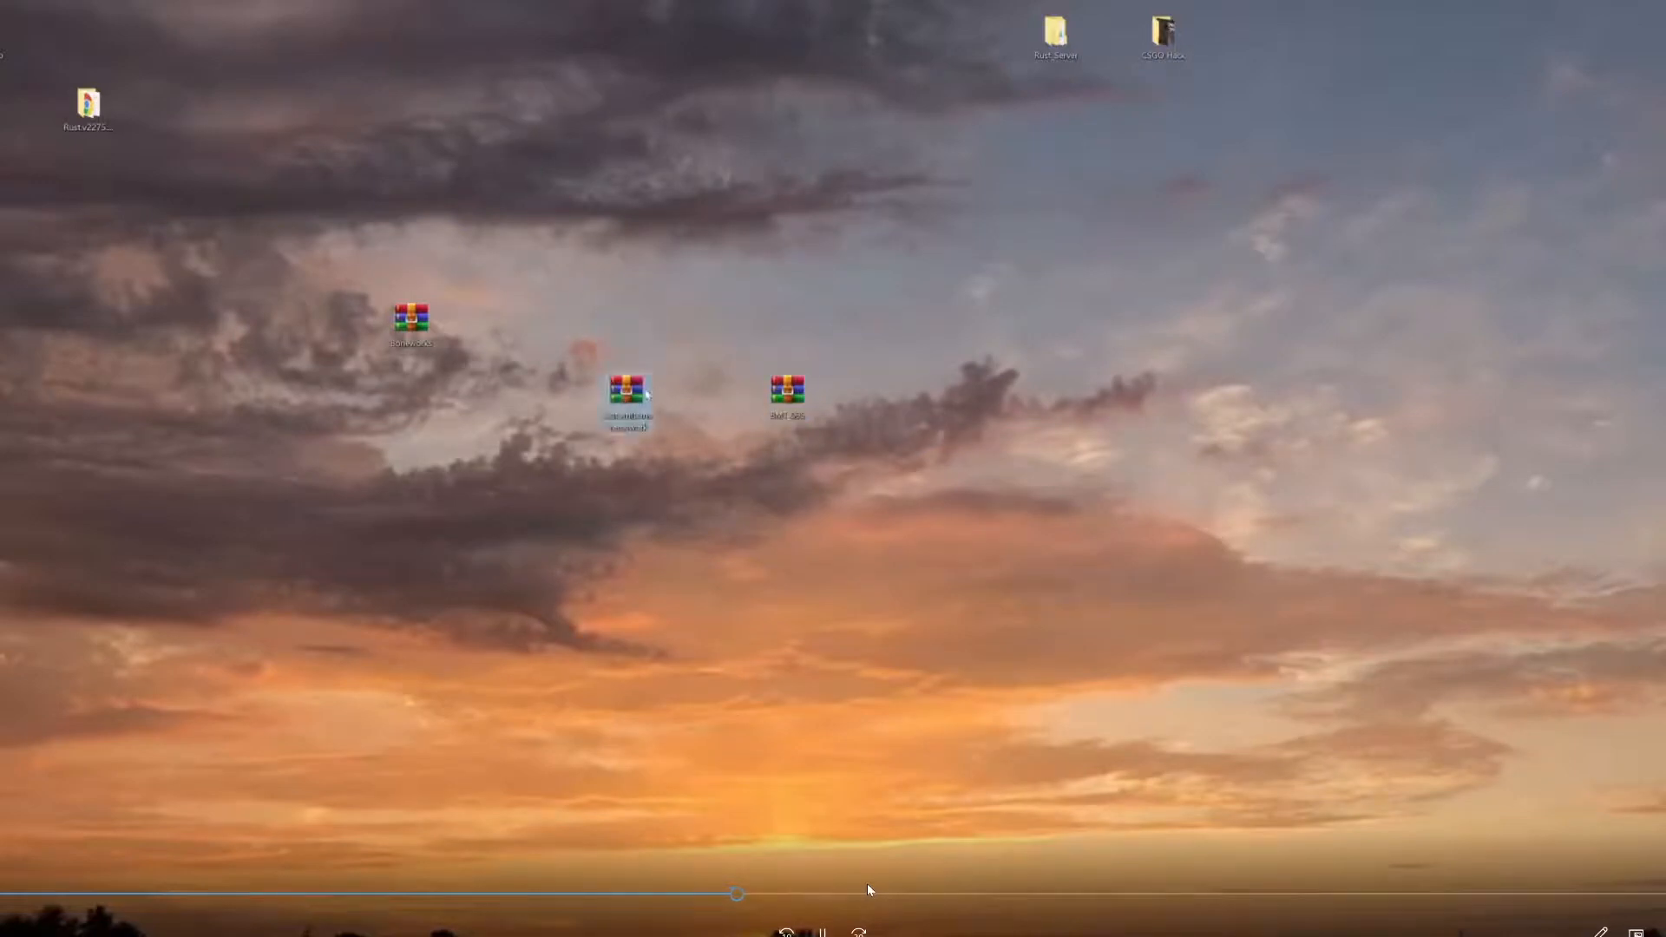
# - Extract the Custom Items and BMT archives with WinRAR into folders on the desktop
pyautogui.rightClick(626, 399)
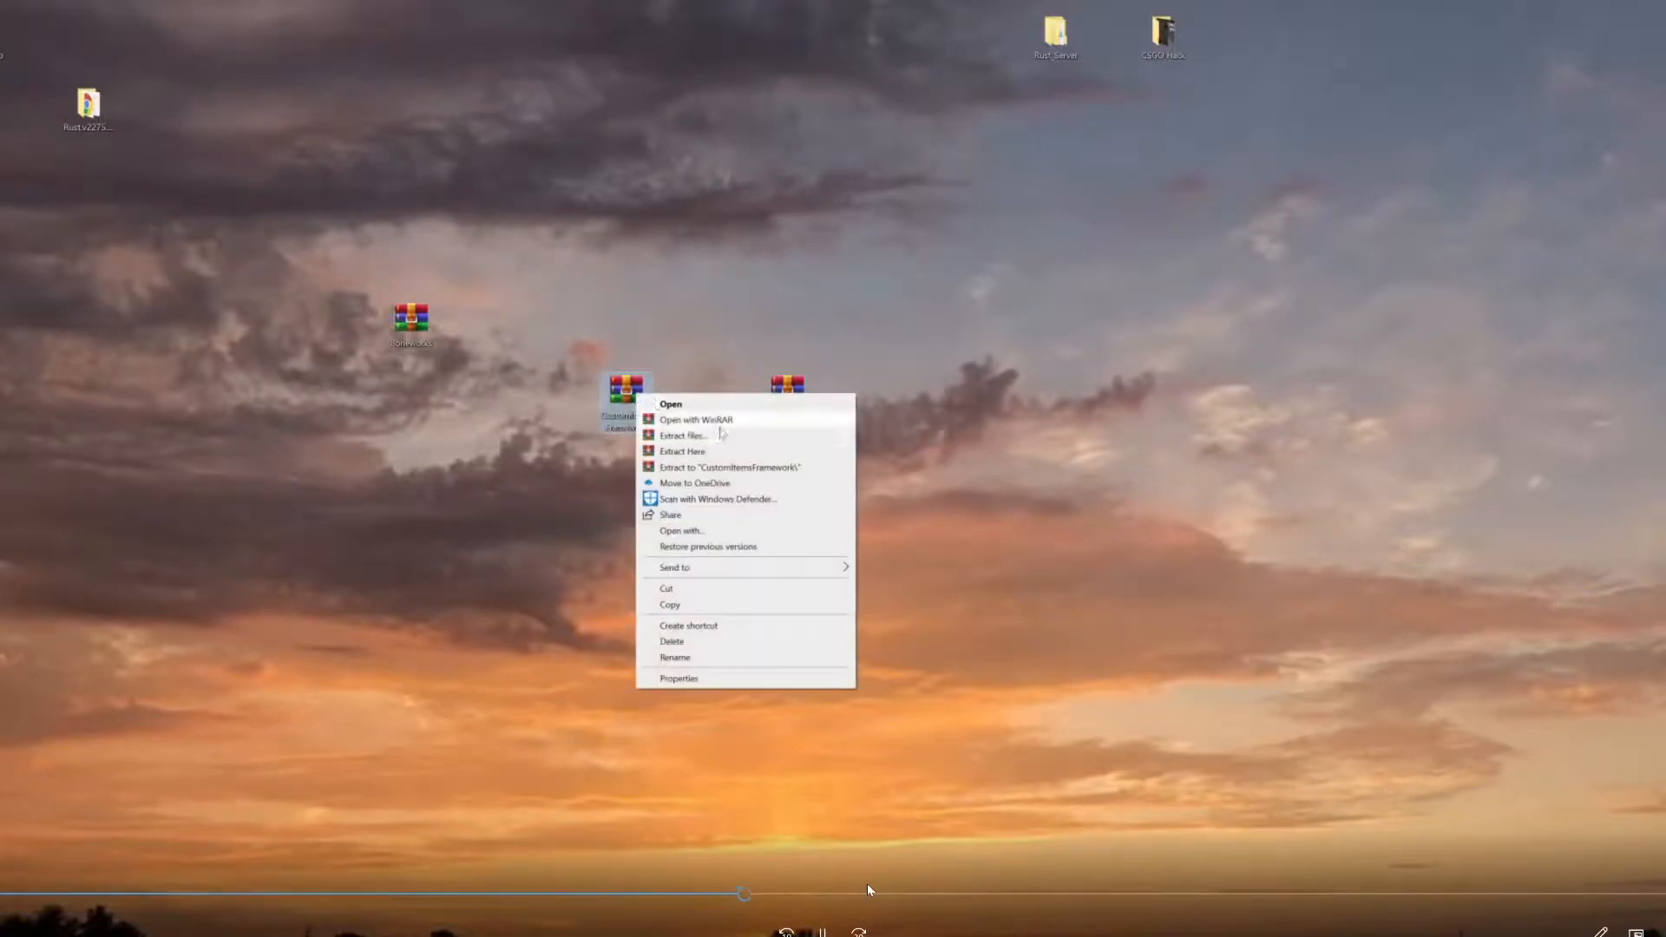
pyautogui.click(682, 436)
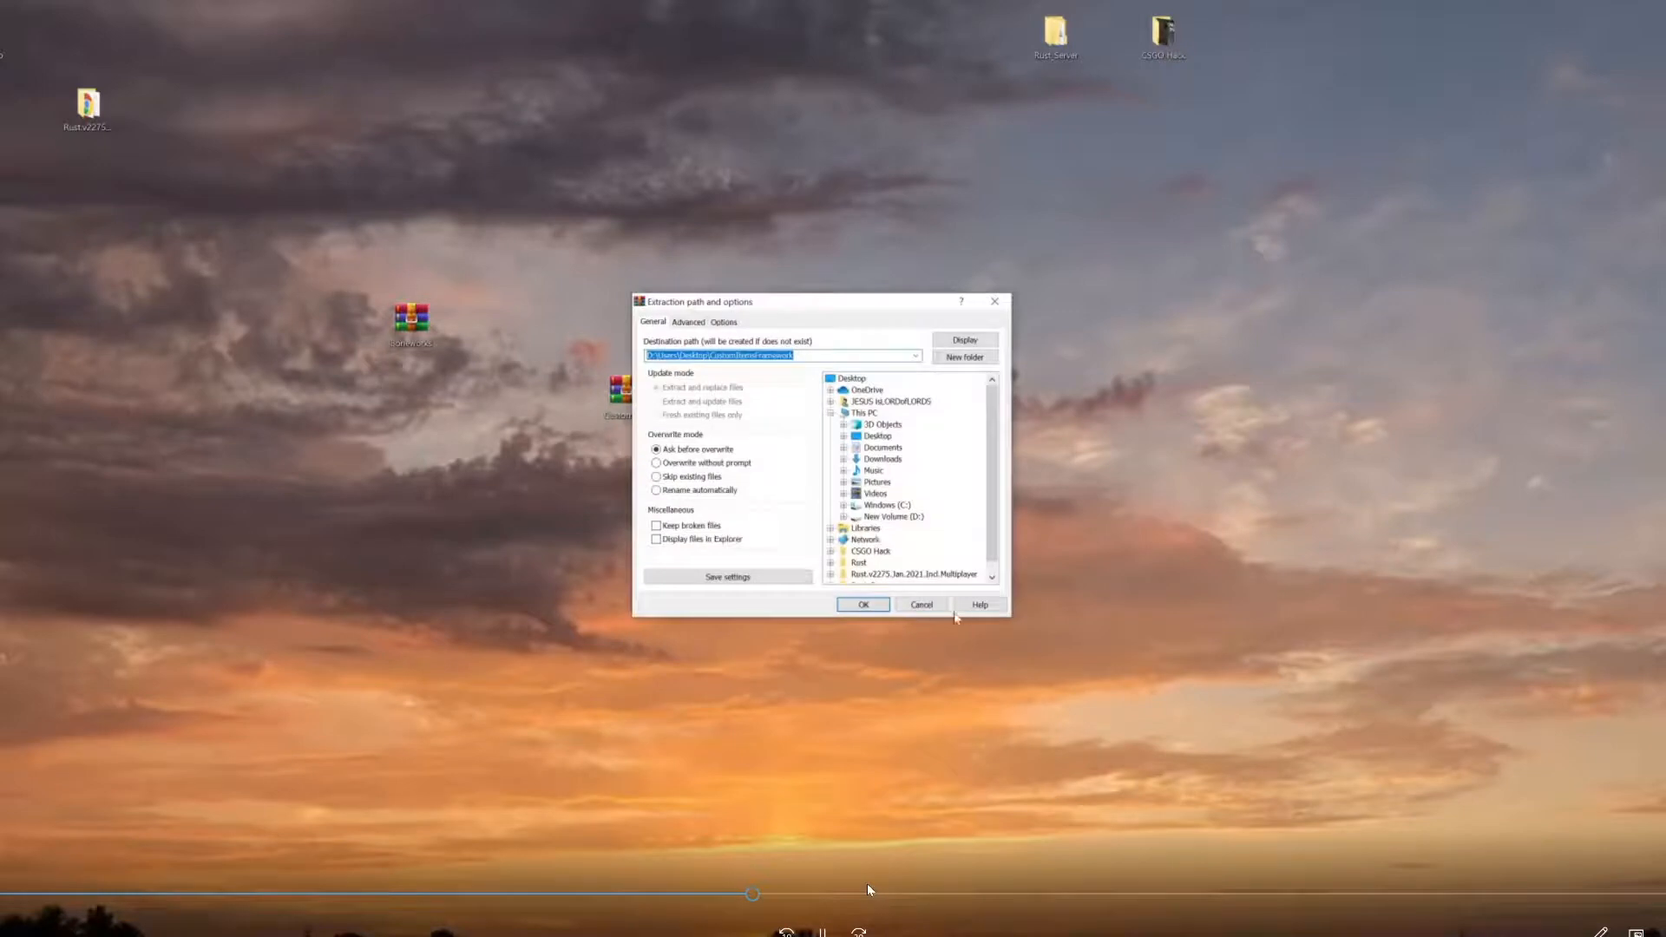
pyautogui.click(863, 604)
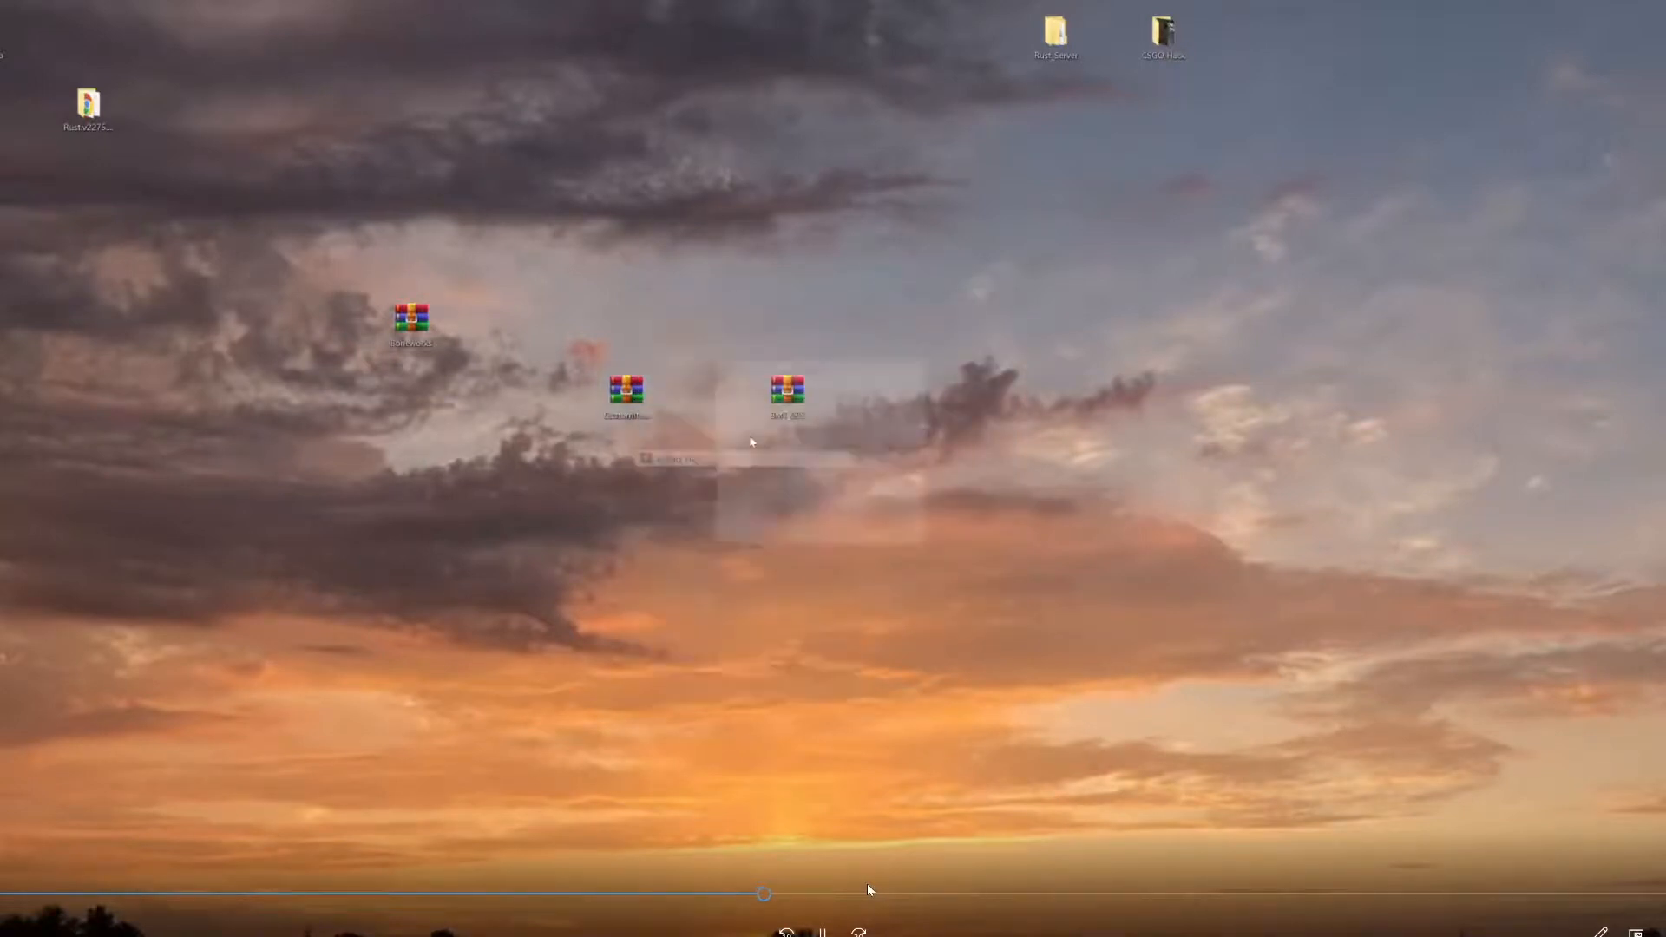
pyautogui.rightClick(786, 387)
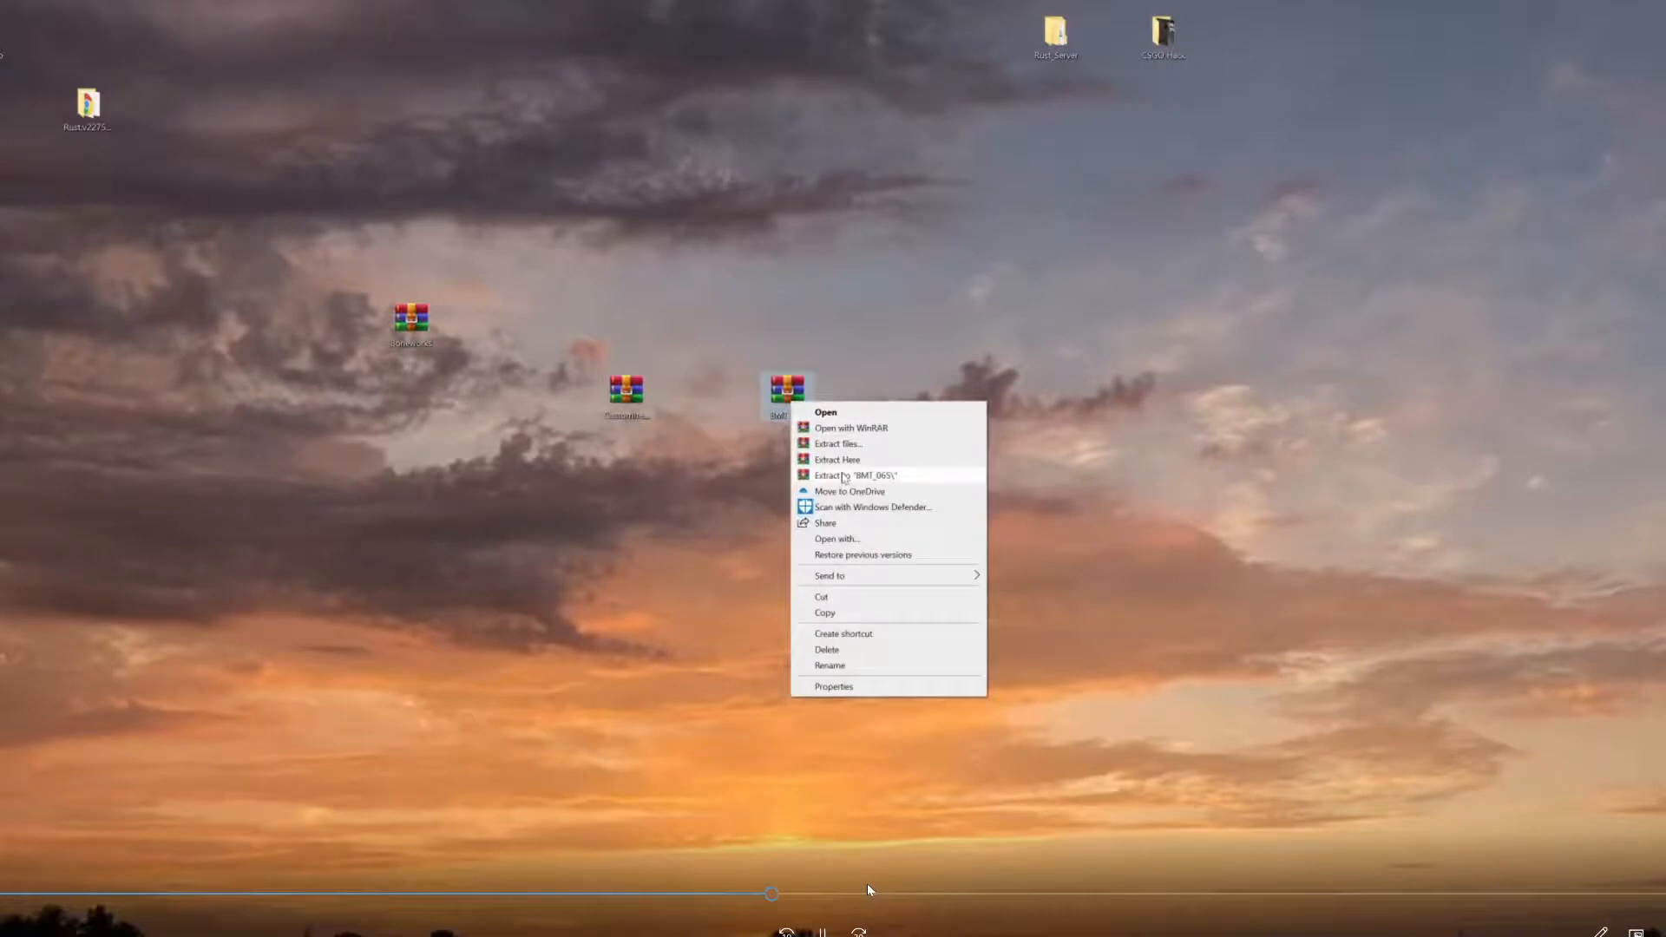
pyautogui.click(863, 461)
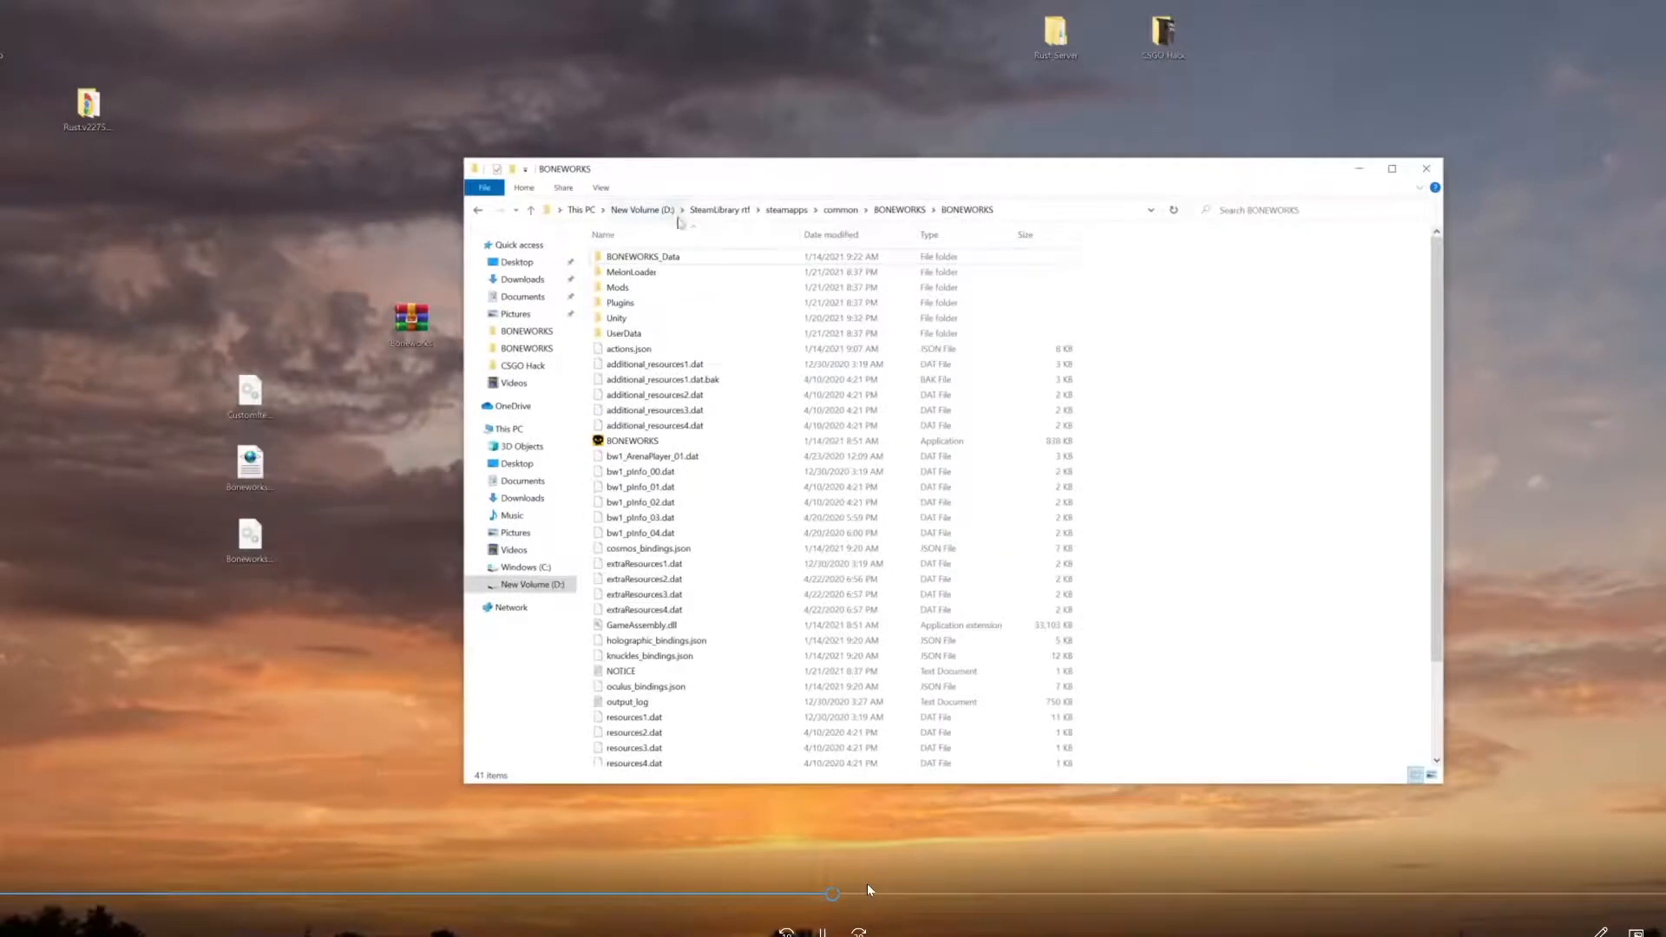
# - Place the CustomItemsFramework and BoneworksModdingToolkit DLL and XML files into BONEWORKS\Mods
pyautogui.click(617, 286)
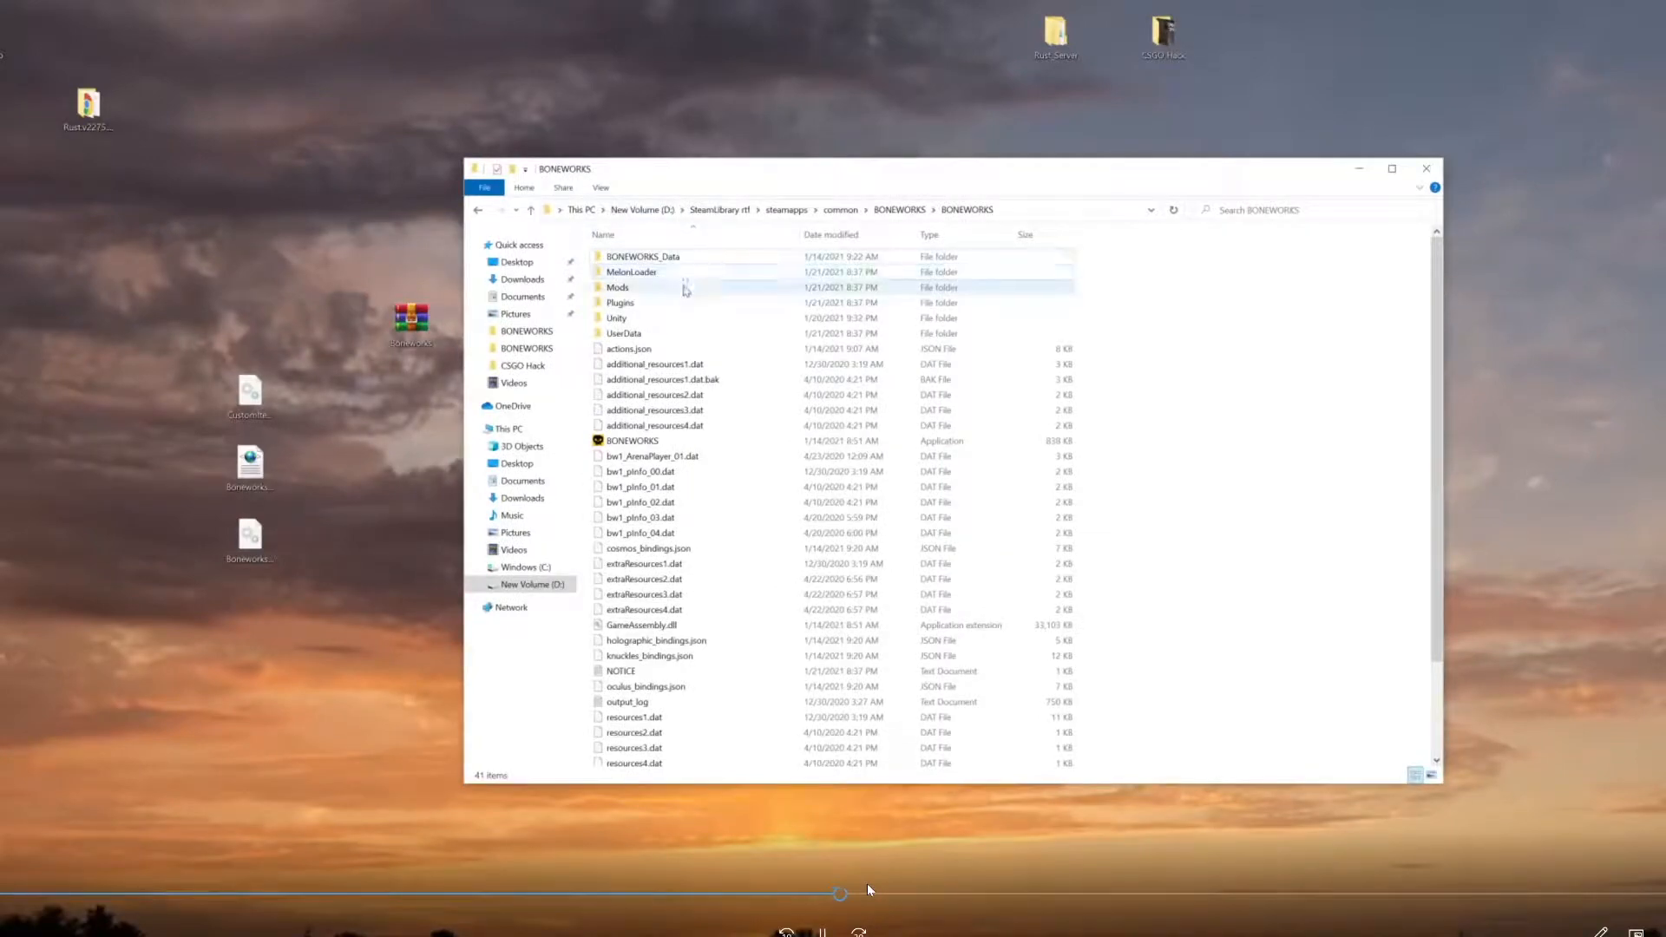
pyautogui.doubleClick(618, 286)
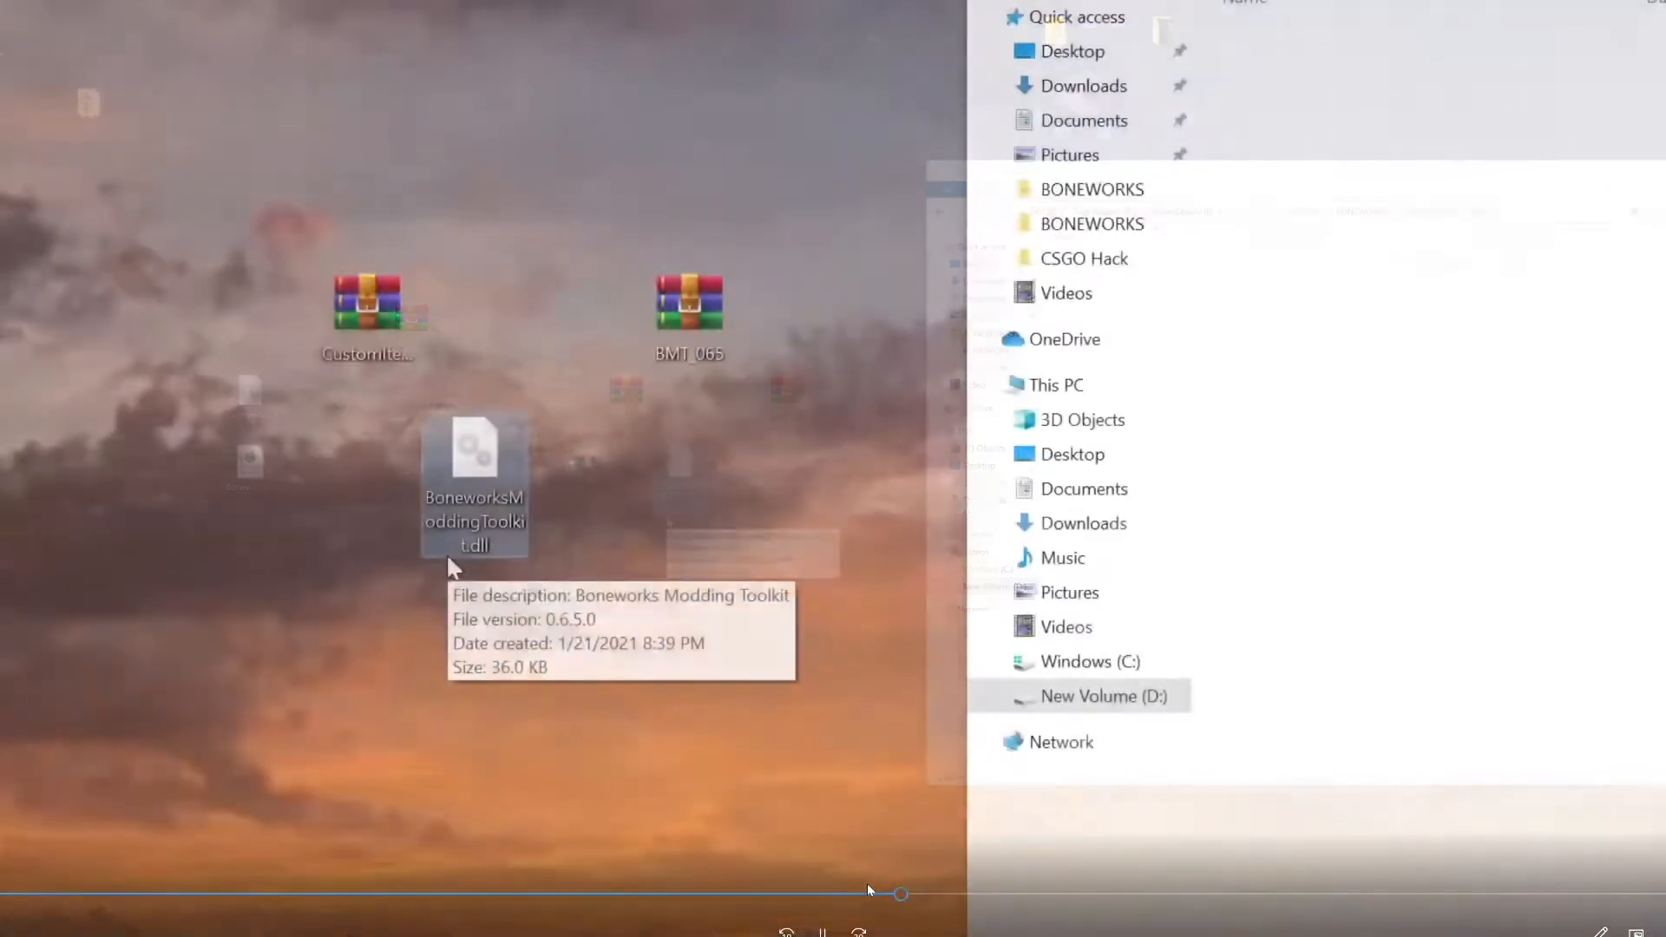
pyautogui.moveTo(473, 608)
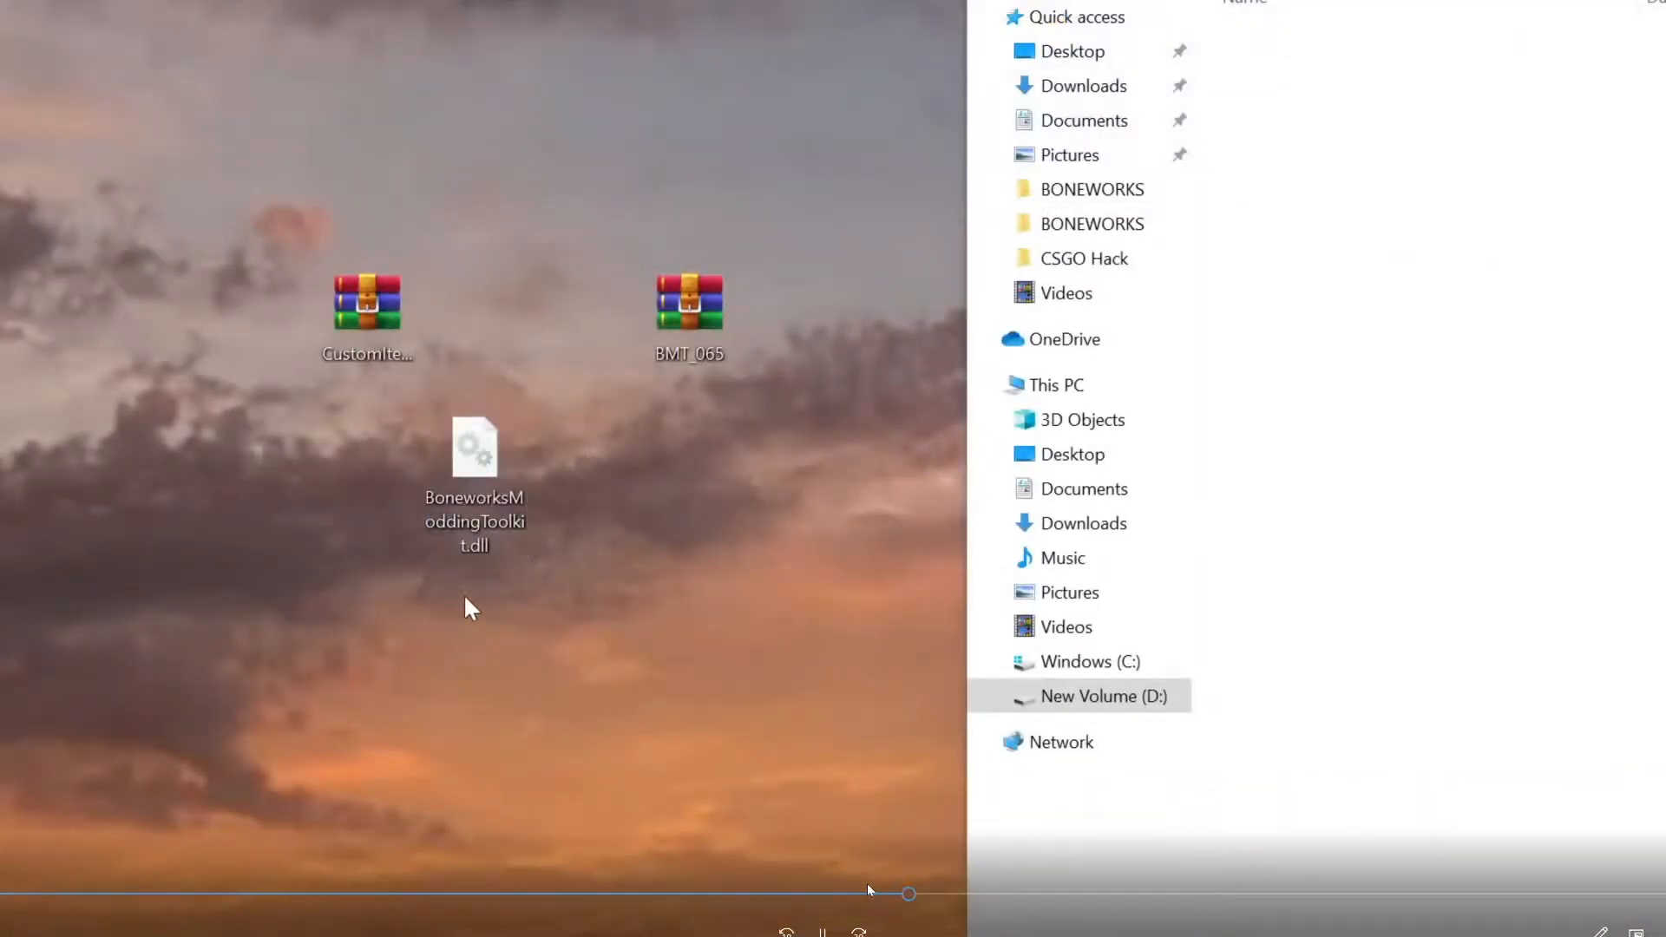
pyautogui.click(473, 446)
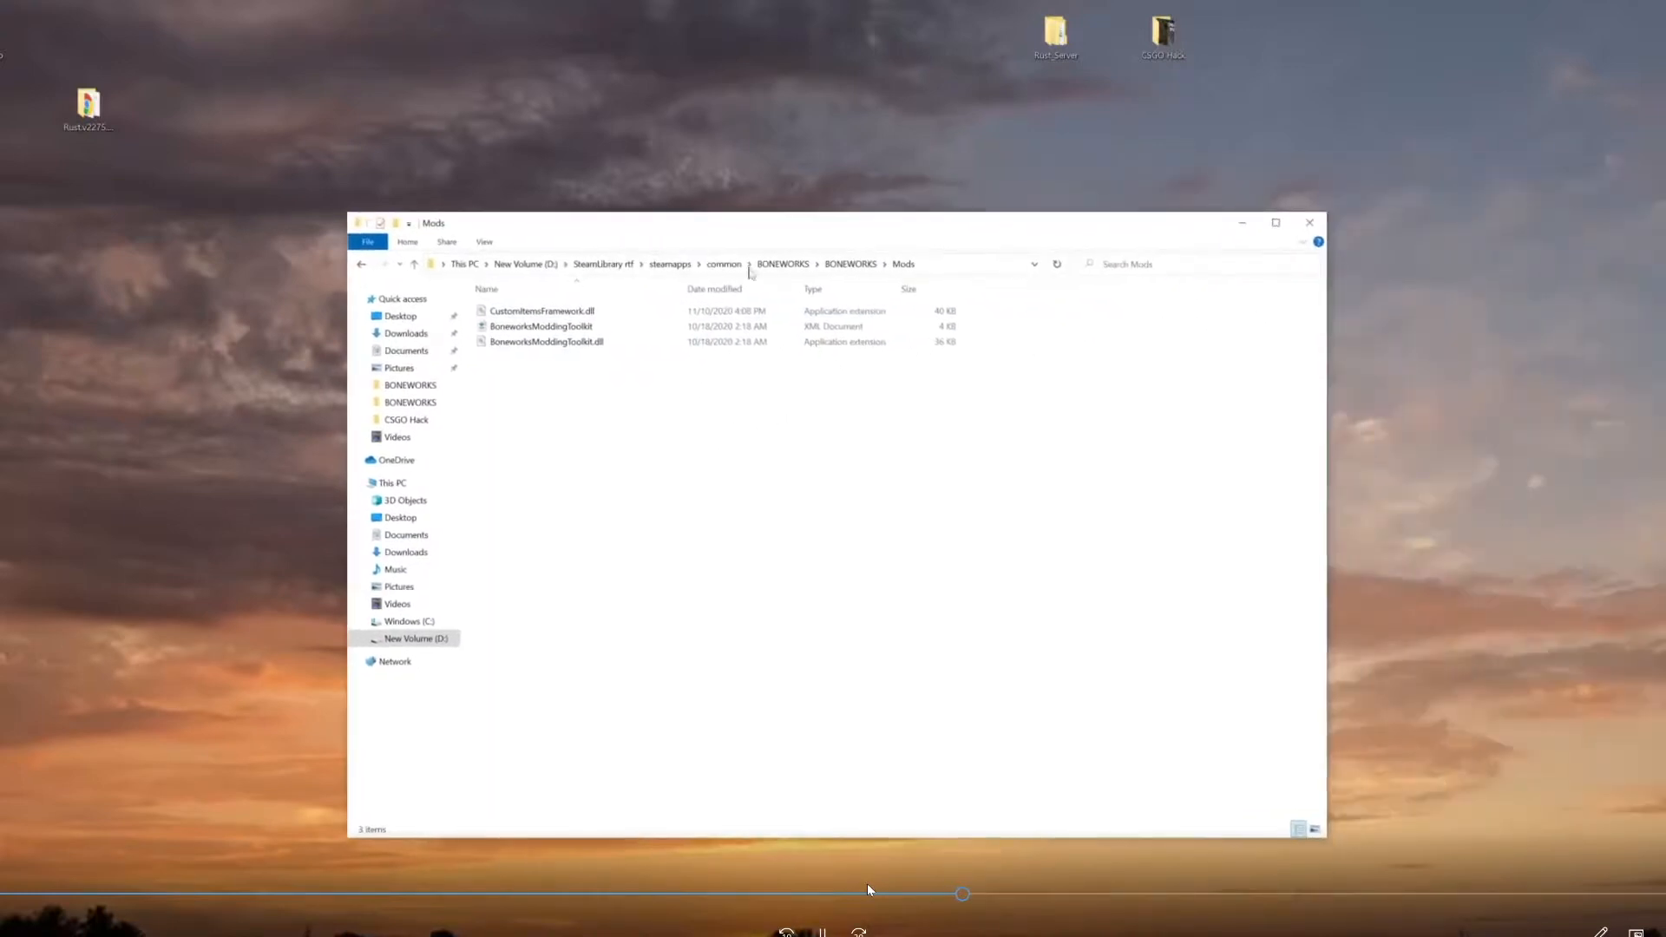
pyautogui.moveTo(1001, 507)
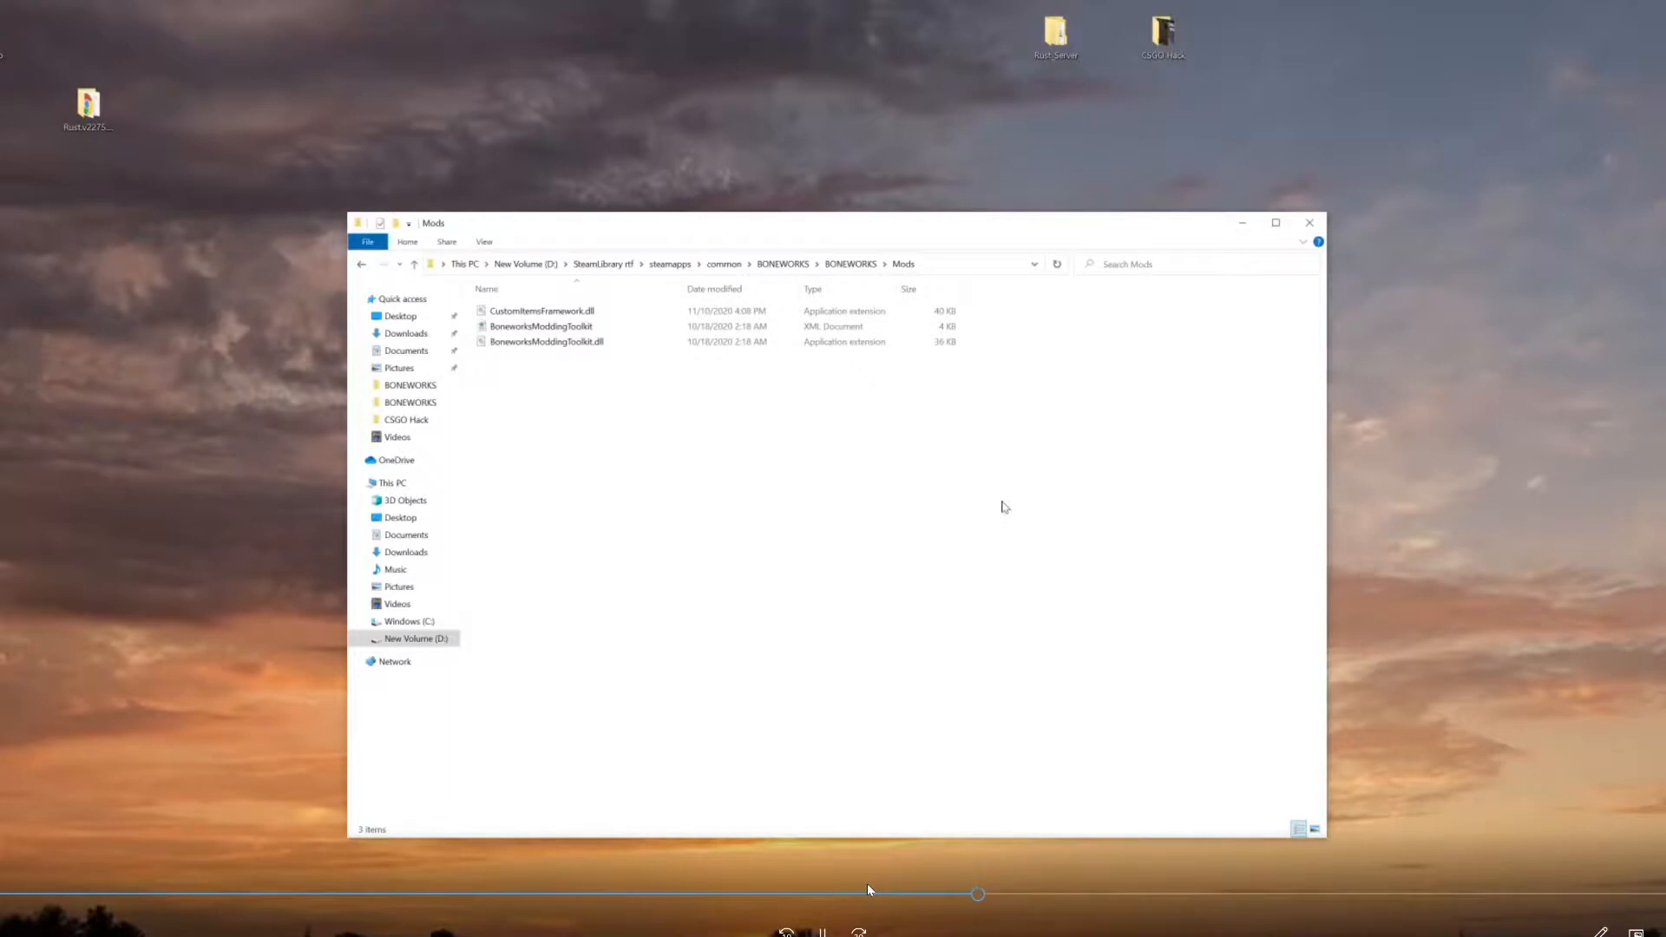
pyautogui.moveTo(980, 490)
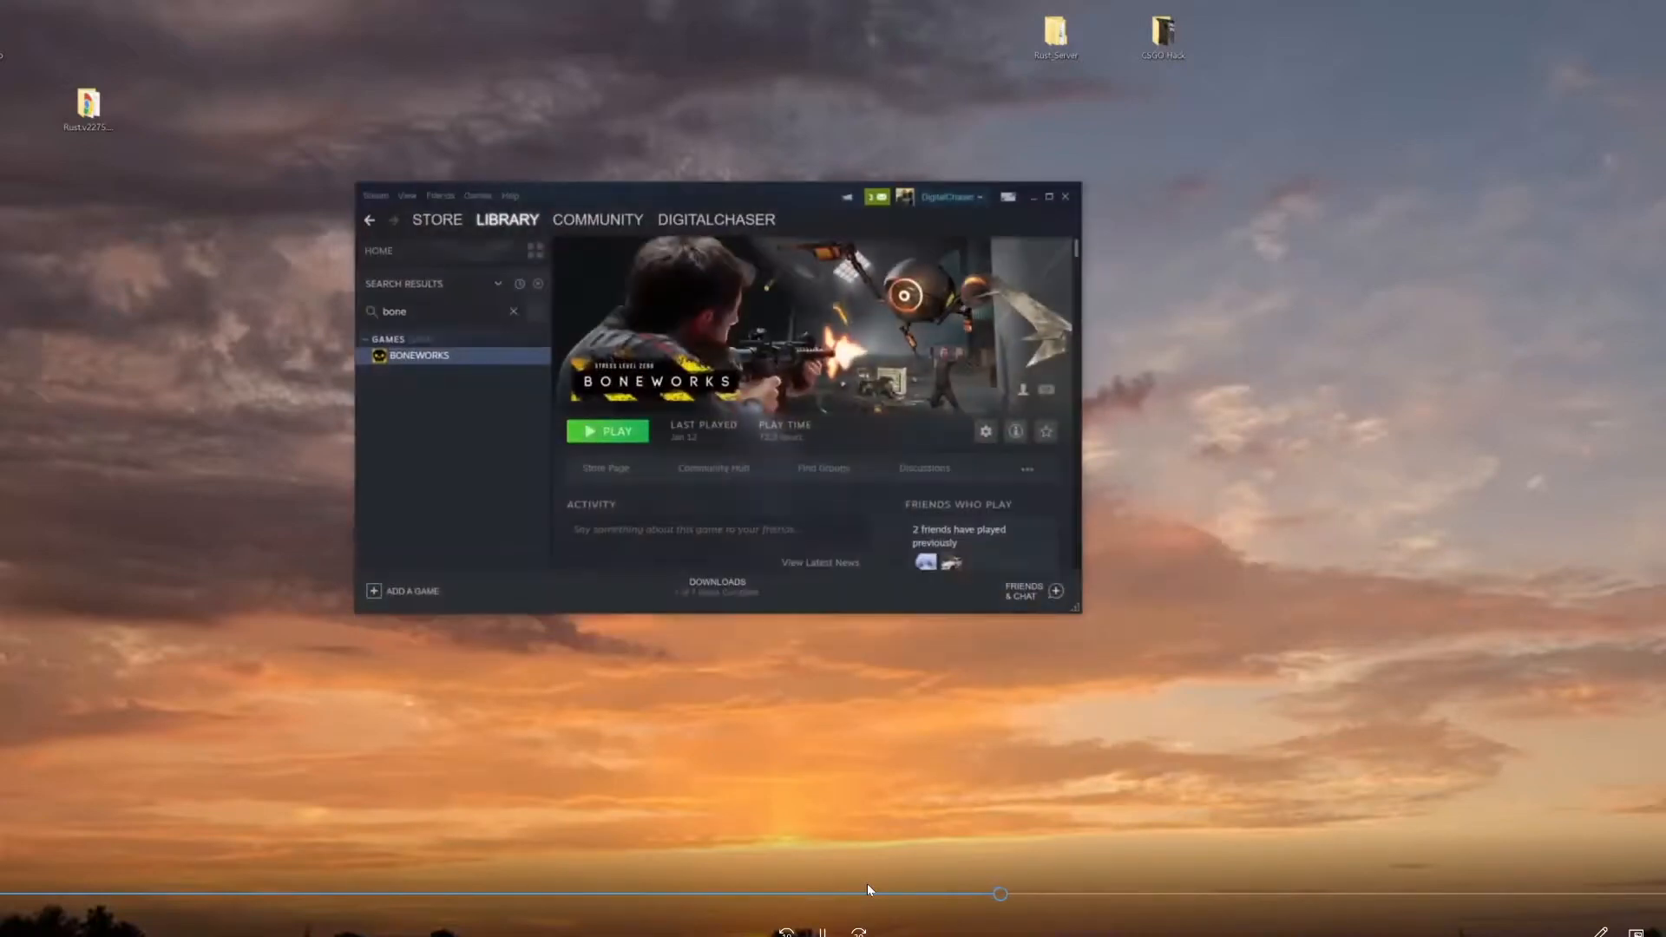
pyautogui.moveTo(988, 444)
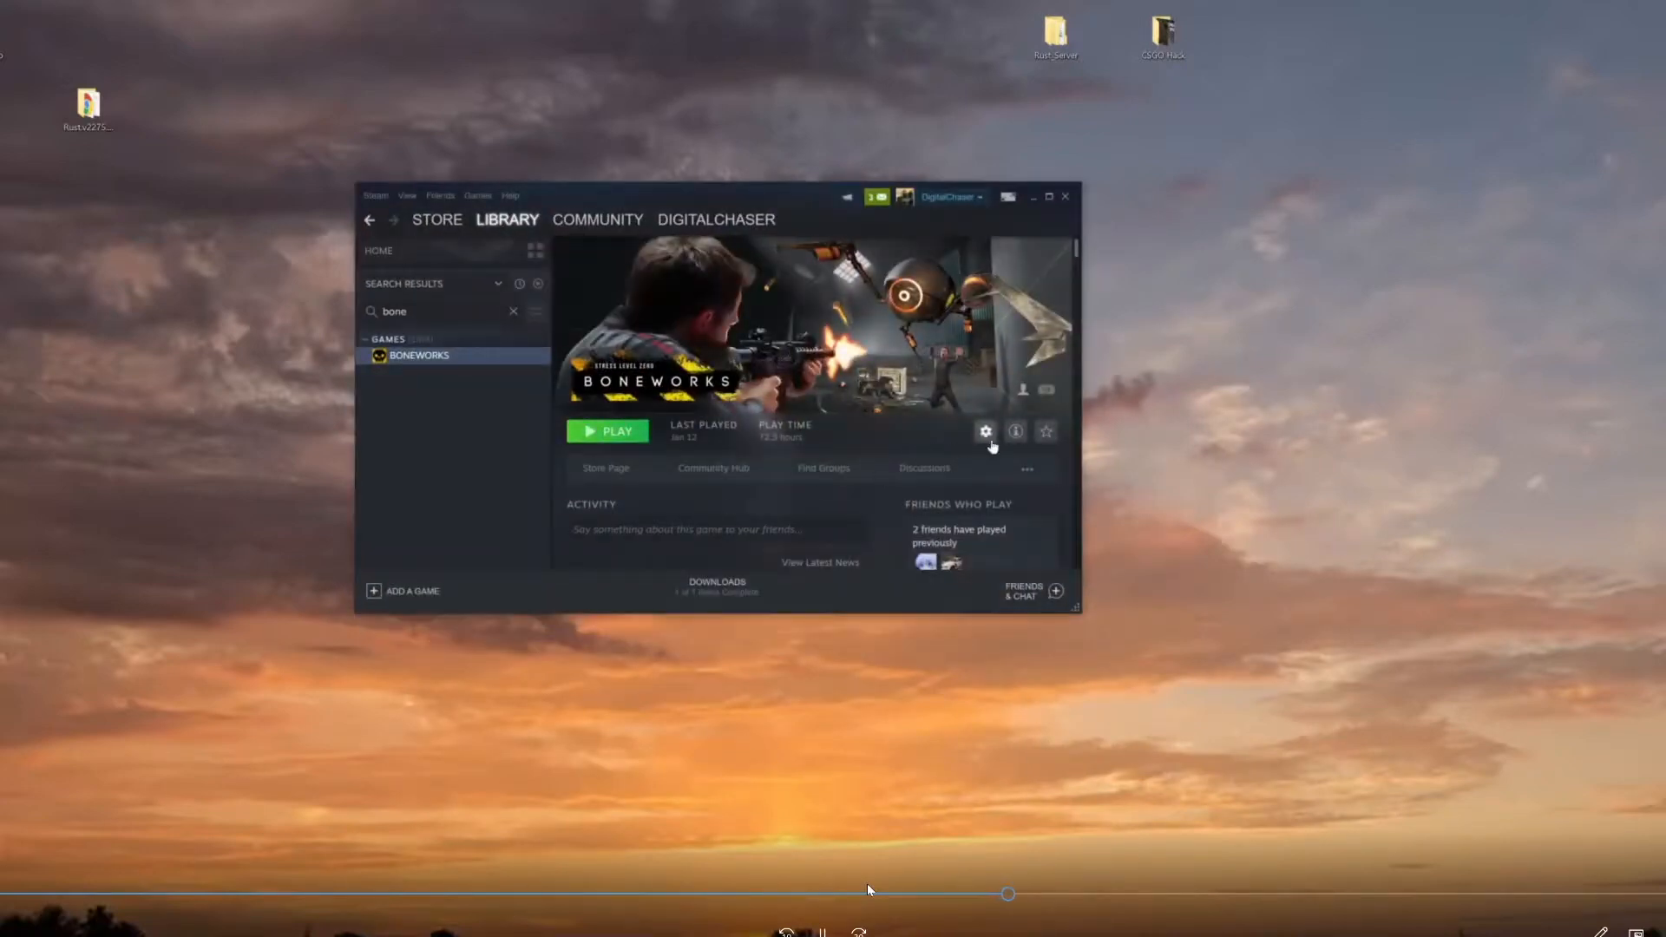
# - Set the BONEWORKS Steam launch options to --melonloader.consoleMESSAGE
pyautogui.click(986, 430)
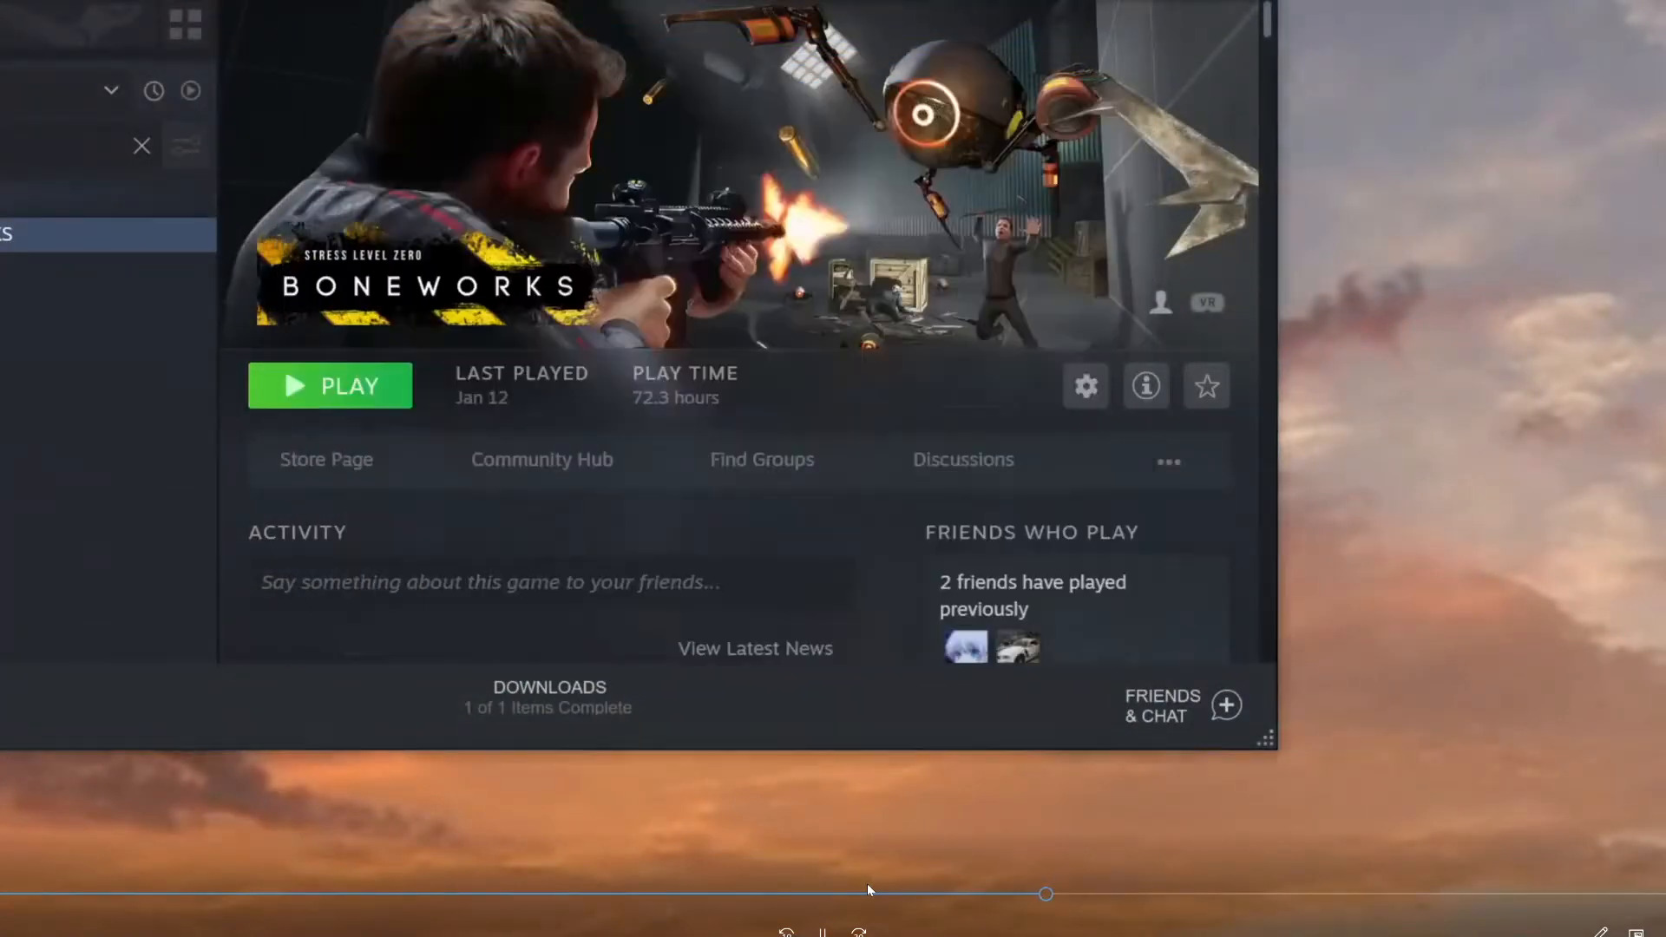
pyautogui.click(1083, 386)
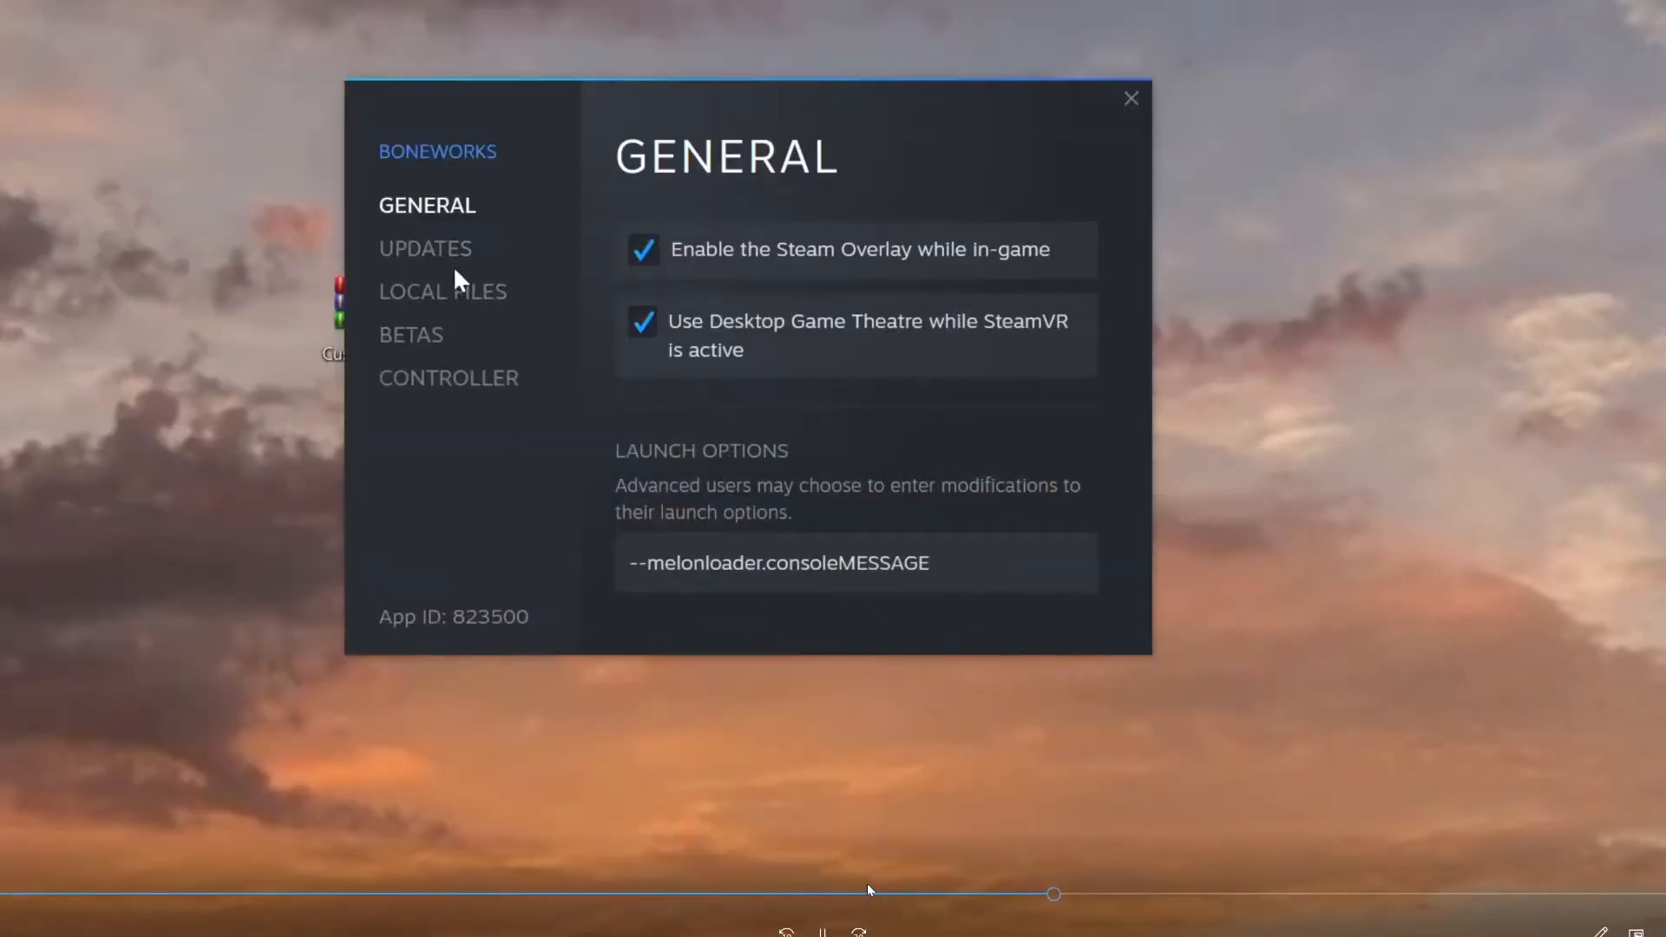
pyautogui.moveTo(749, 465)
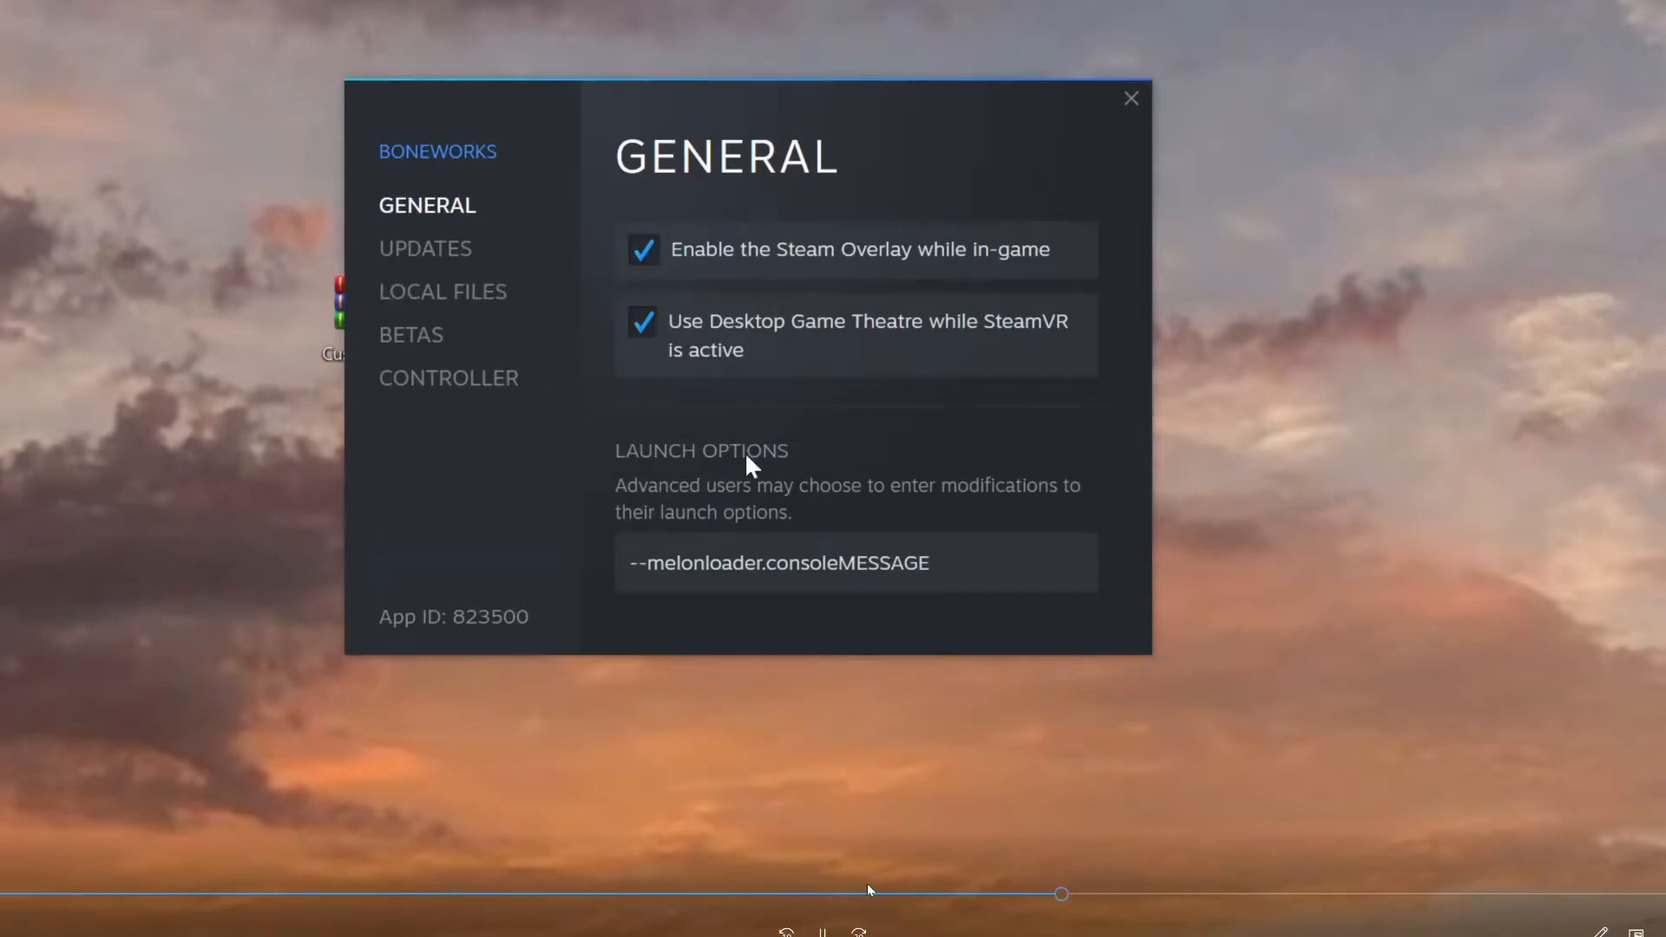
pyautogui.click(855, 563)
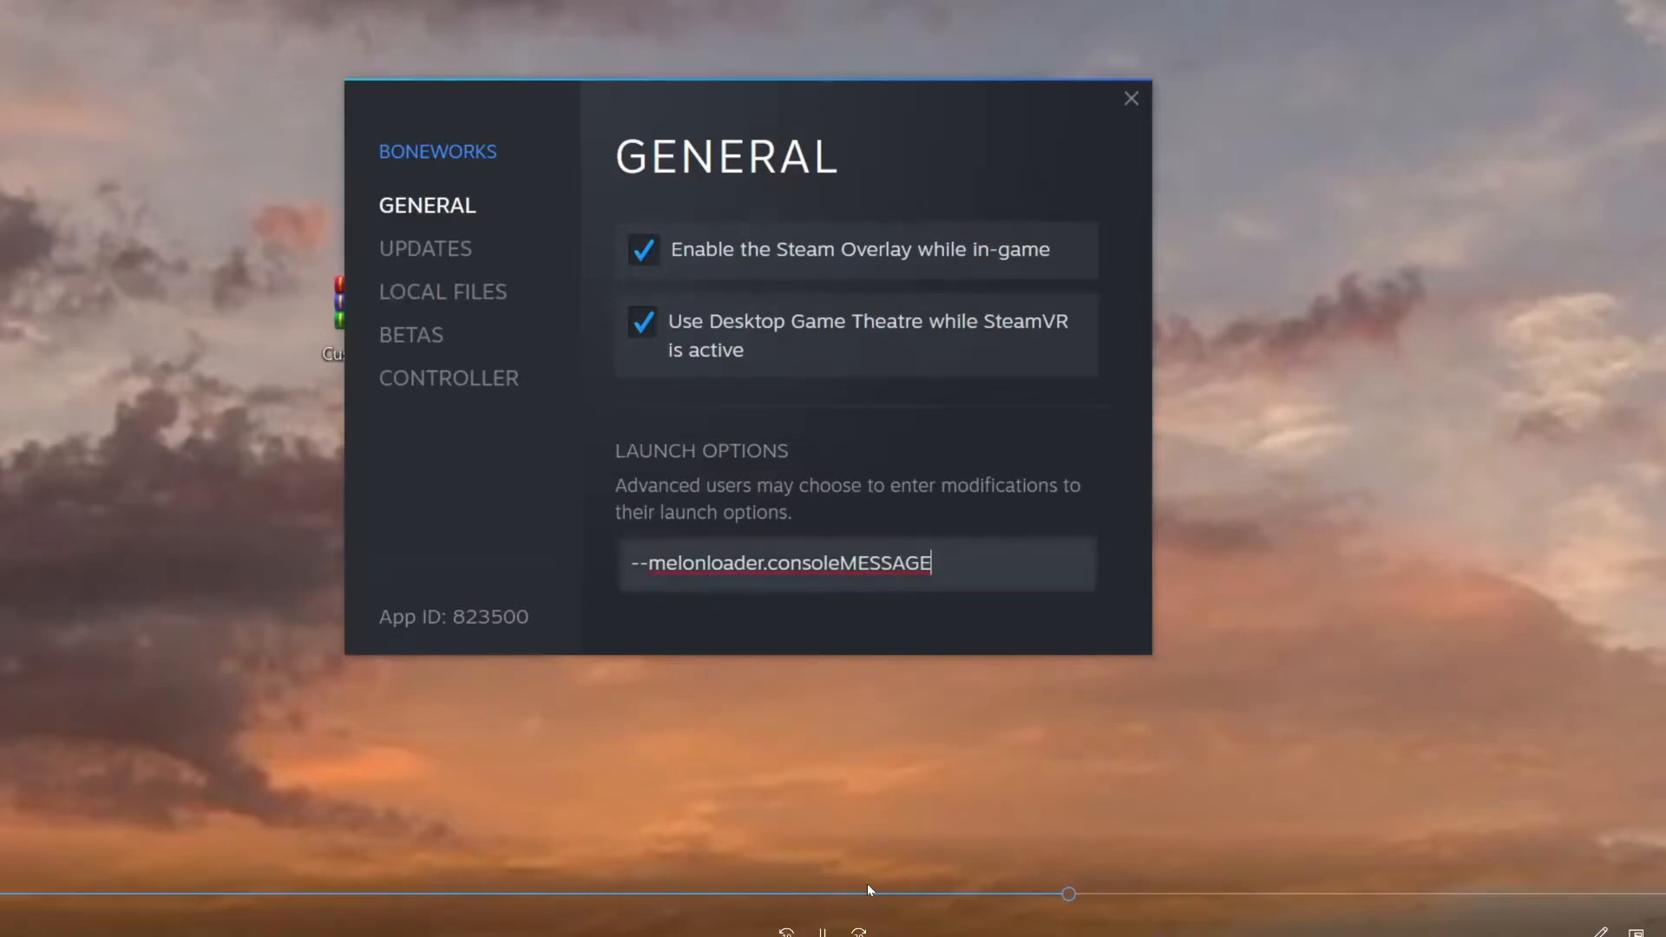
pyautogui.press('ctrl+a')
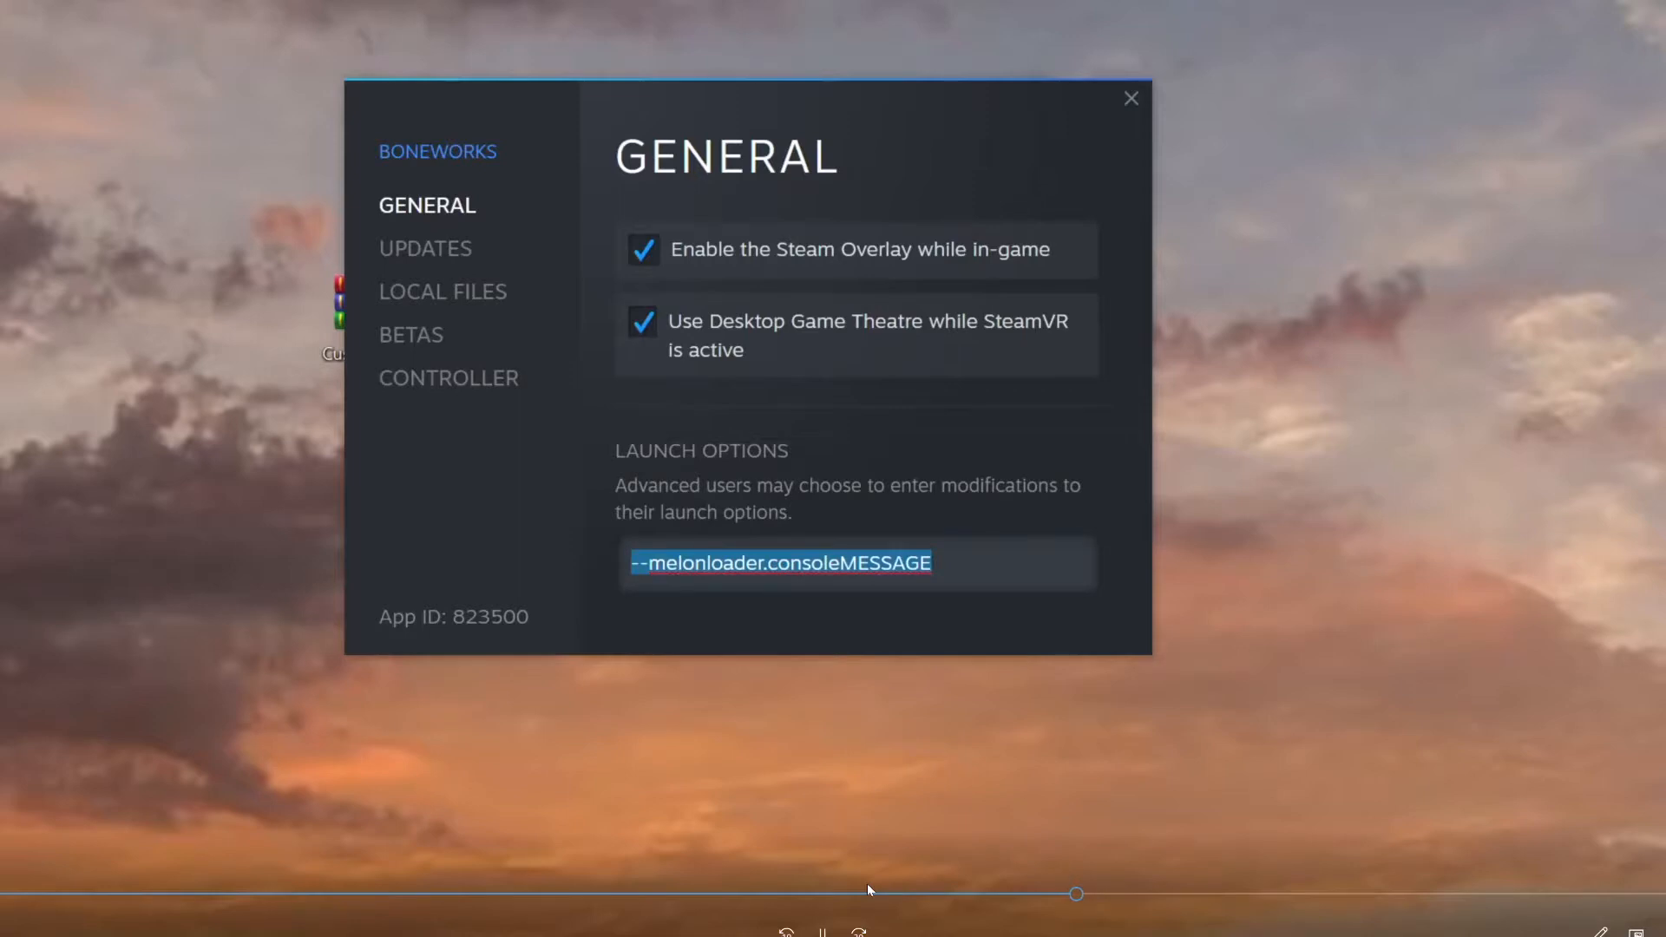
pyautogui.moveTo(979, 486)
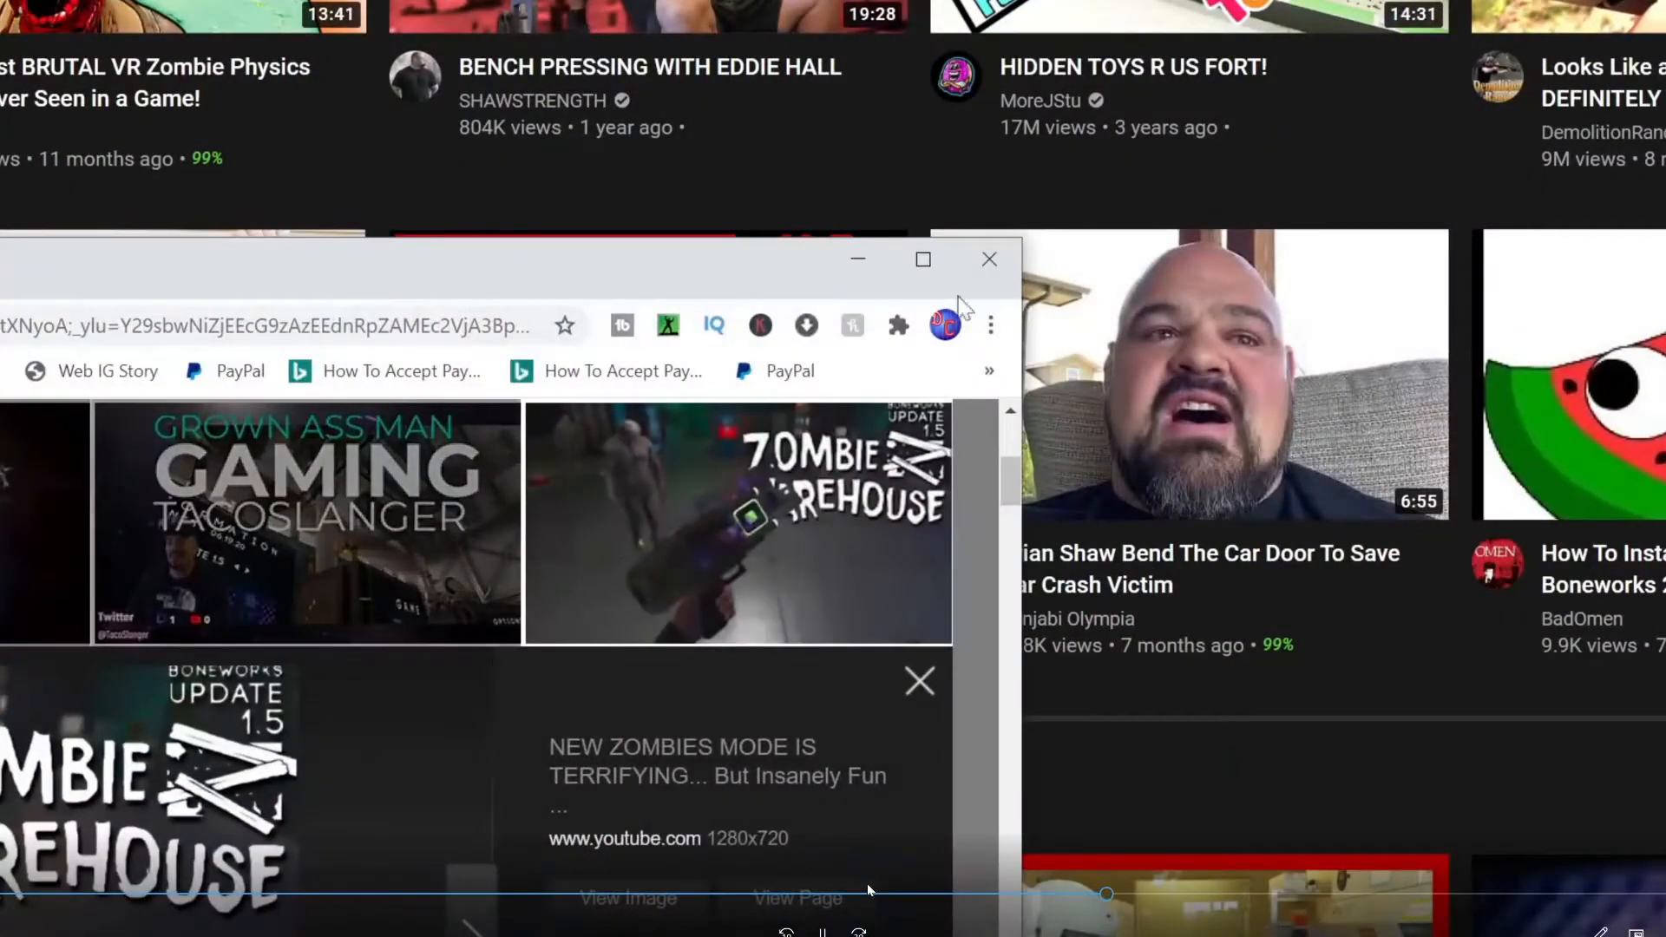
# - Close the extra browser window and return to the Boneworks Mods download page
pyautogui.click(988, 258)
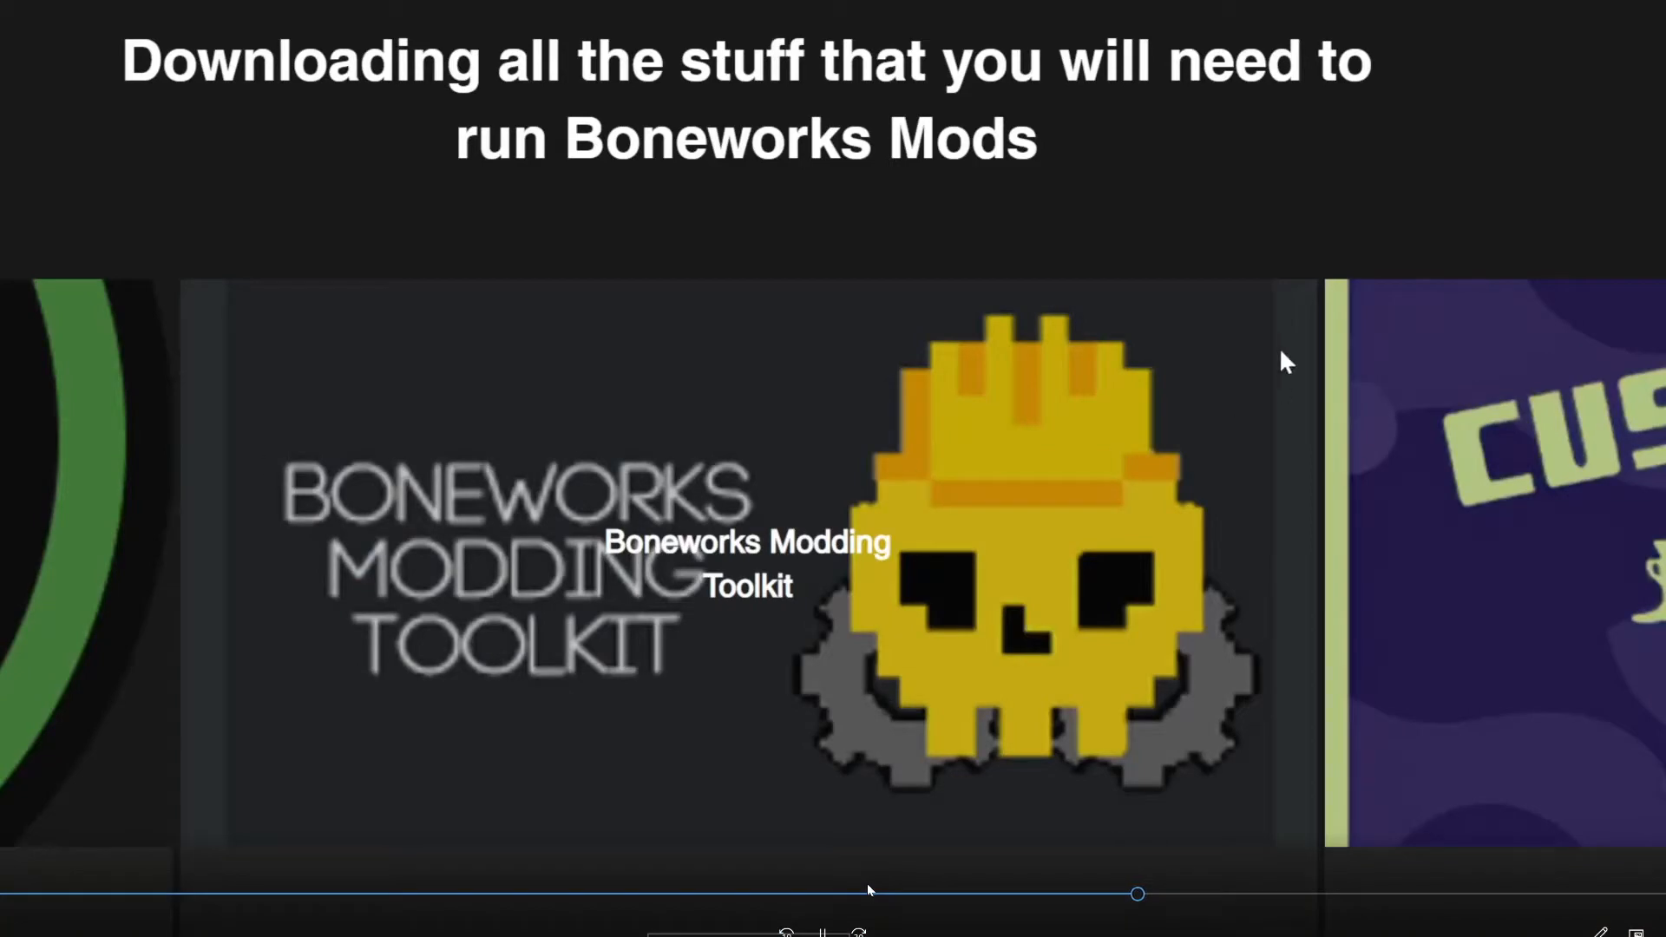
pyautogui.scroll(-3)
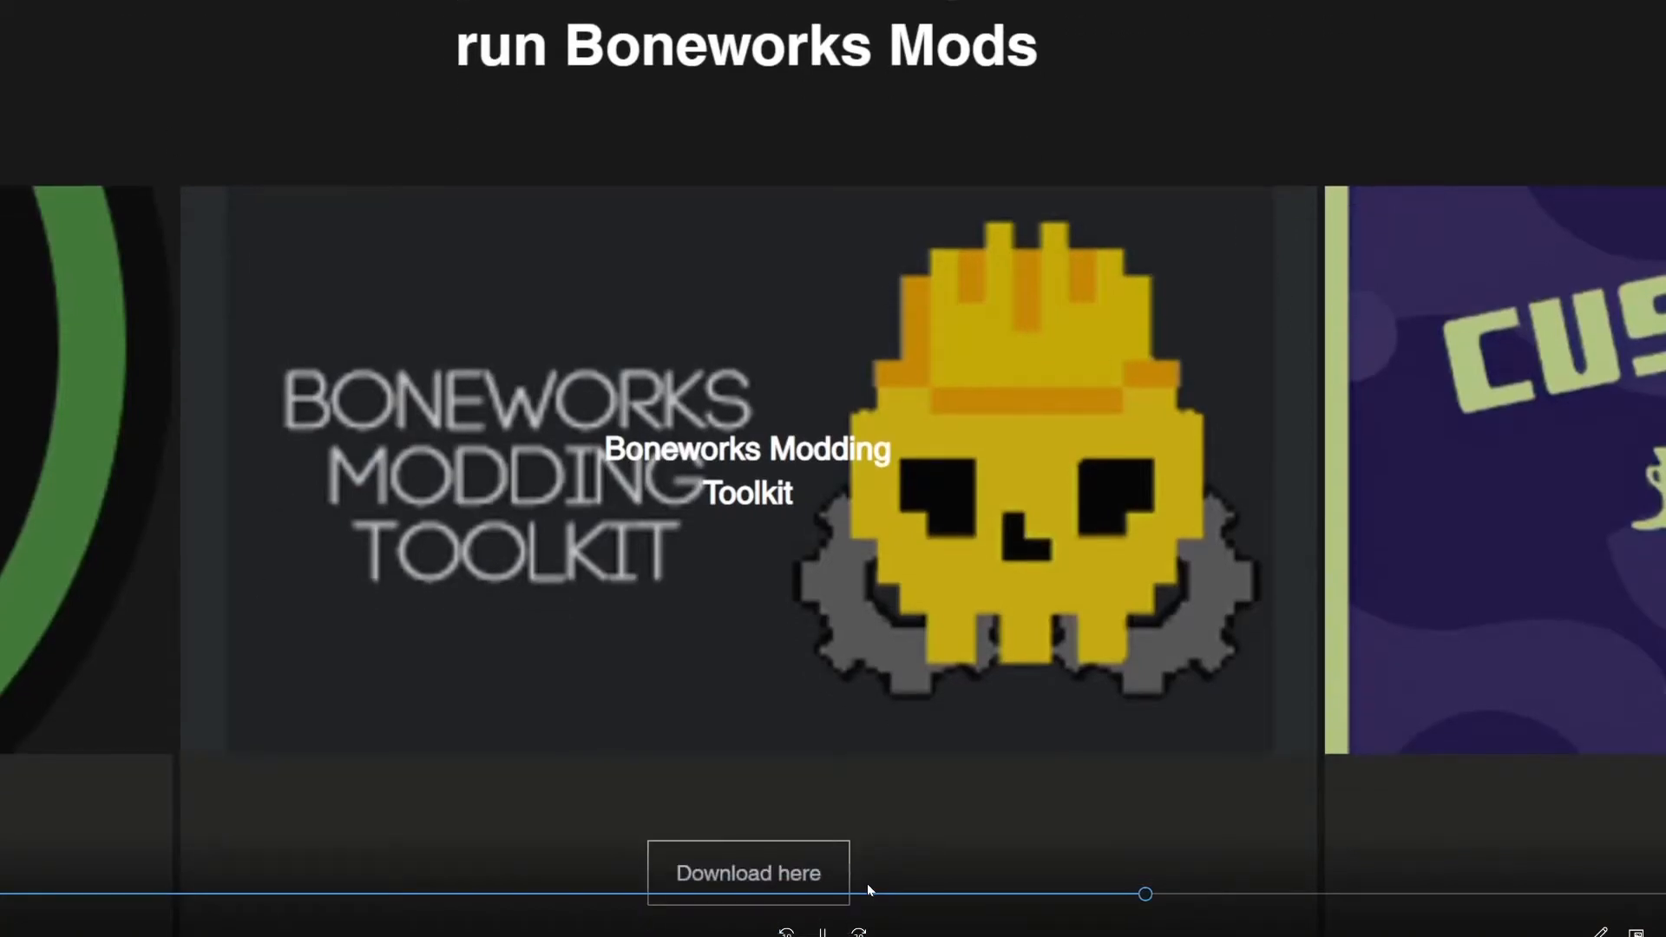
pyautogui.moveTo(830, 310)
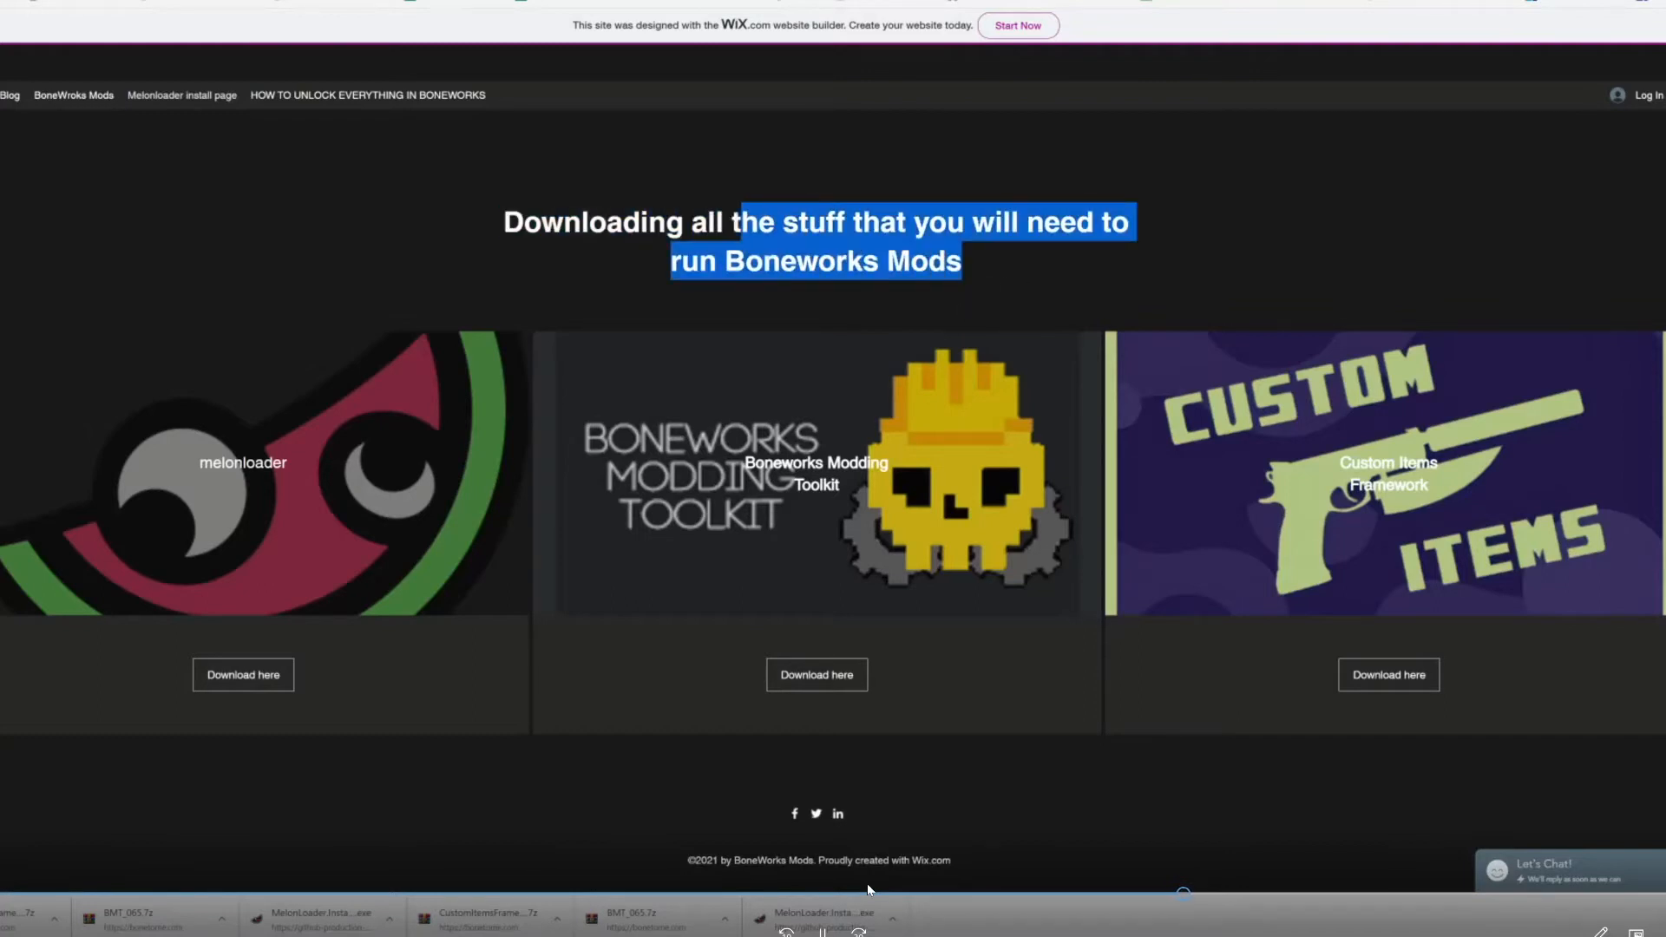
pyautogui.click(1095, 439)
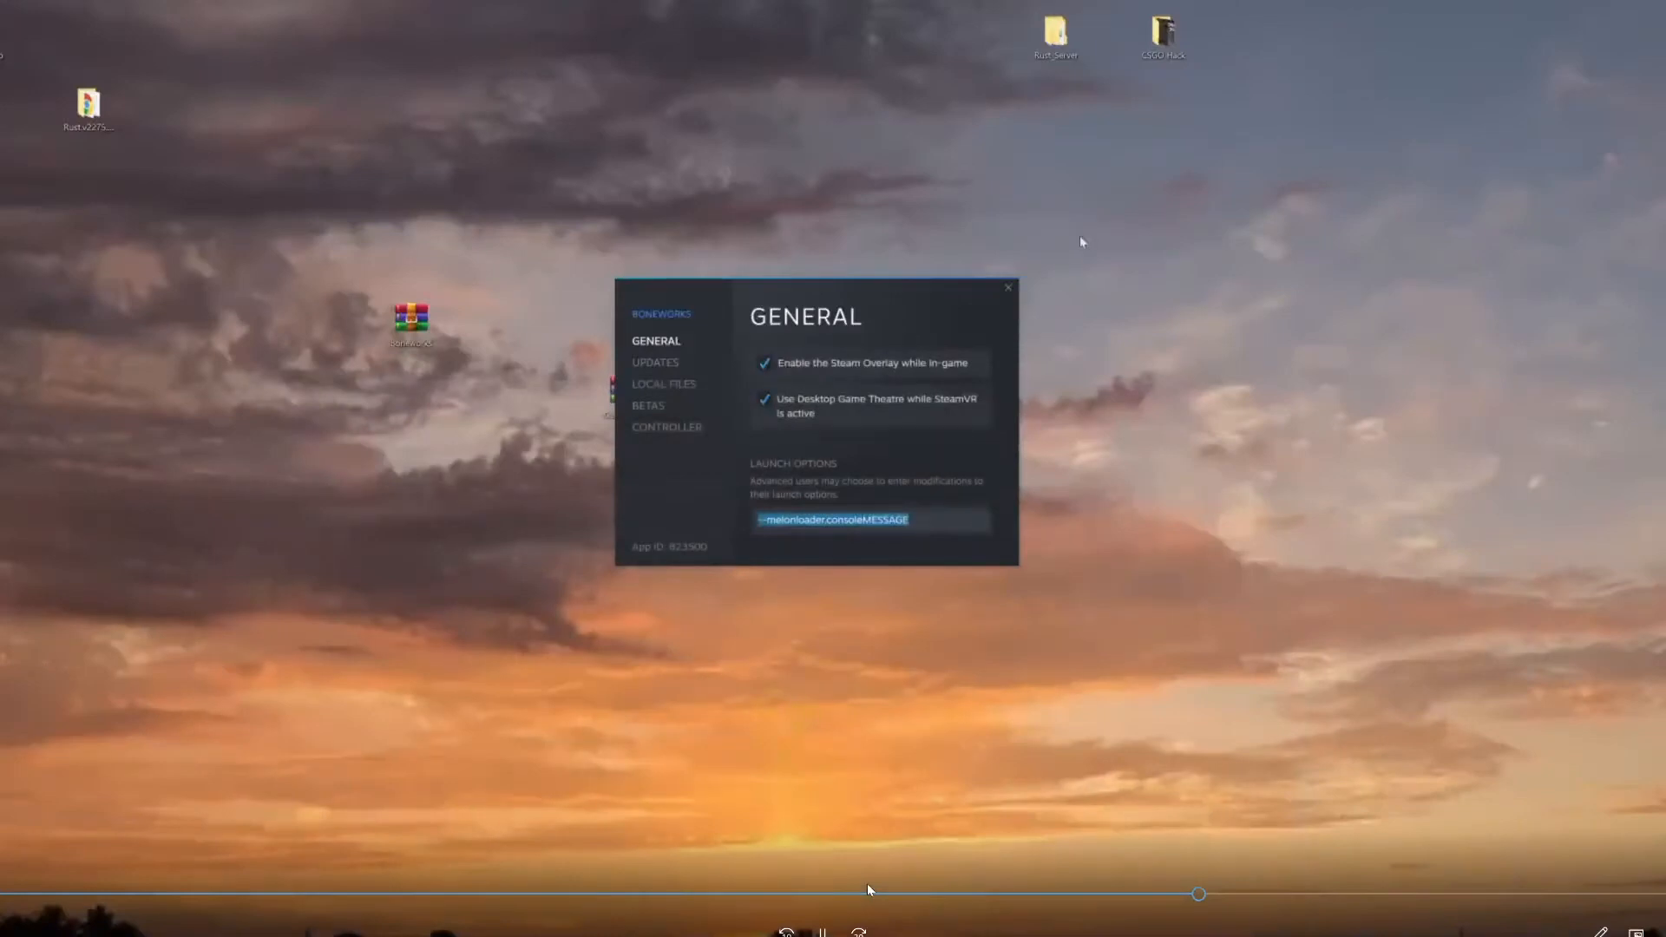
# - Close the BONEWORKS properties dialog and return to the Steam library page with the full games list
pyautogui.click(1006, 286)
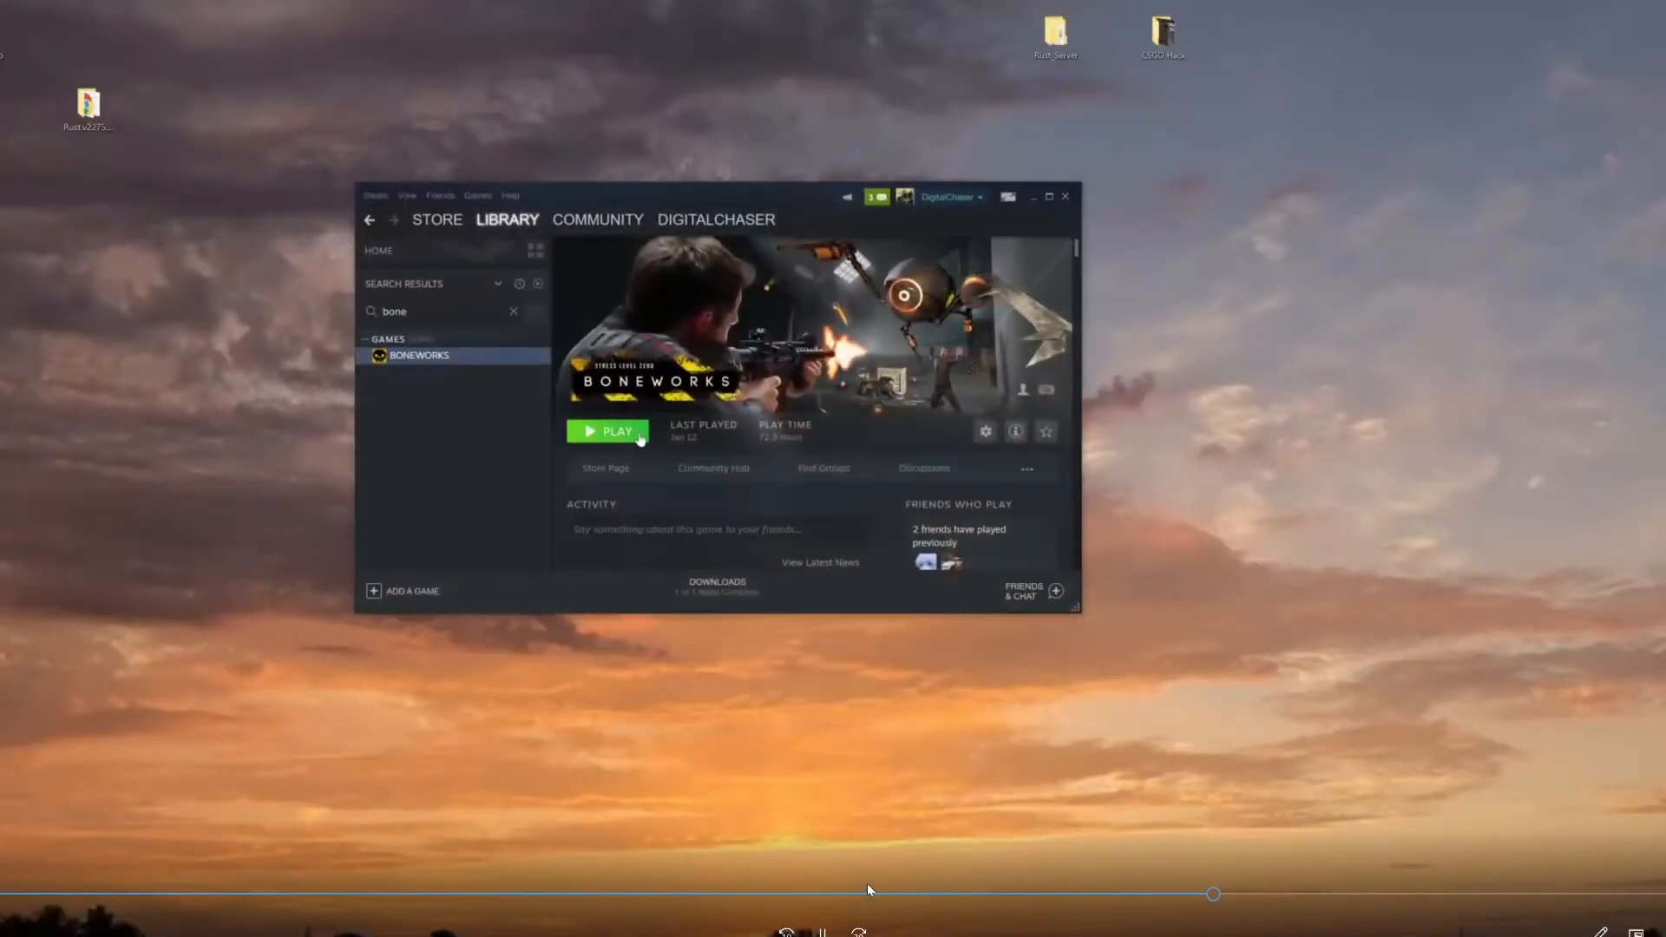
pyautogui.click(715, 219)
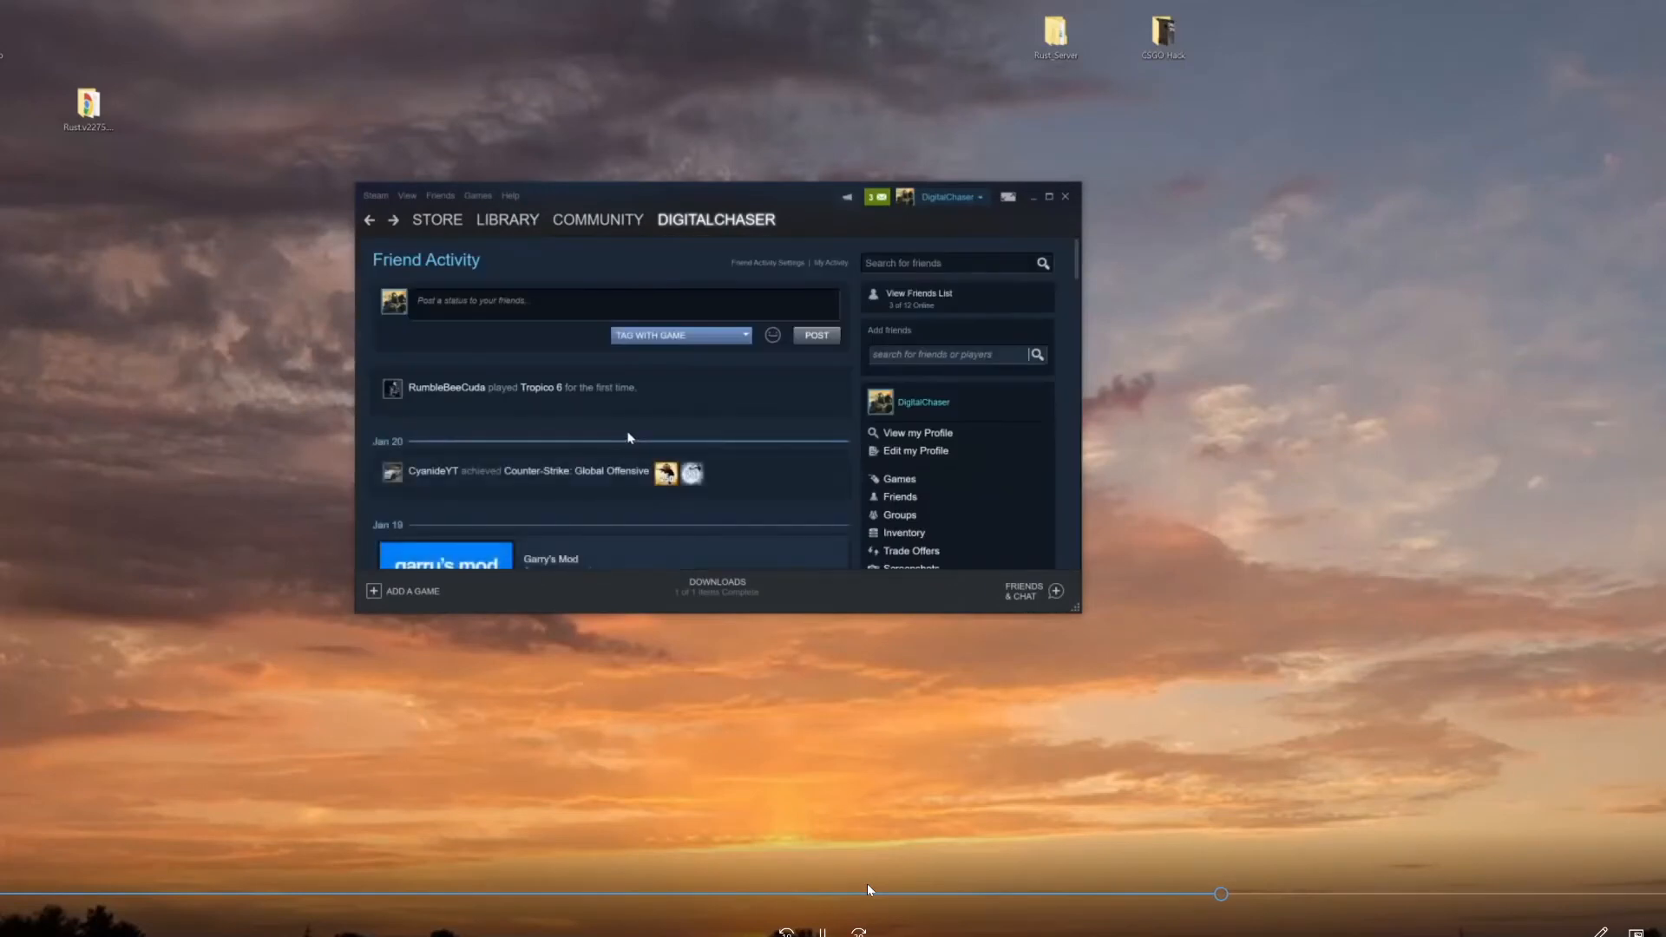
pyautogui.click(507, 220)
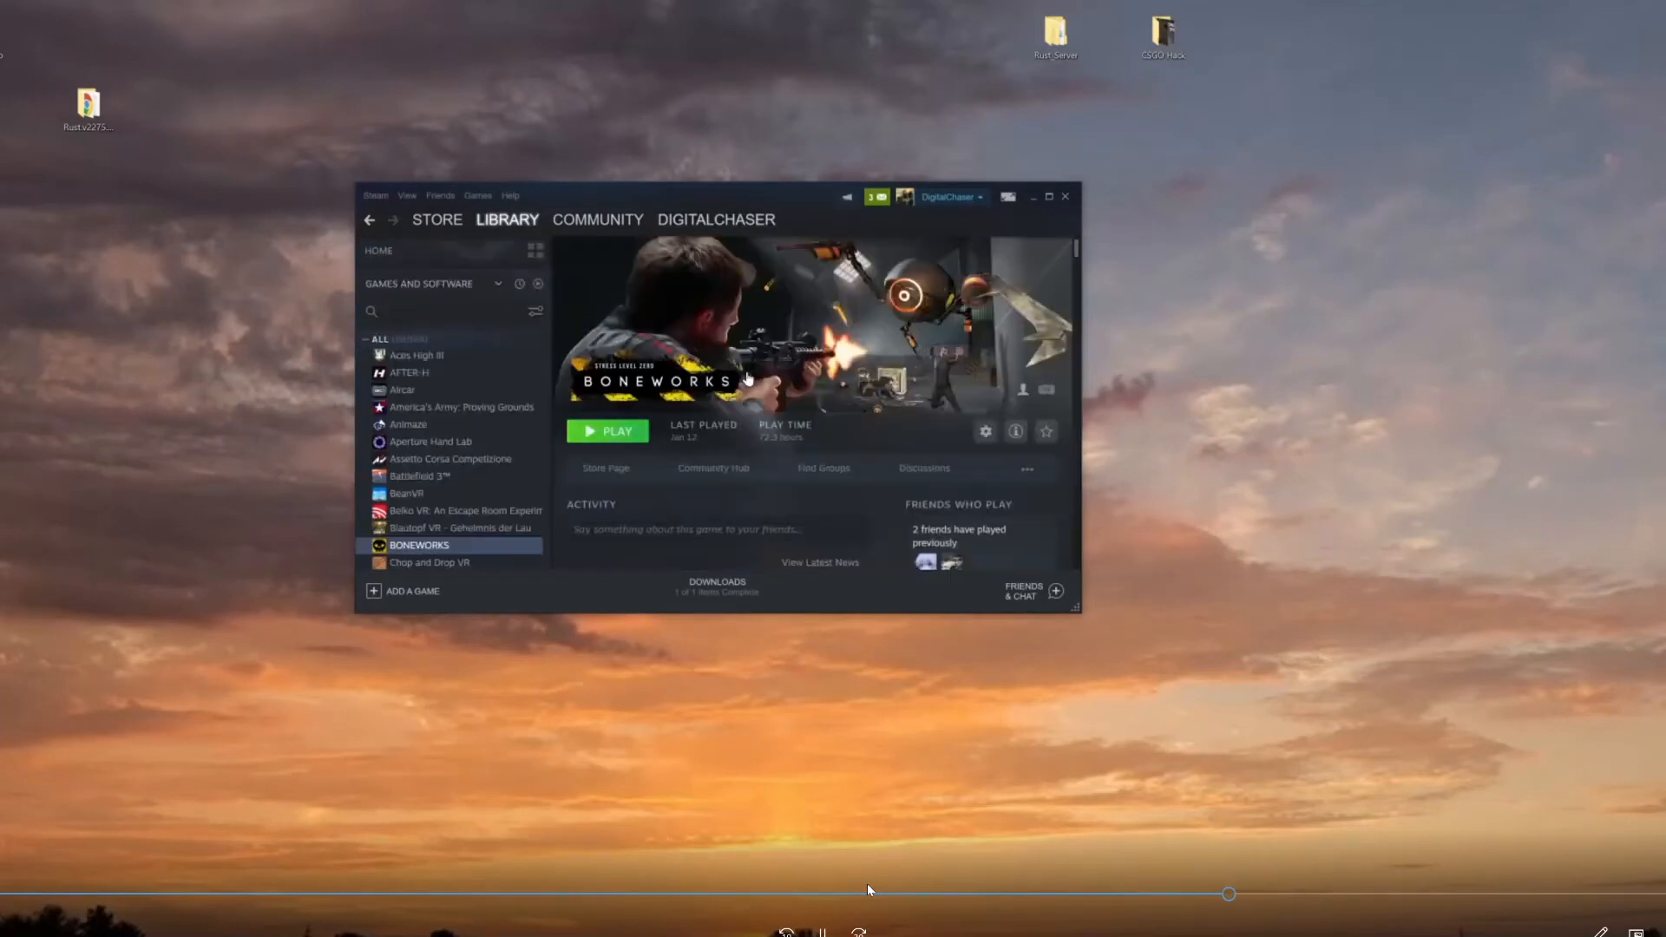